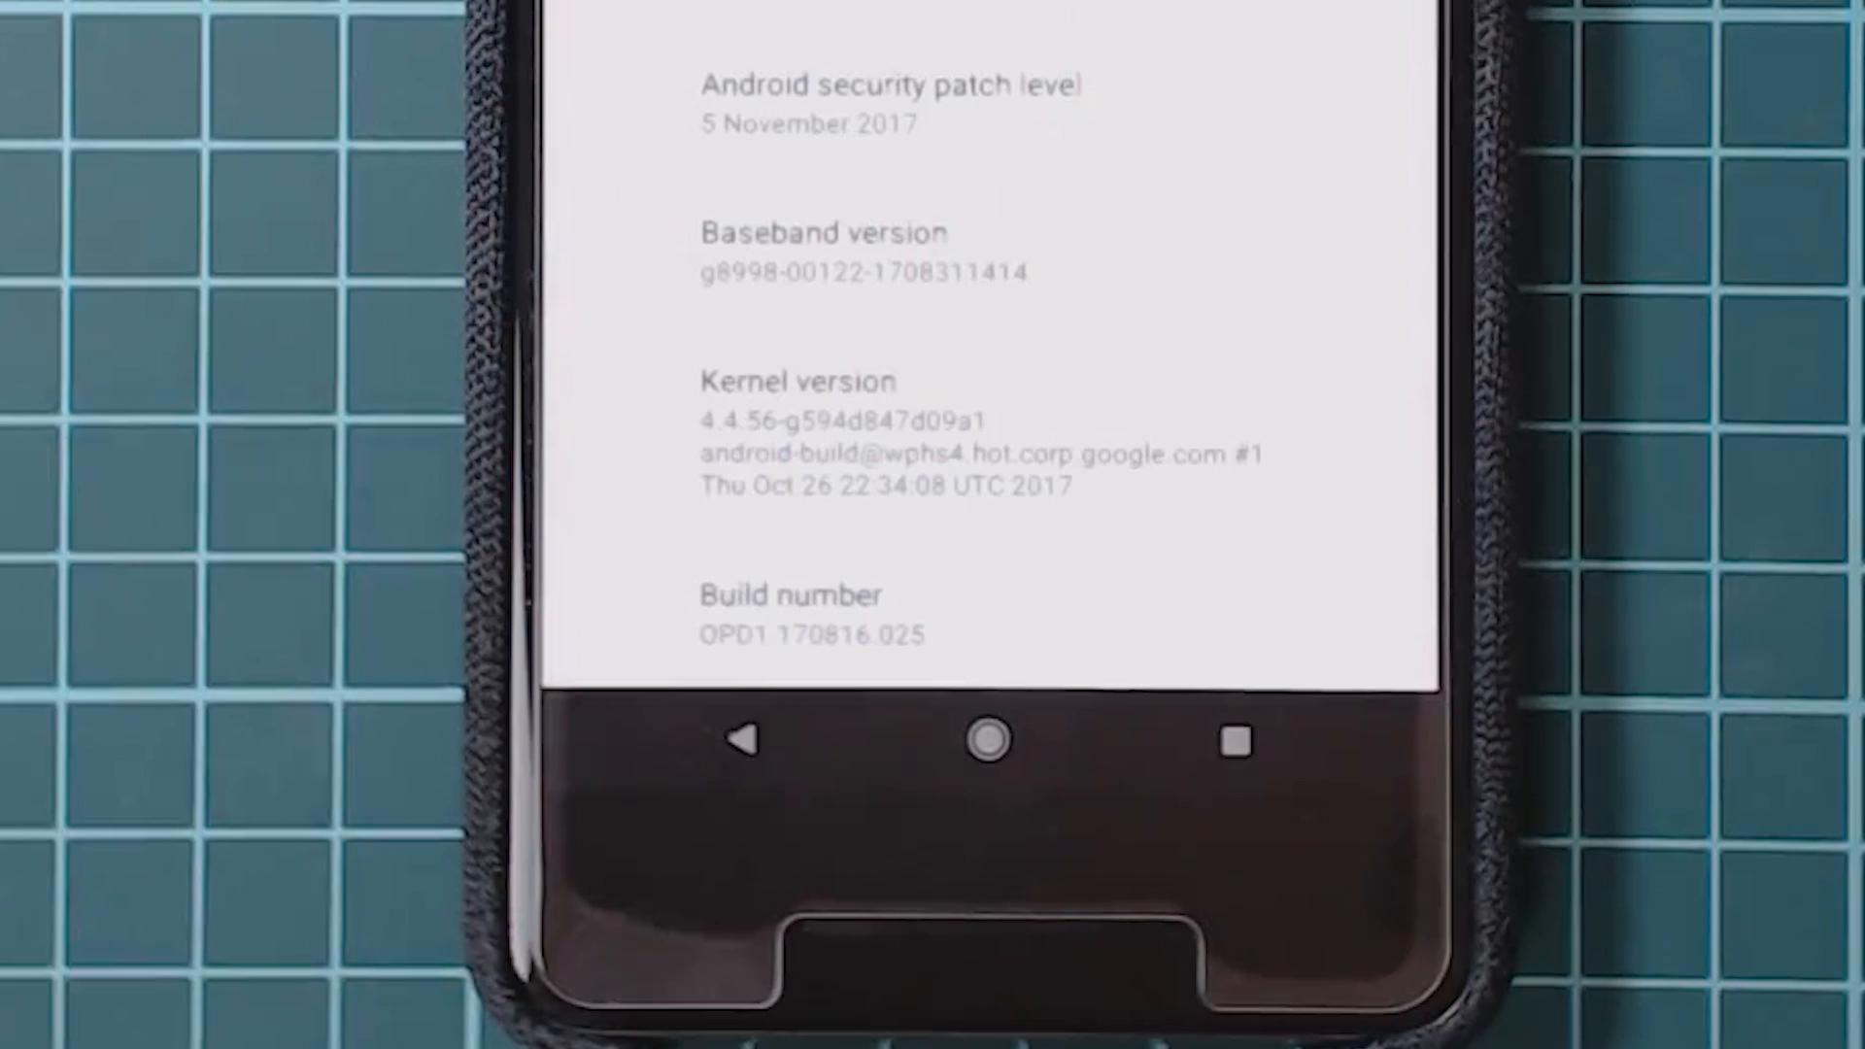
Step: Jump to the Pixel 2 walleye factory image table and locate the OPD1.170816.025 row
scroll(up, 3)
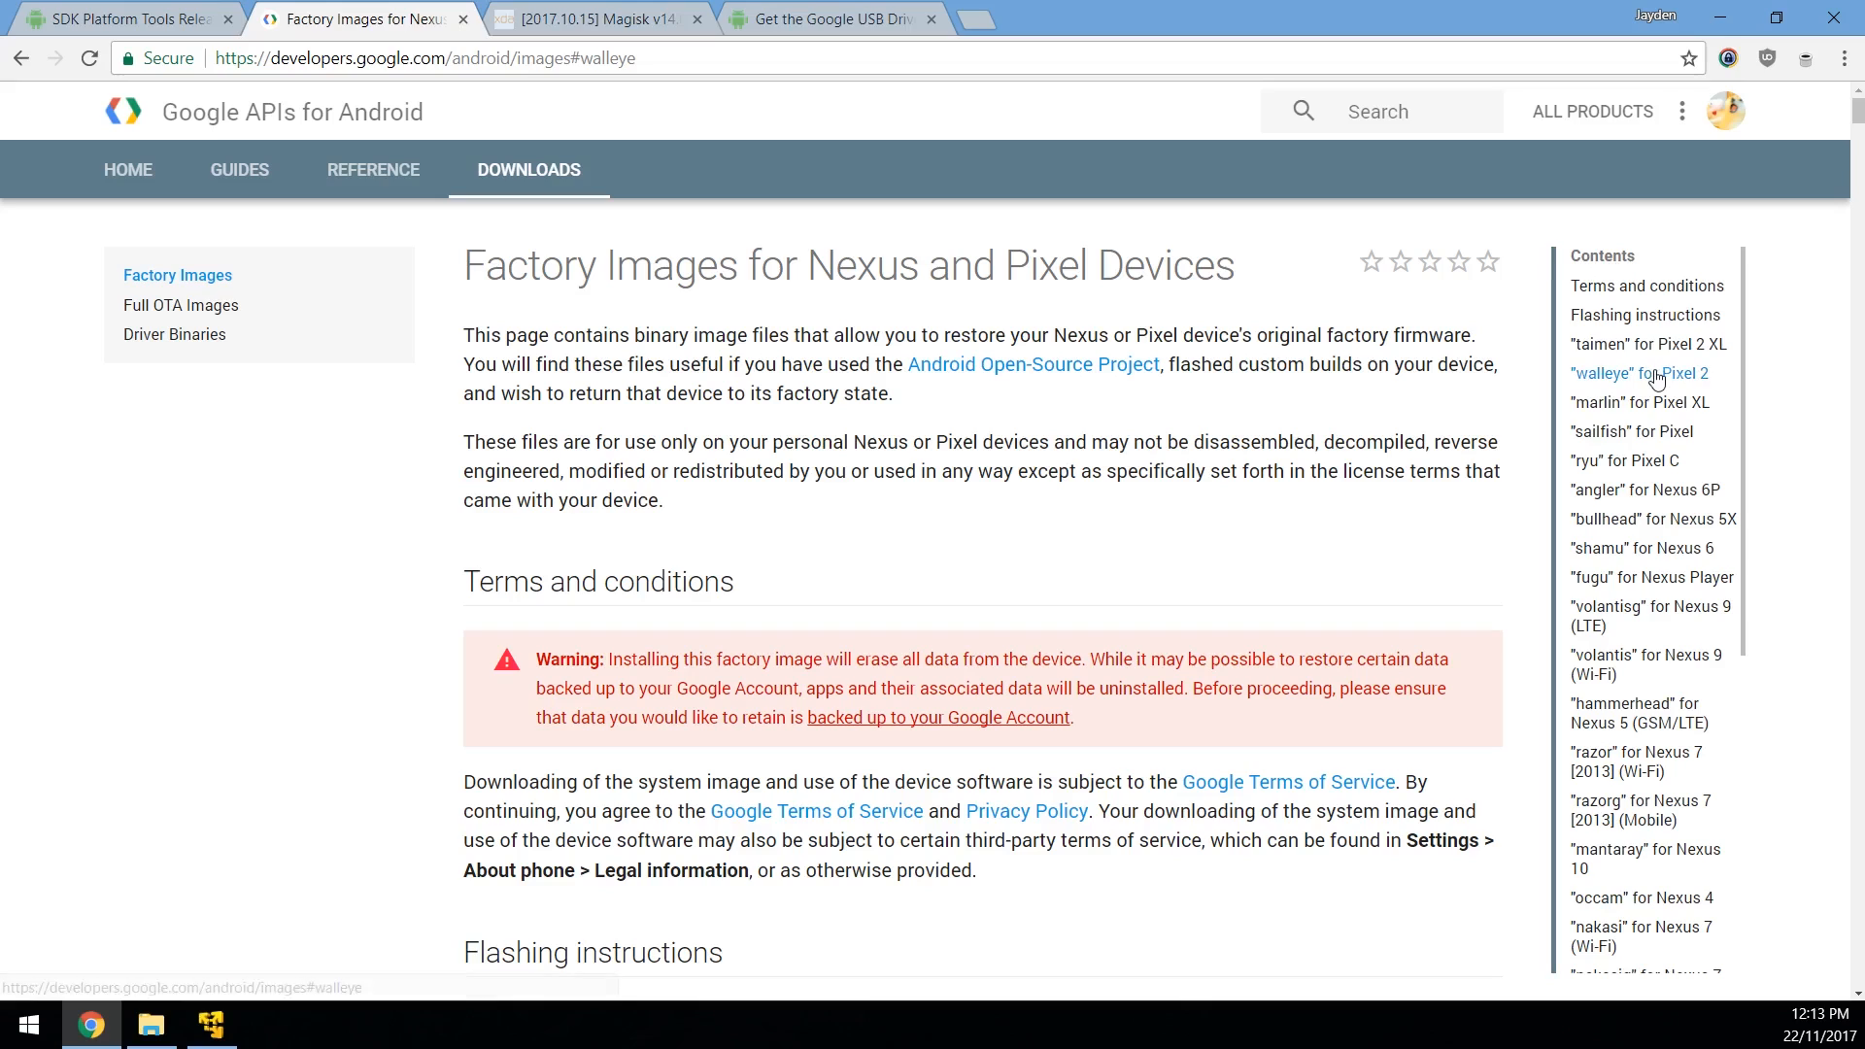
click(1639, 373)
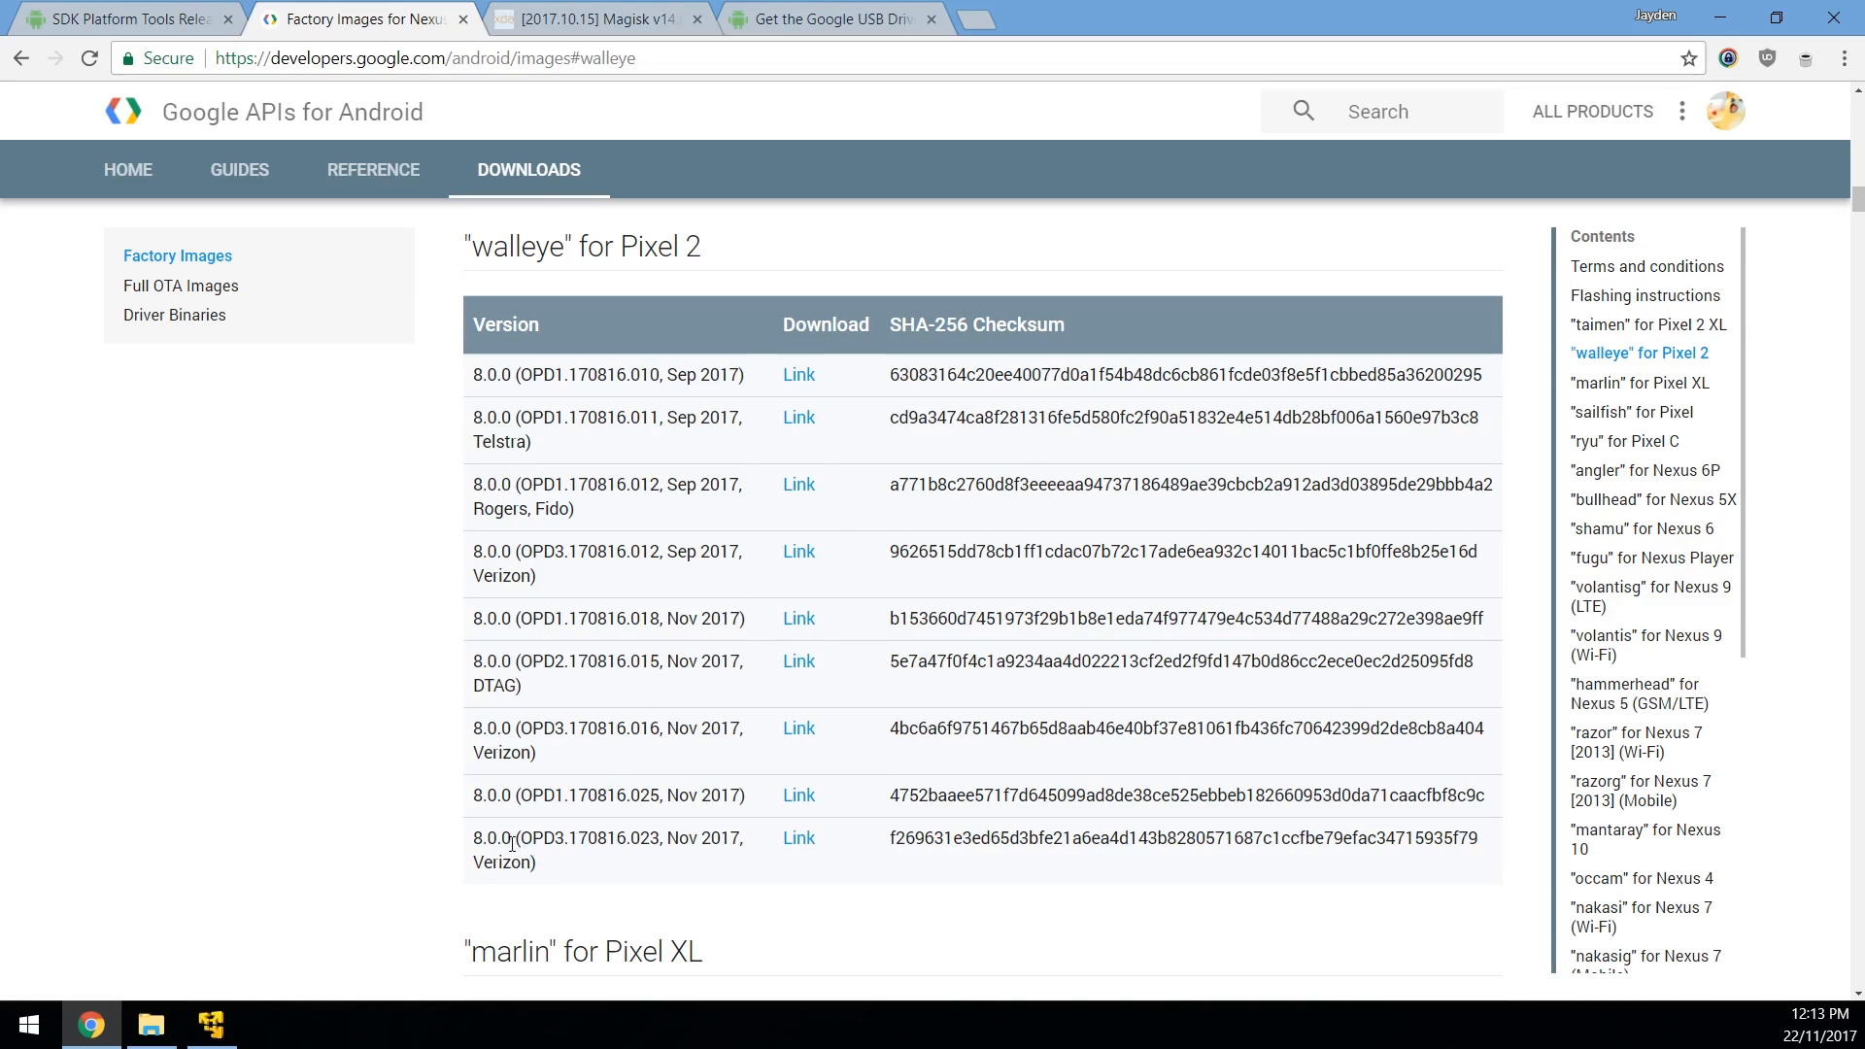
double_click(582, 795)
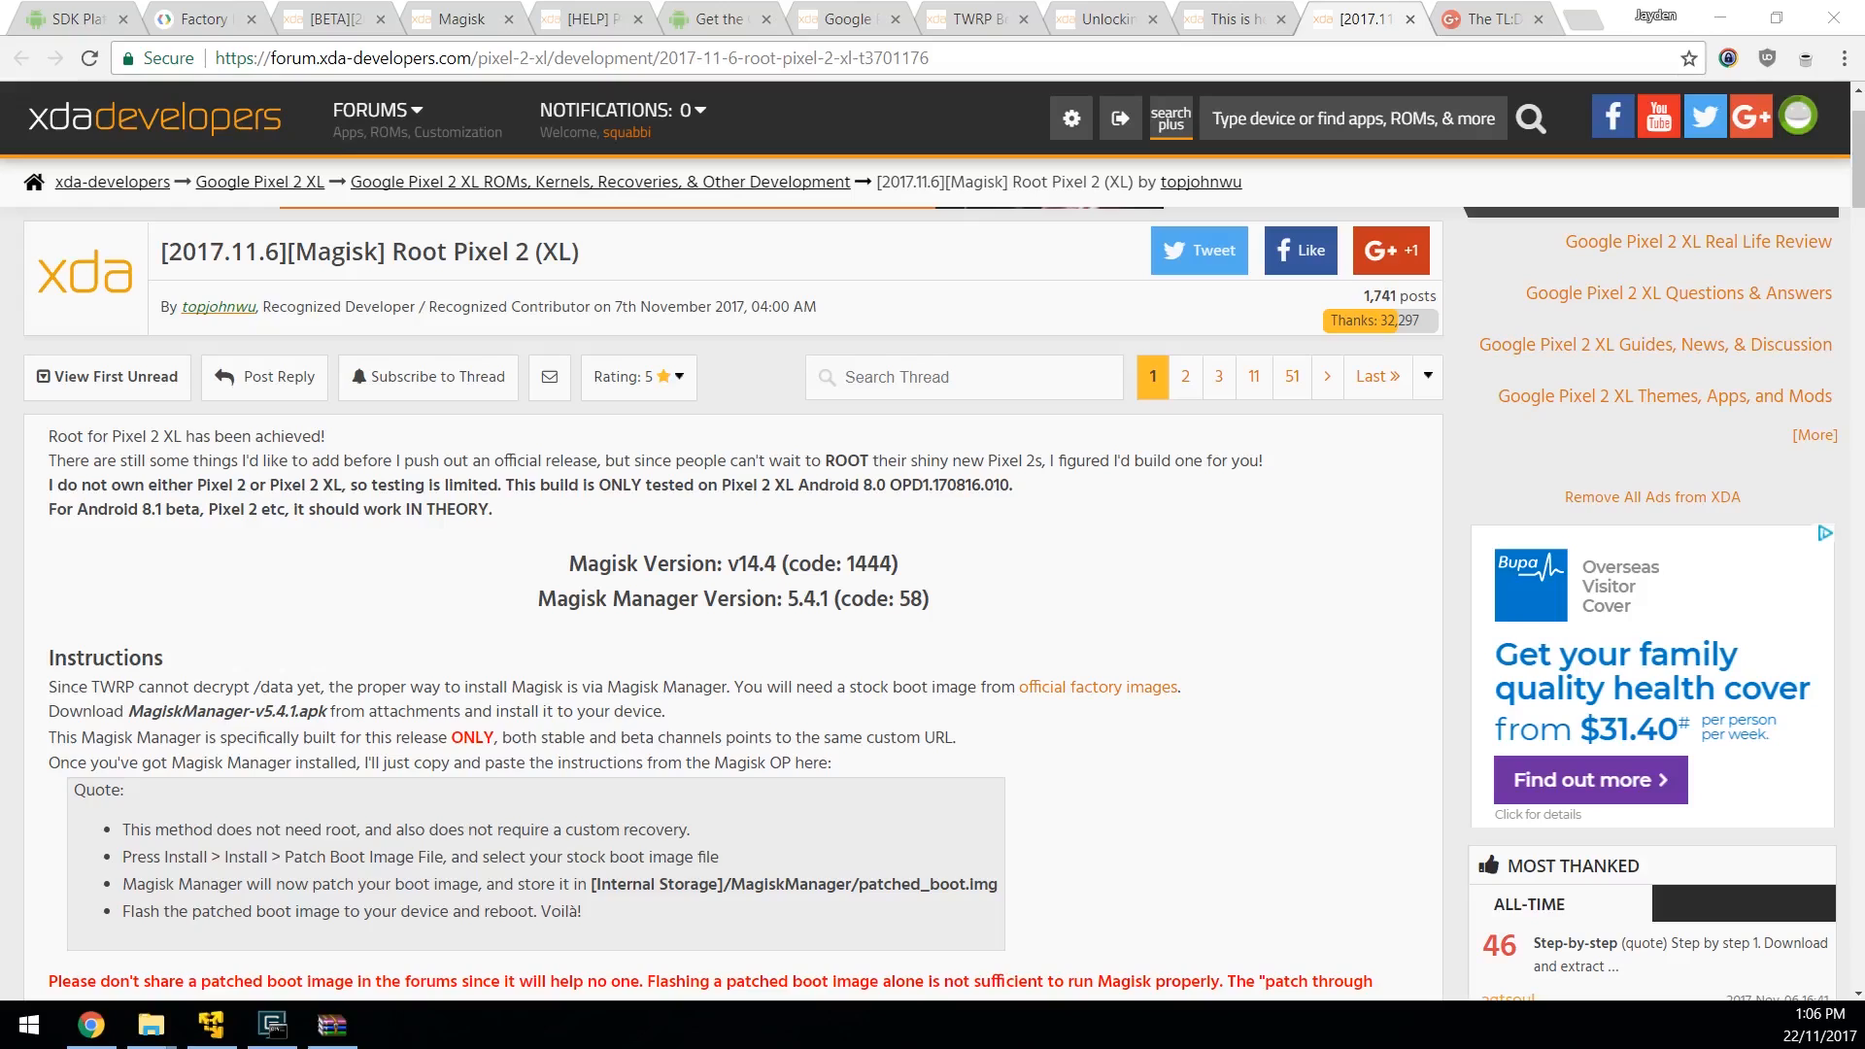
mouse_move(829, 728)
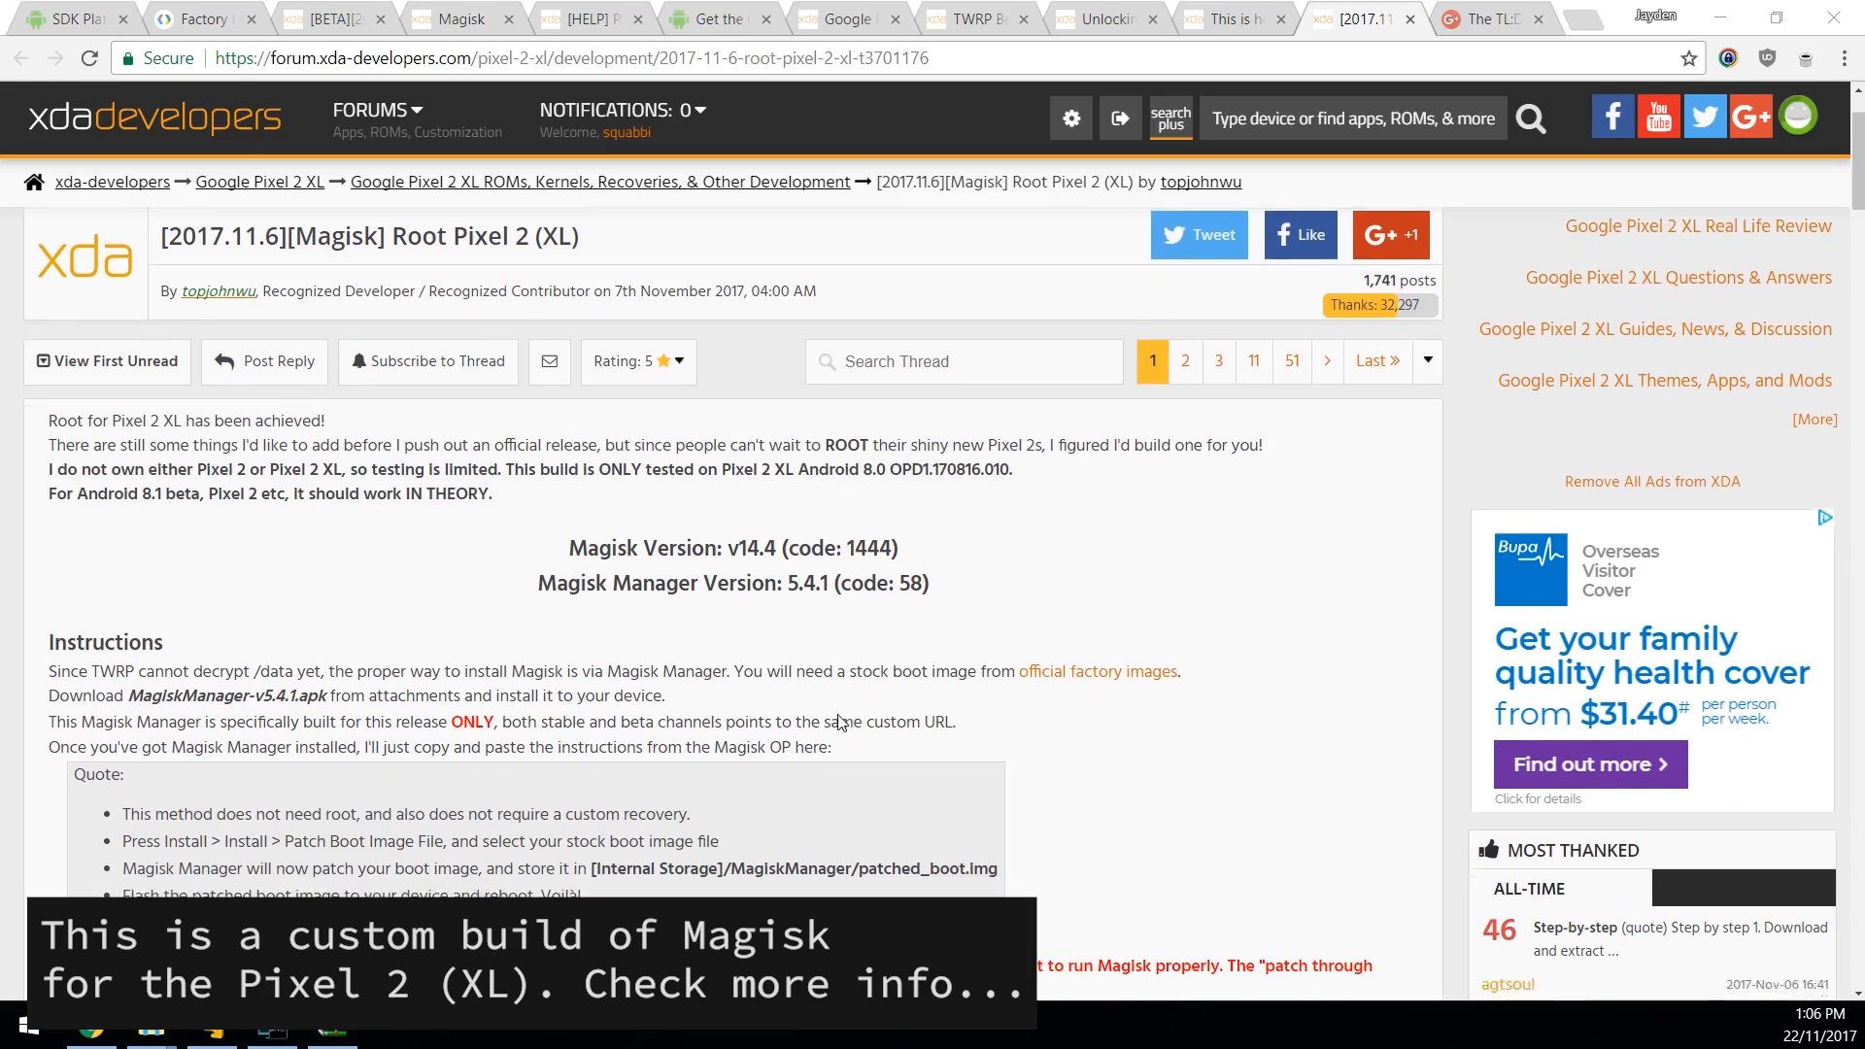
Step: Reach the Attached Files section of the Magisk thread
scroll(down, 3)
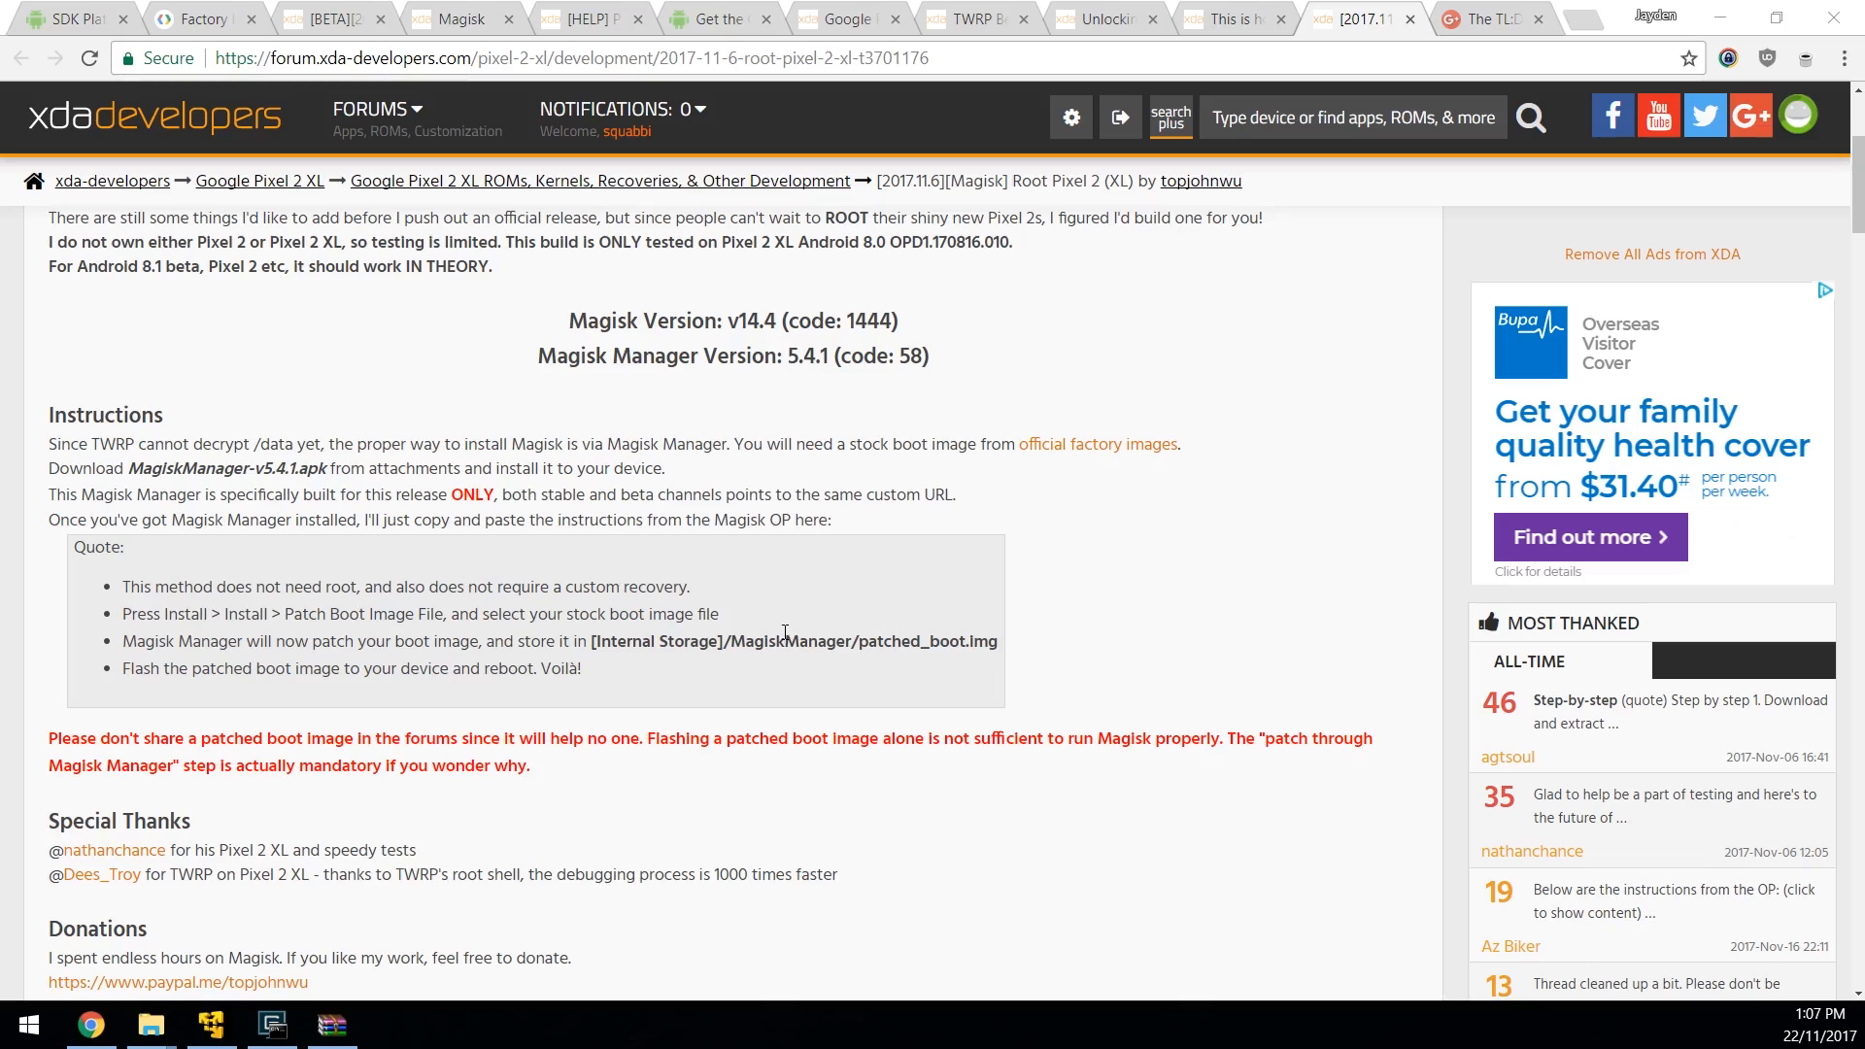
scroll(down, 3)
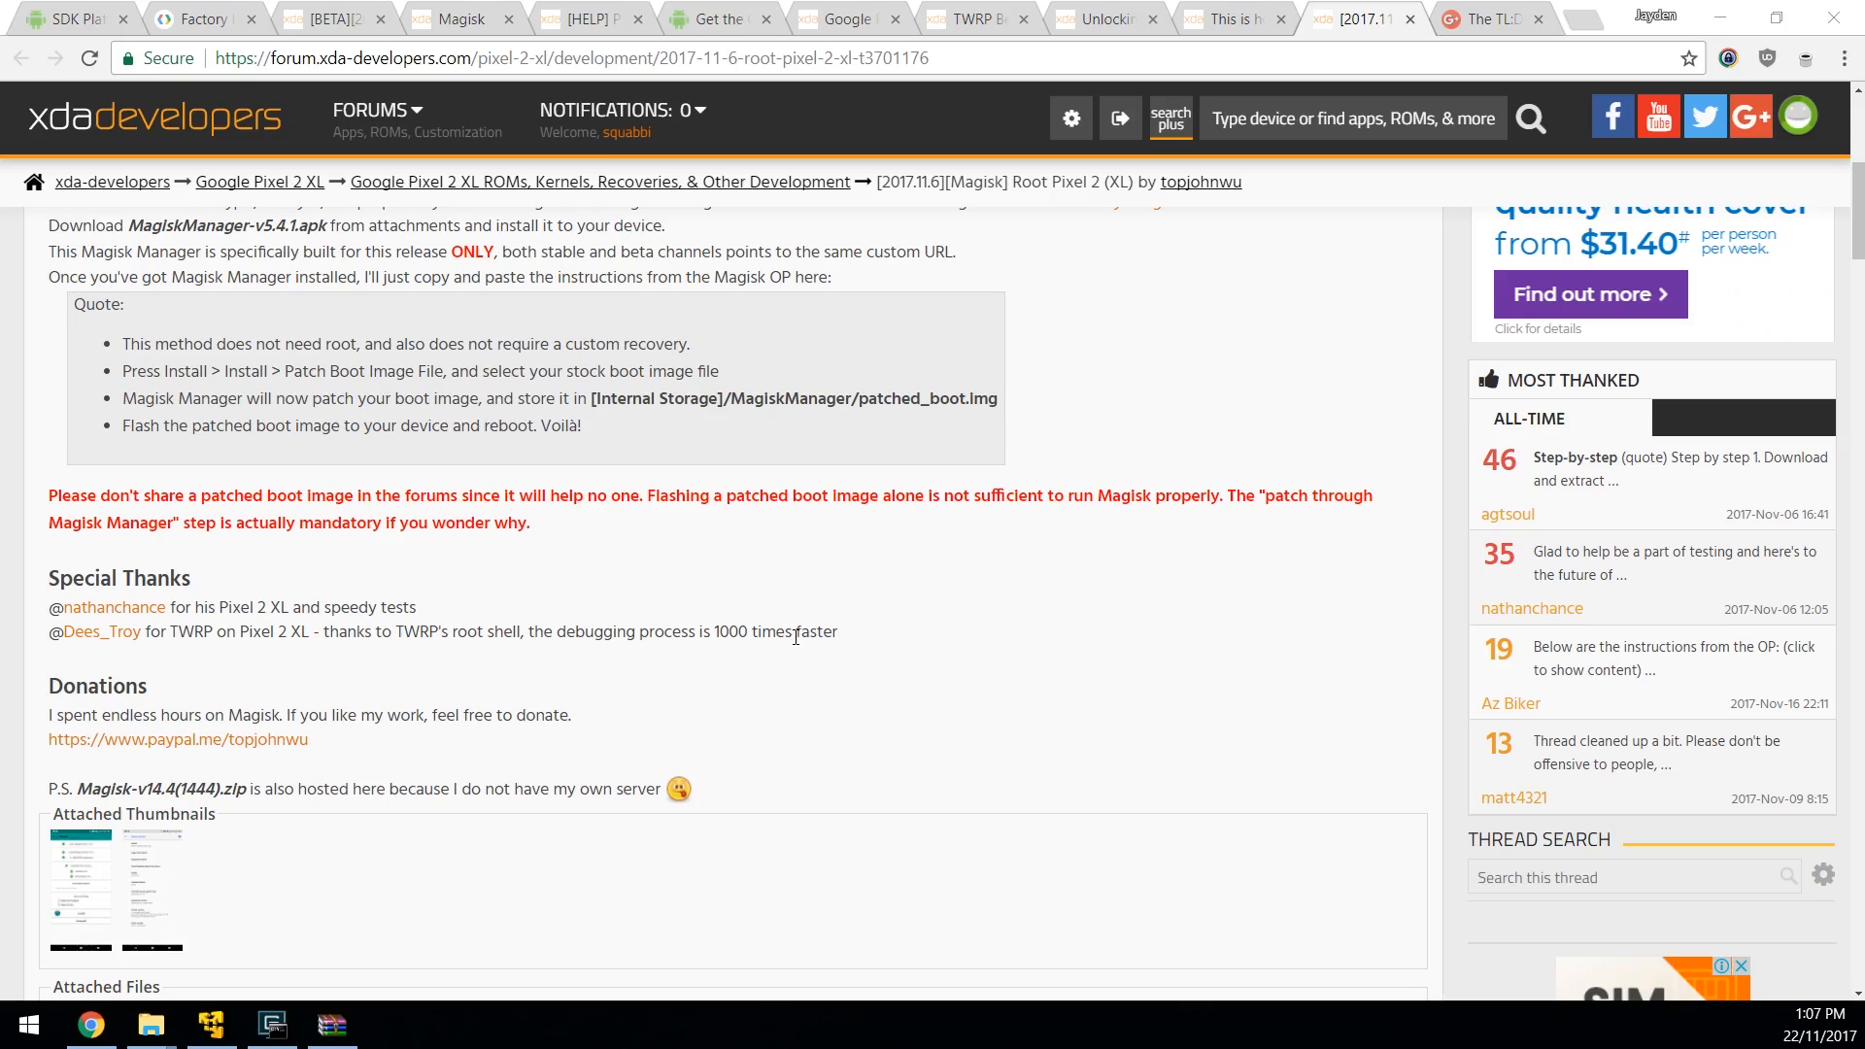
mouse_move(633, 600)
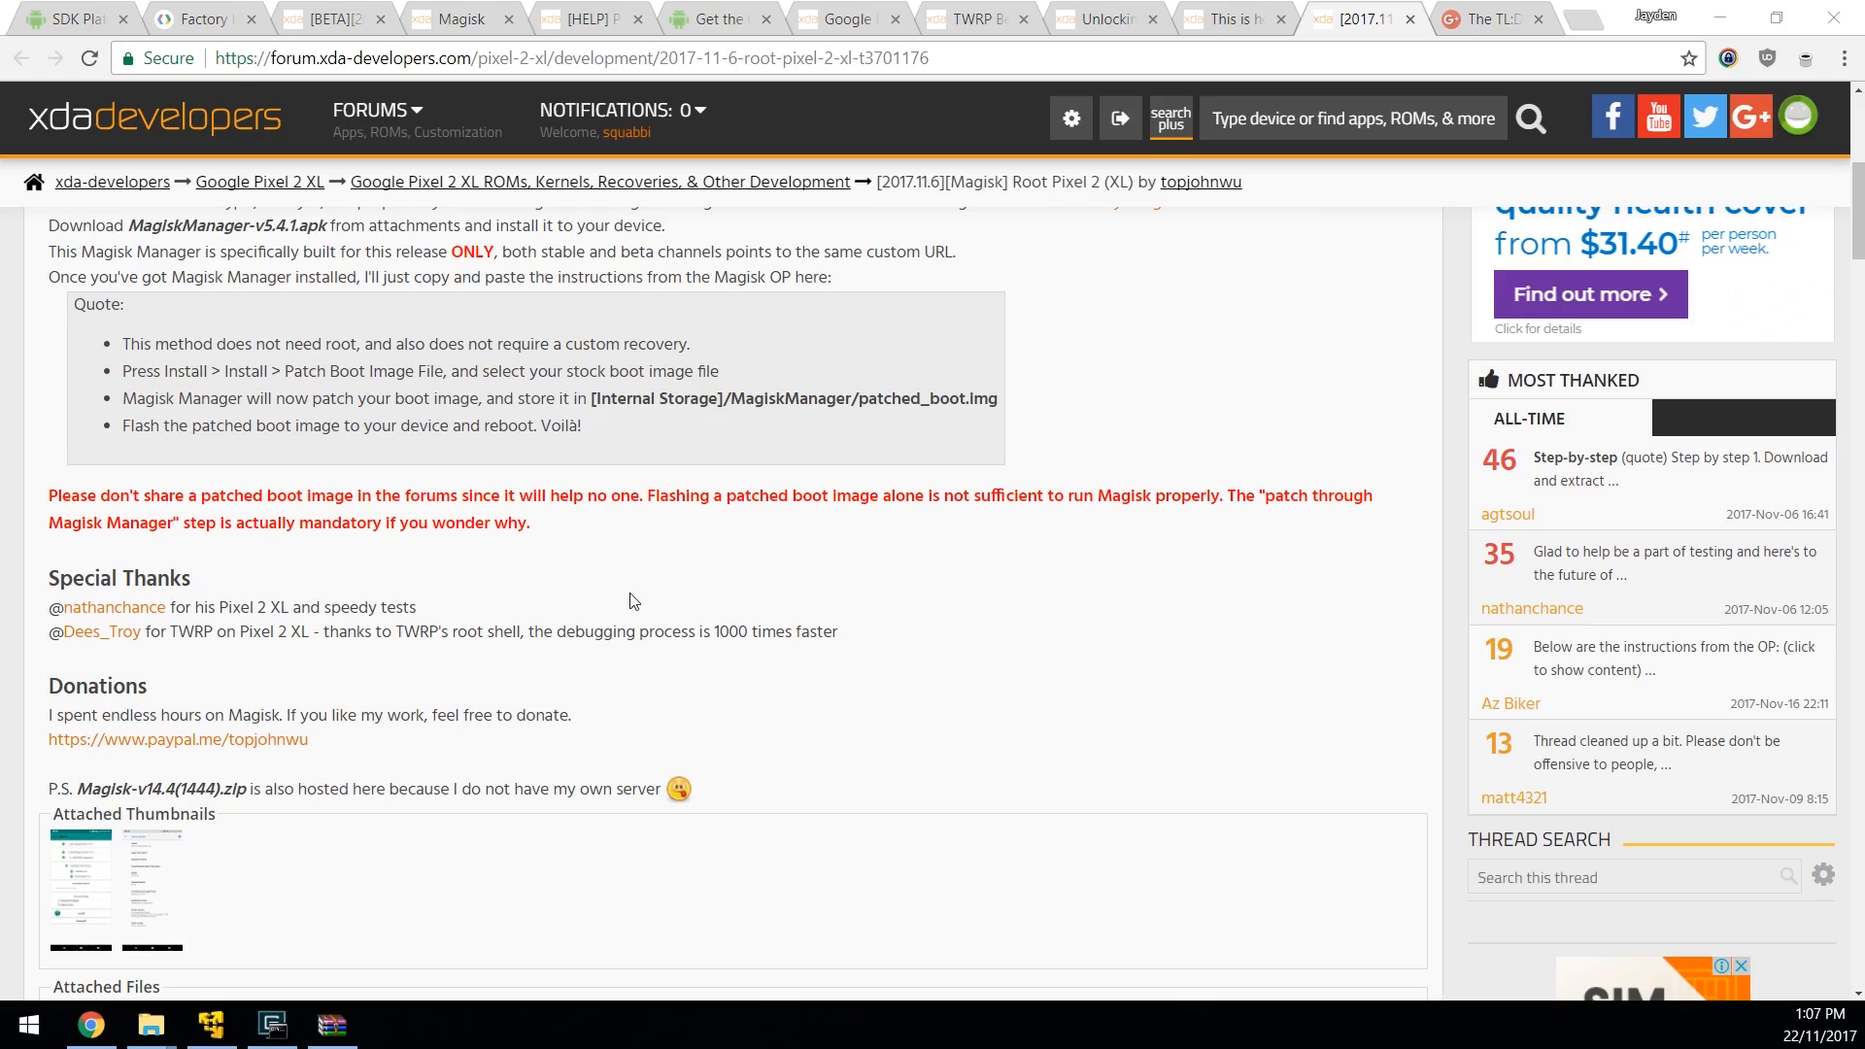
scroll(down, 3)
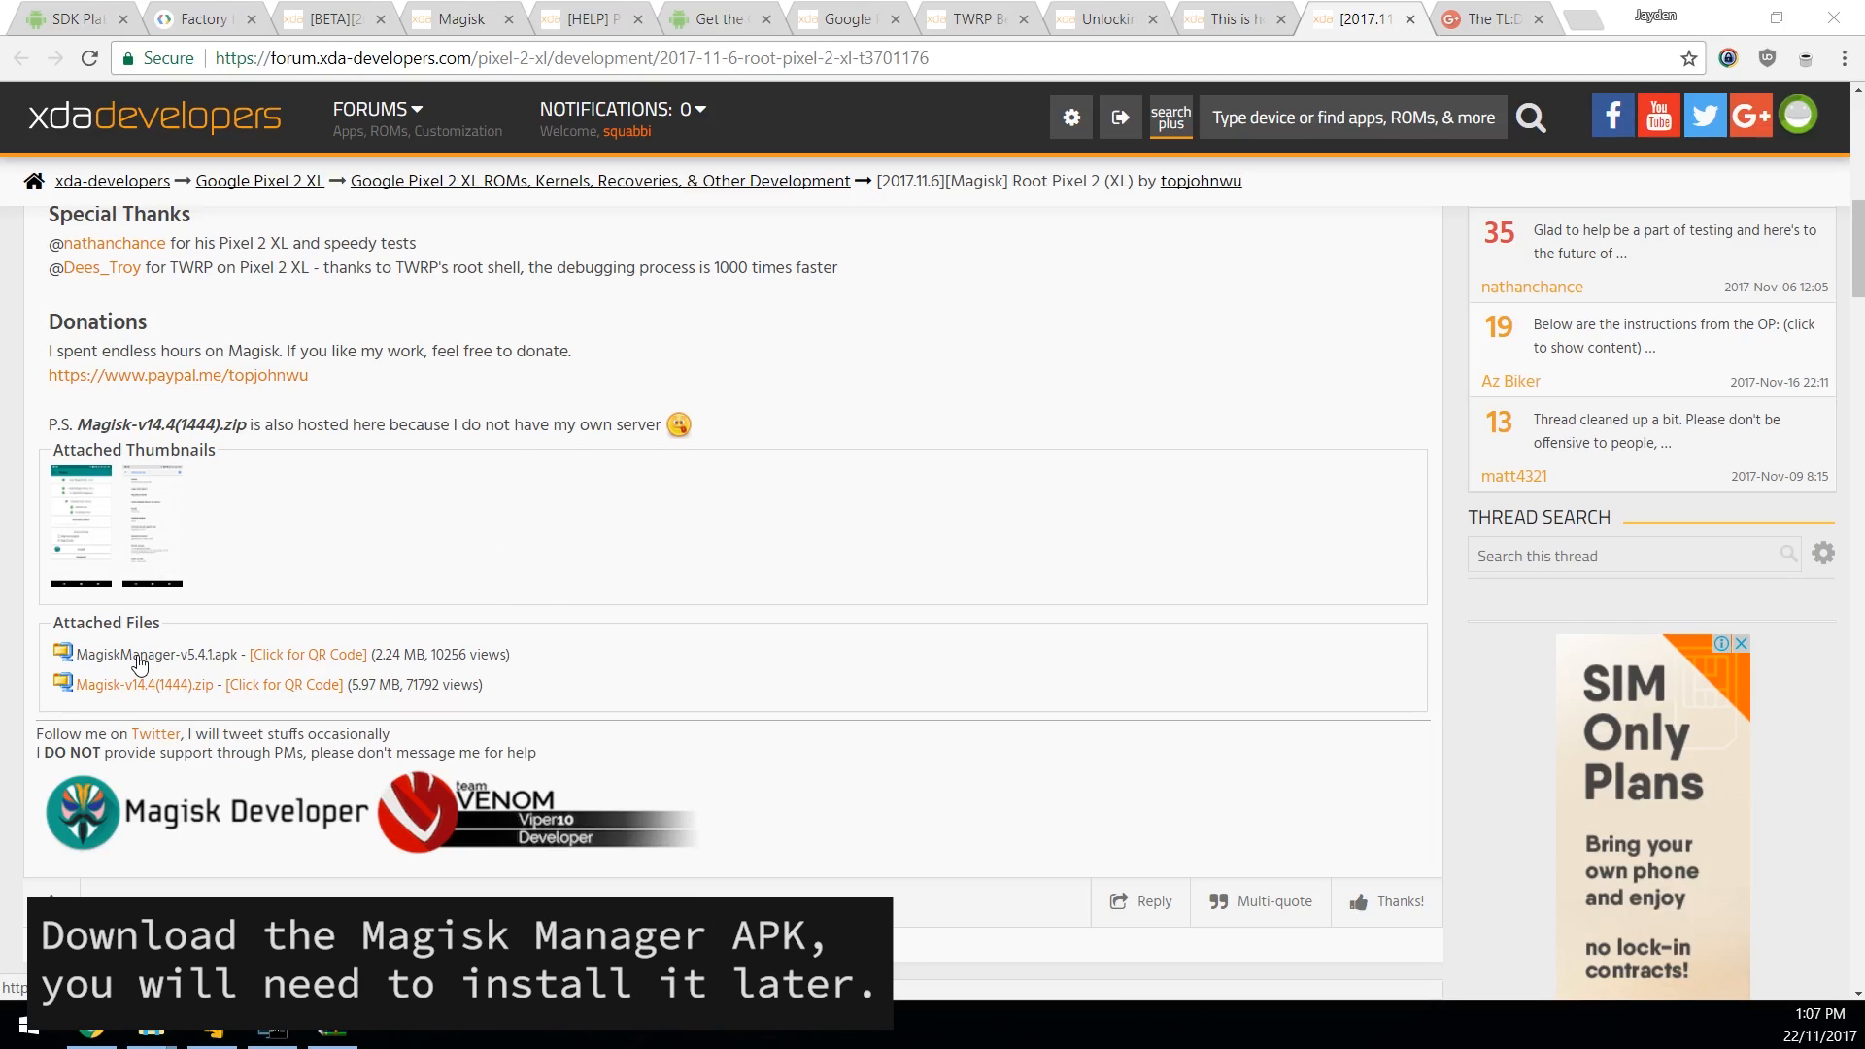
Step: Download MagiskManager-v5.4.1.apk and save it into the Magisk folder
click(144, 683)
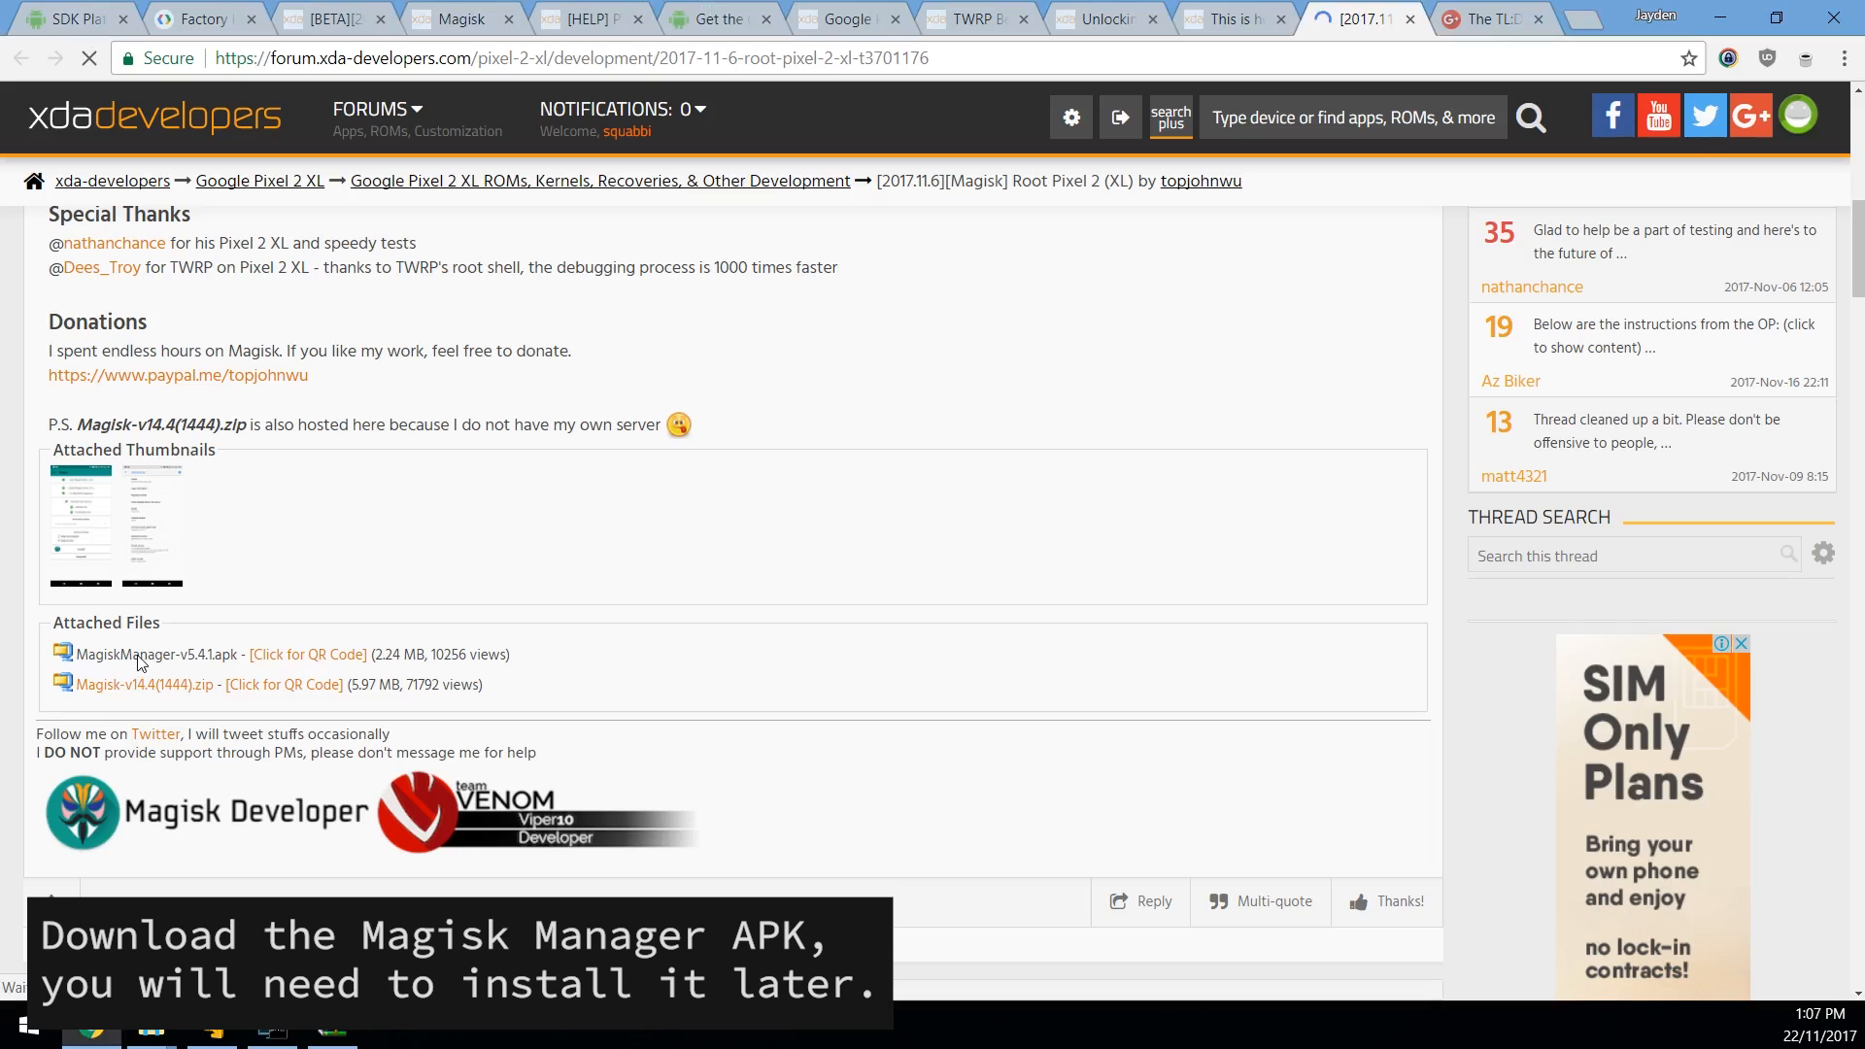
click(152, 654)
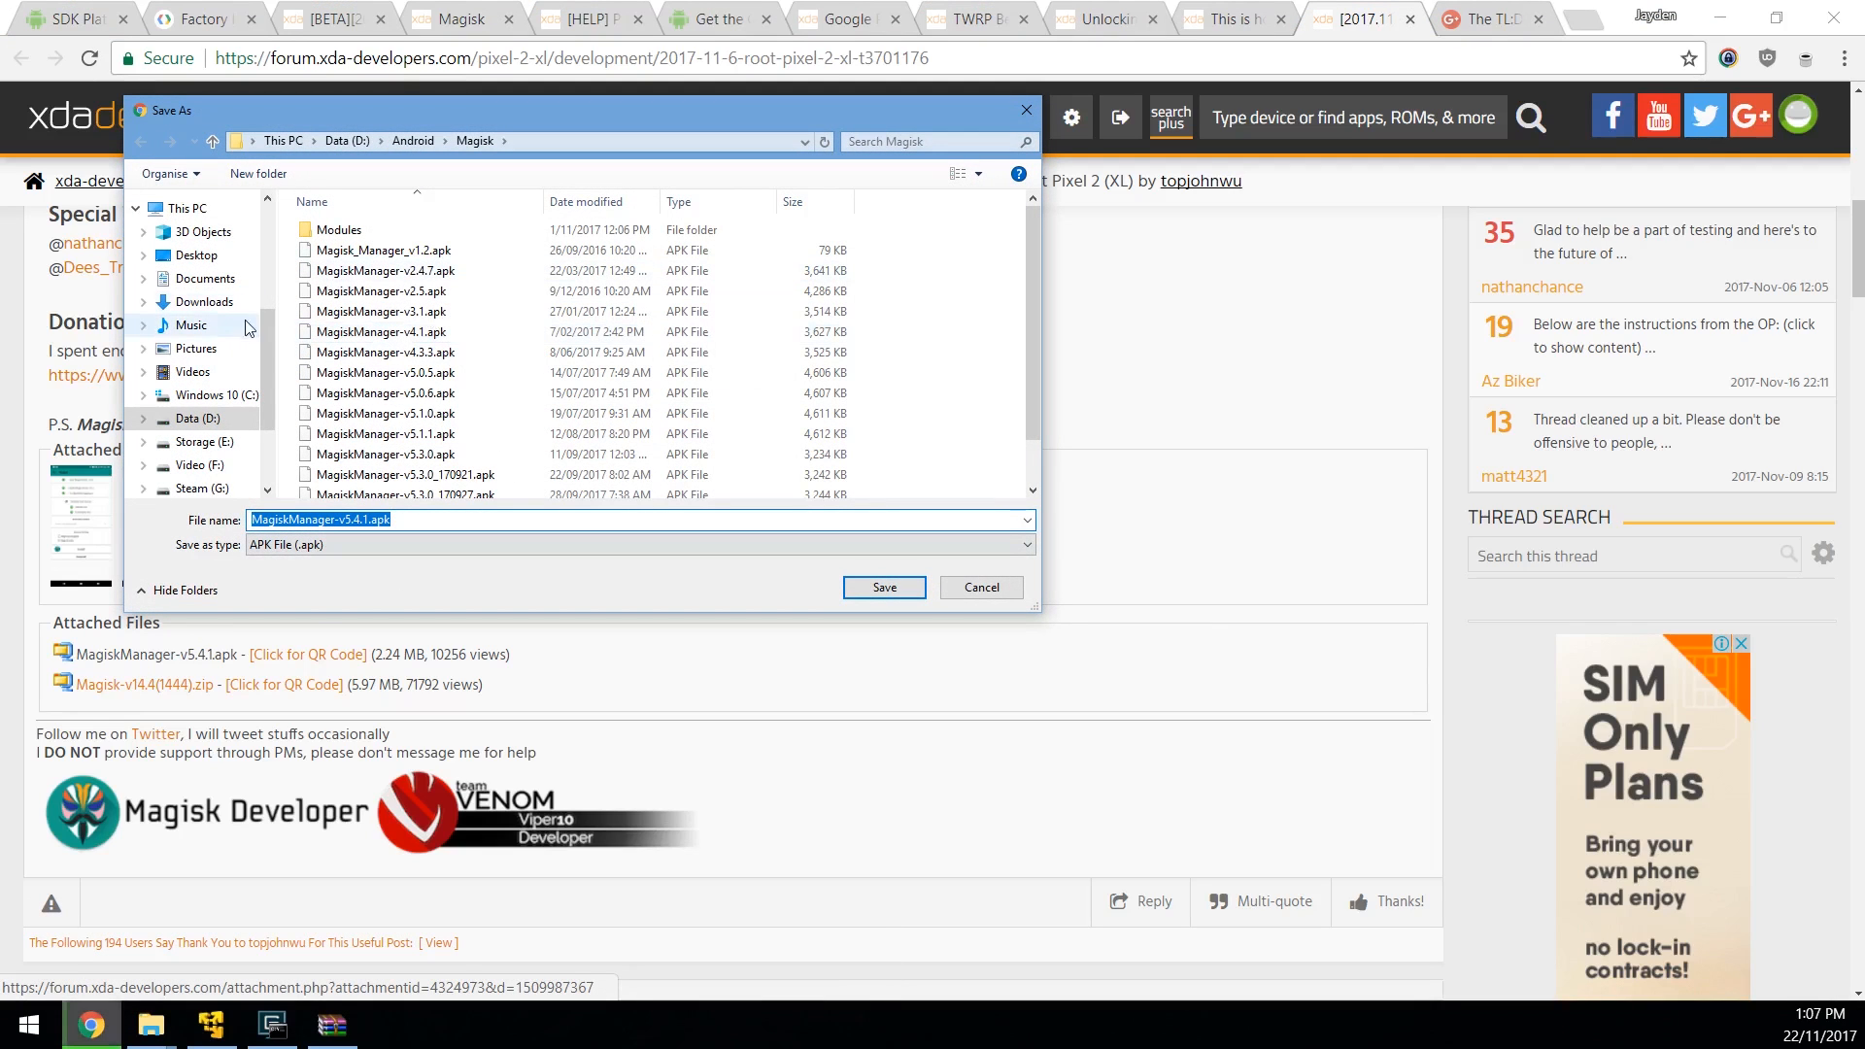
click(882, 586)
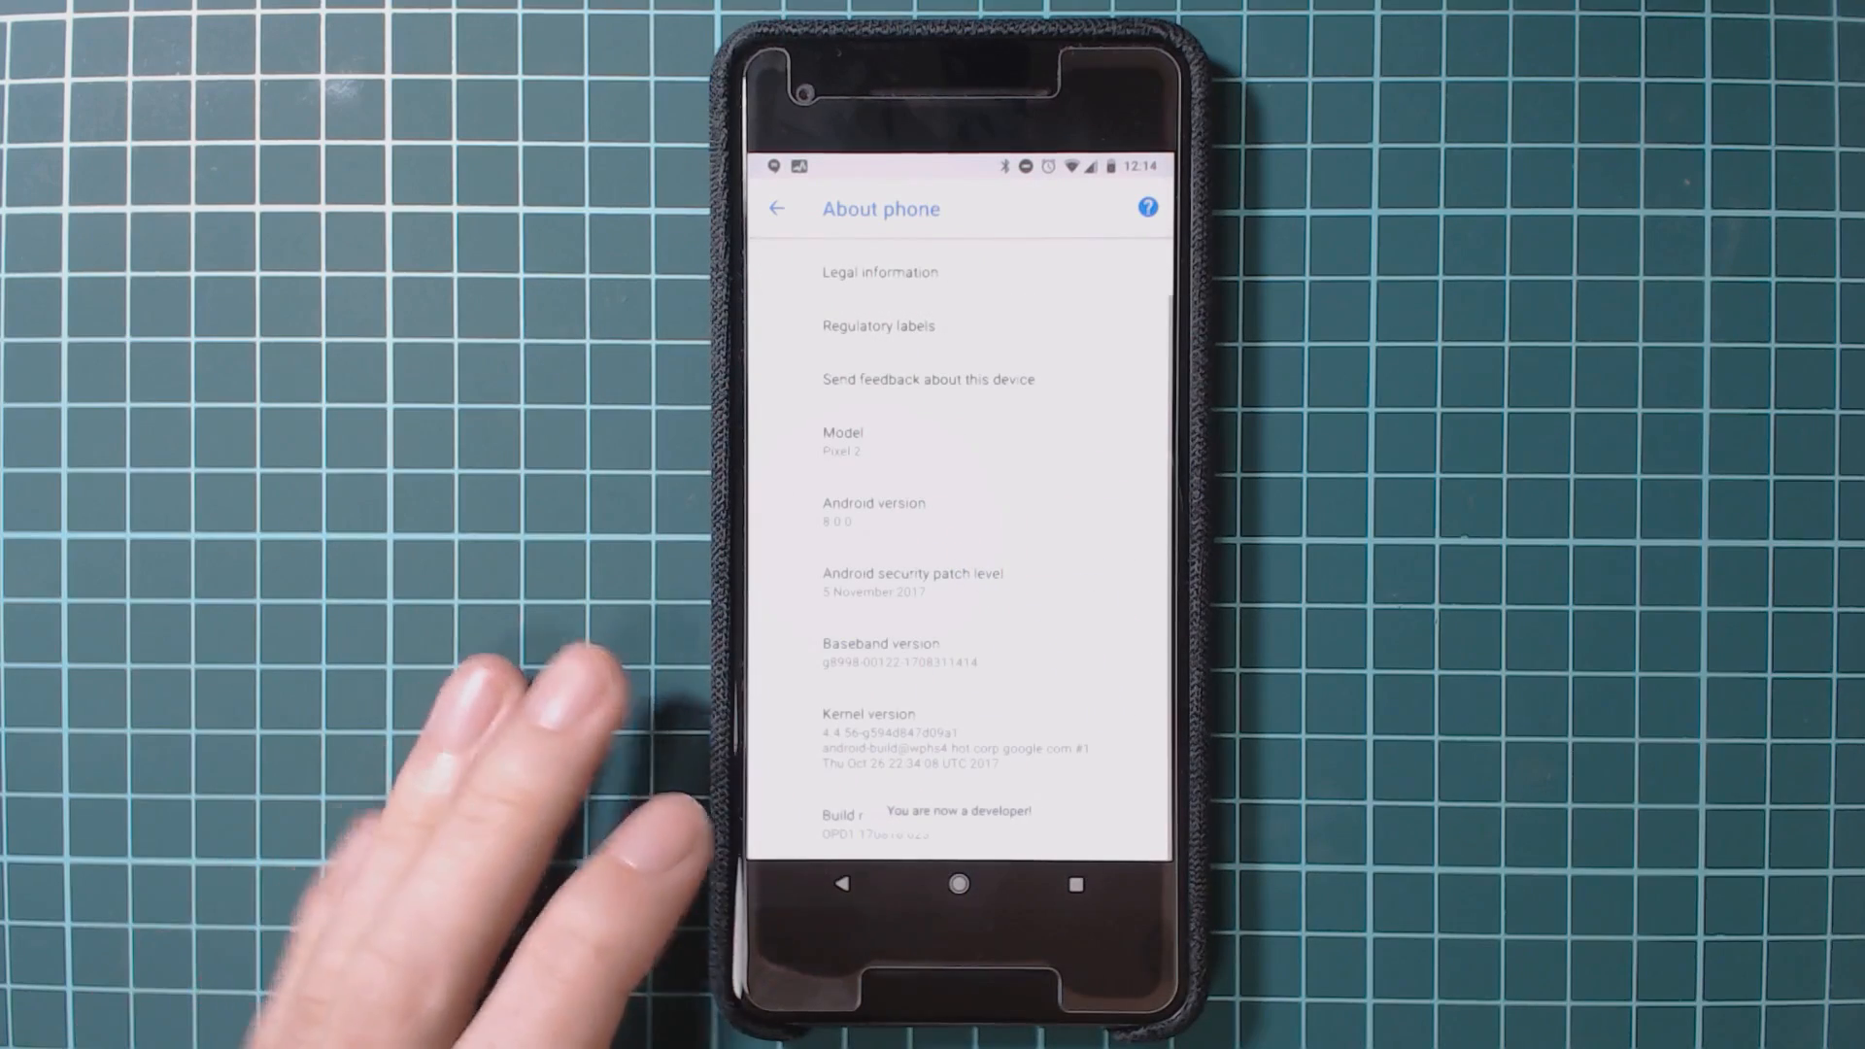
Step: Tap Build number to unlock developer mode, then enable OEM unlocking in Developer options
click(777, 208)
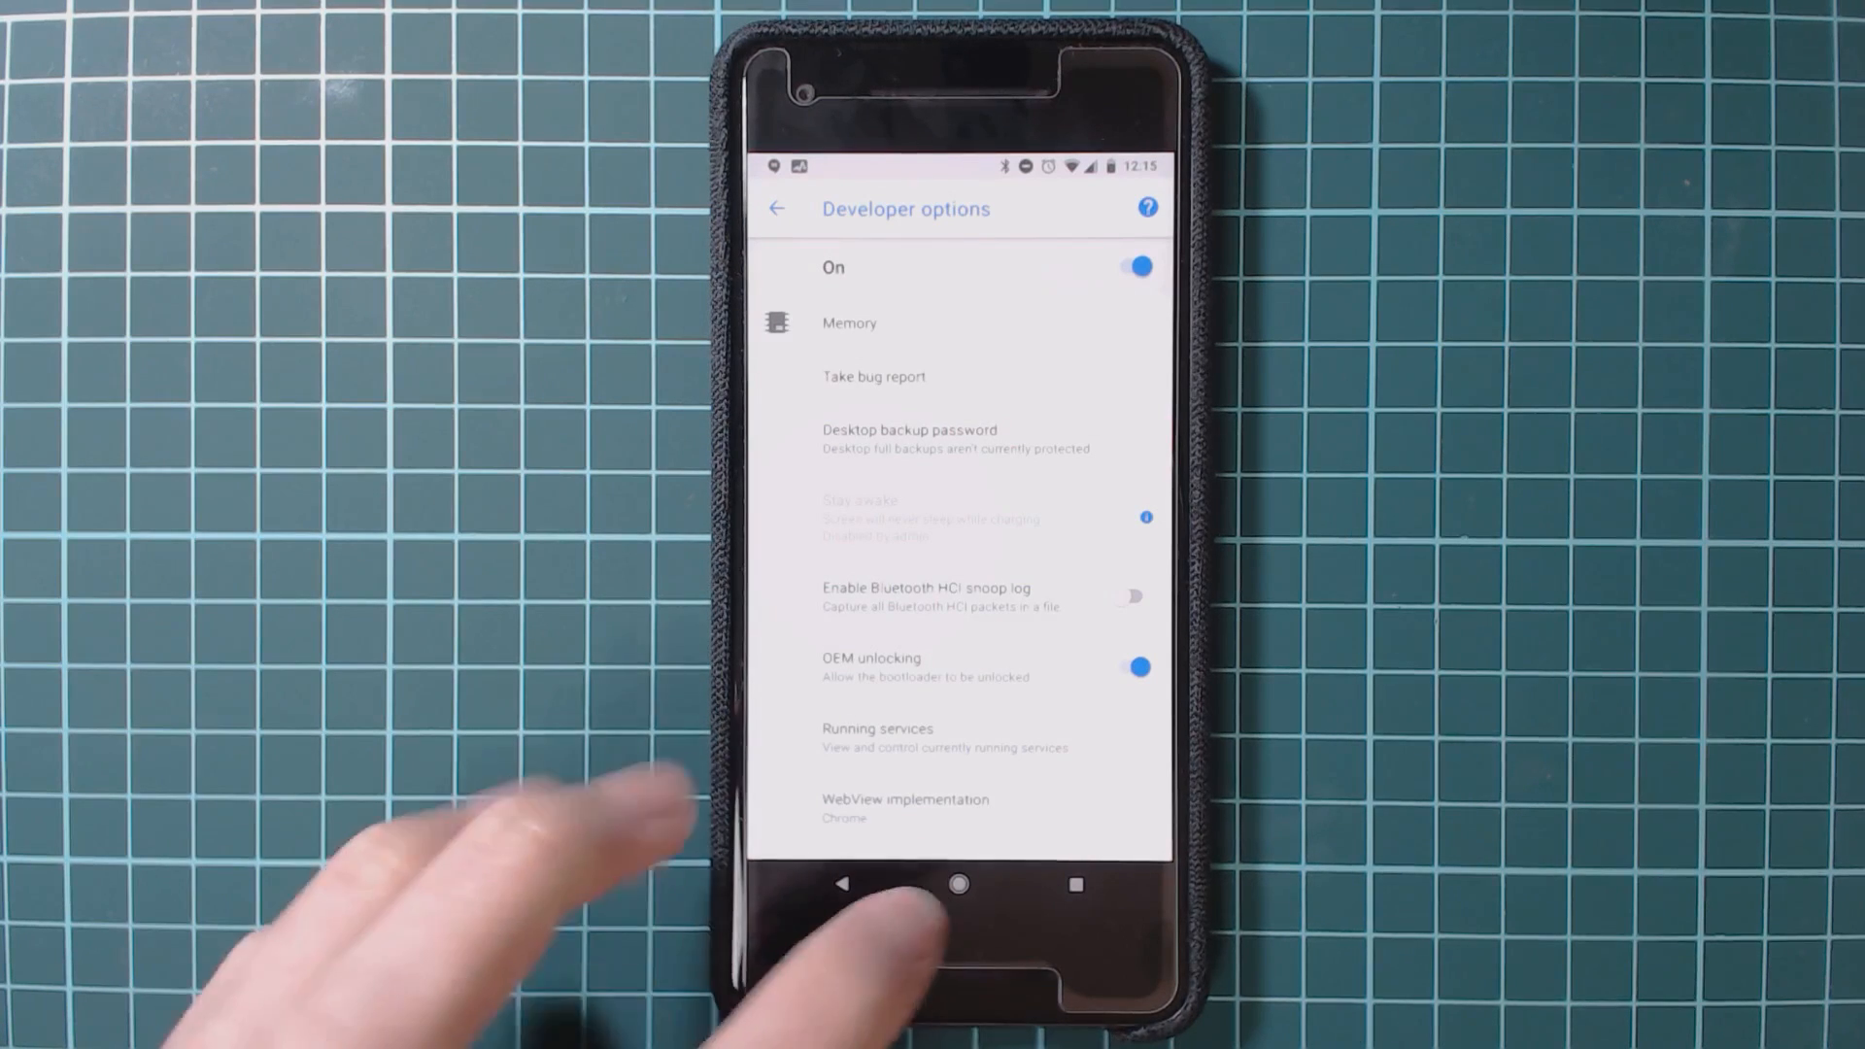
click(960, 884)
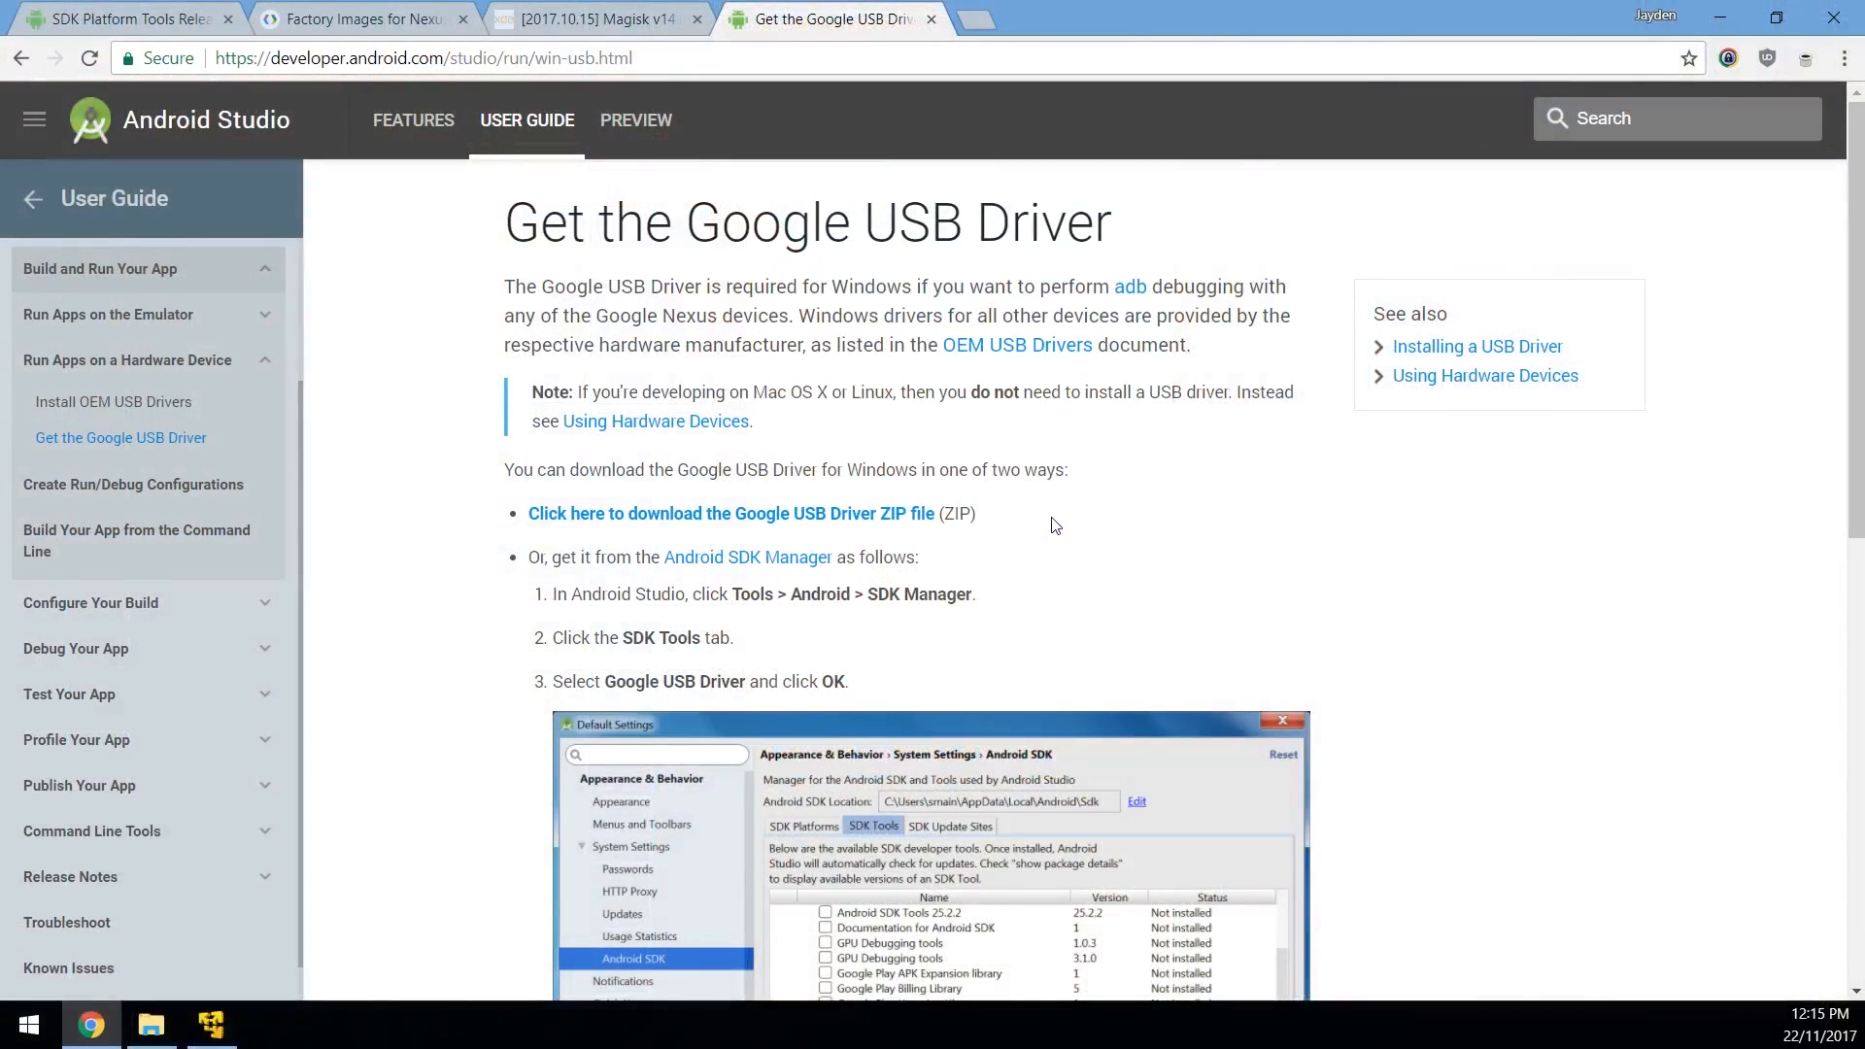
mouse_move(1047, 542)
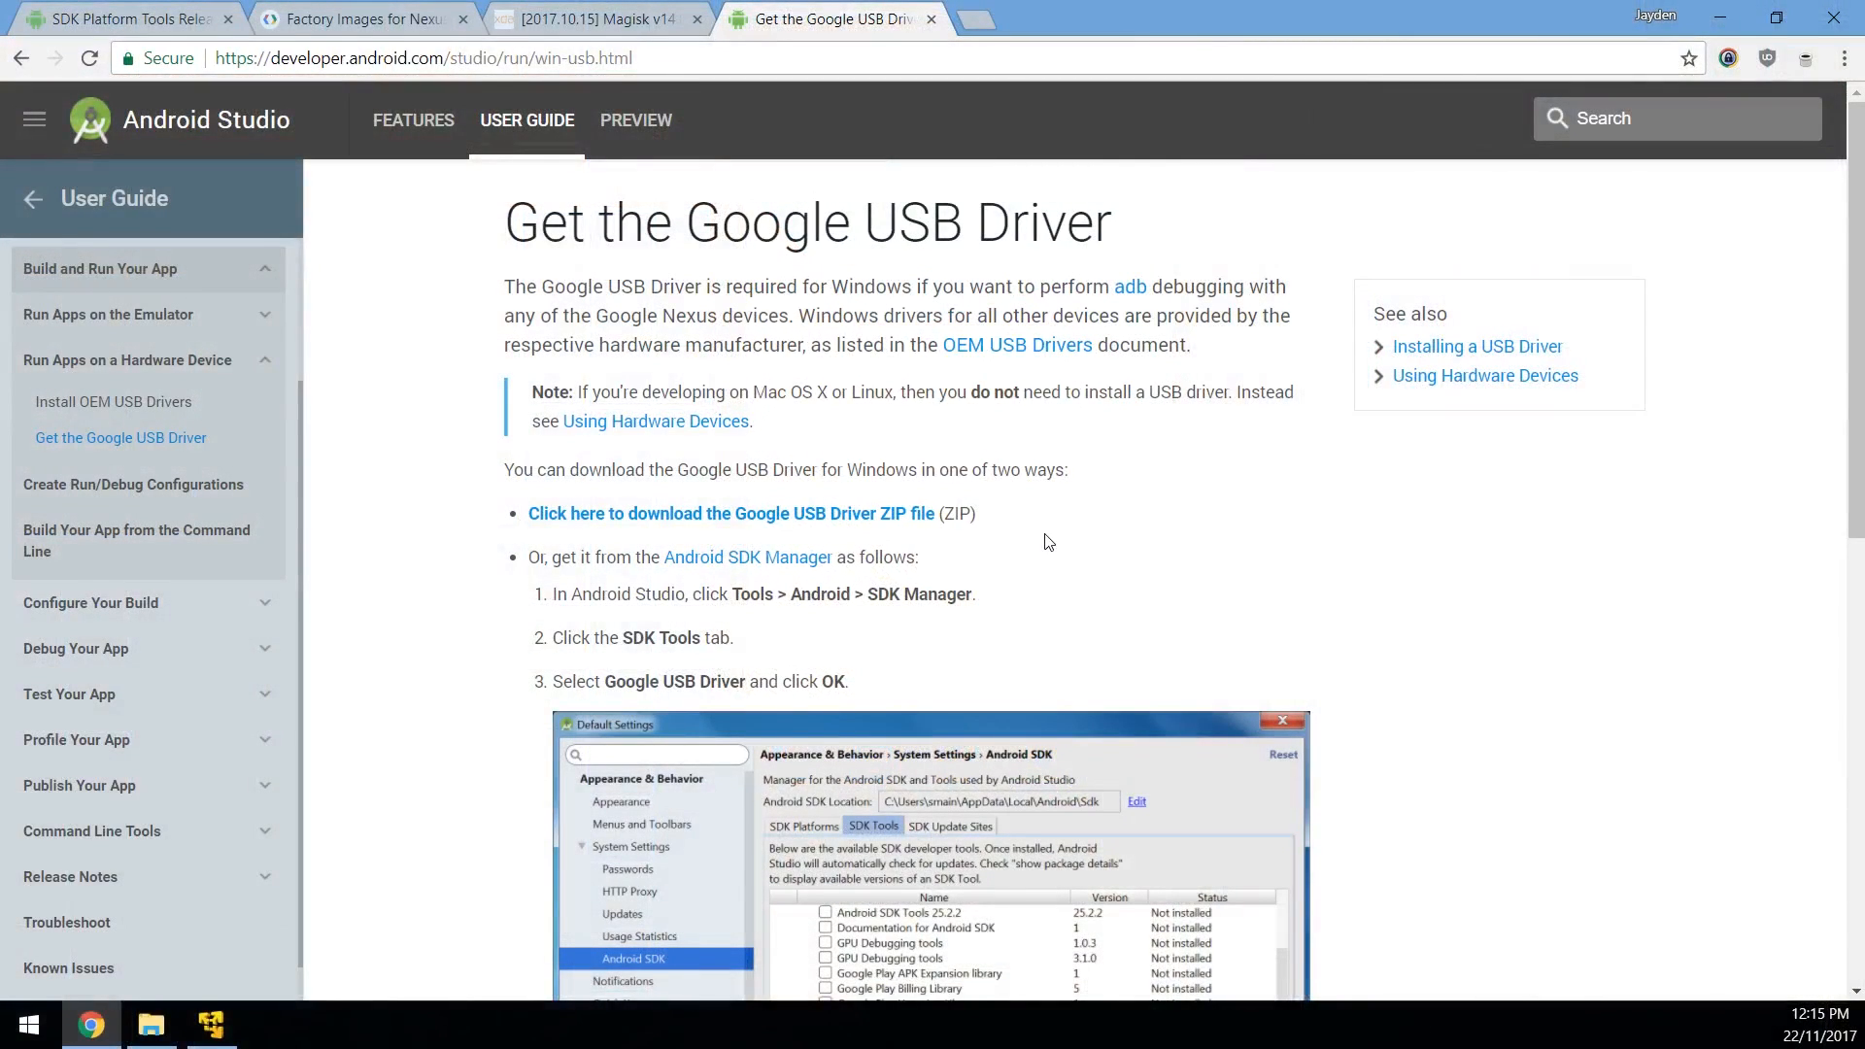
mouse_move(353, 858)
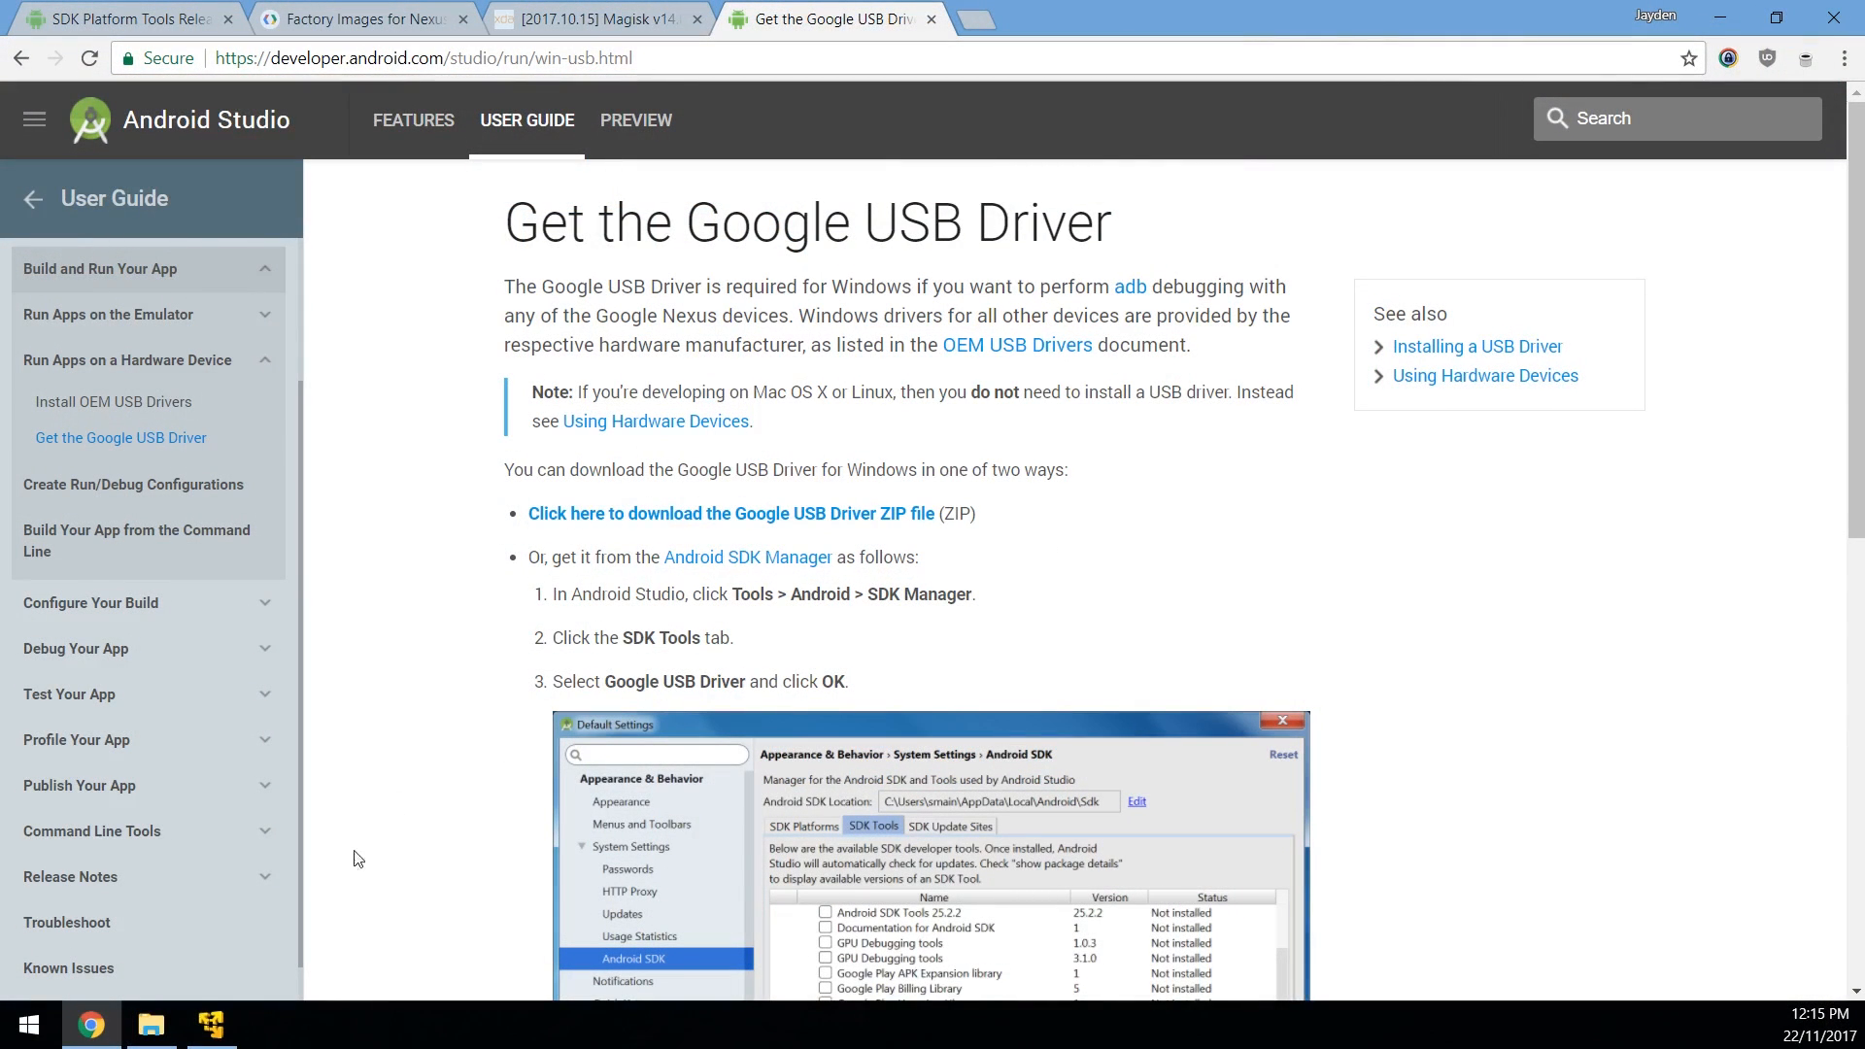
Step: Open the Android folder and select the platform-tools-latest-windows.zip archive
click(150, 1024)
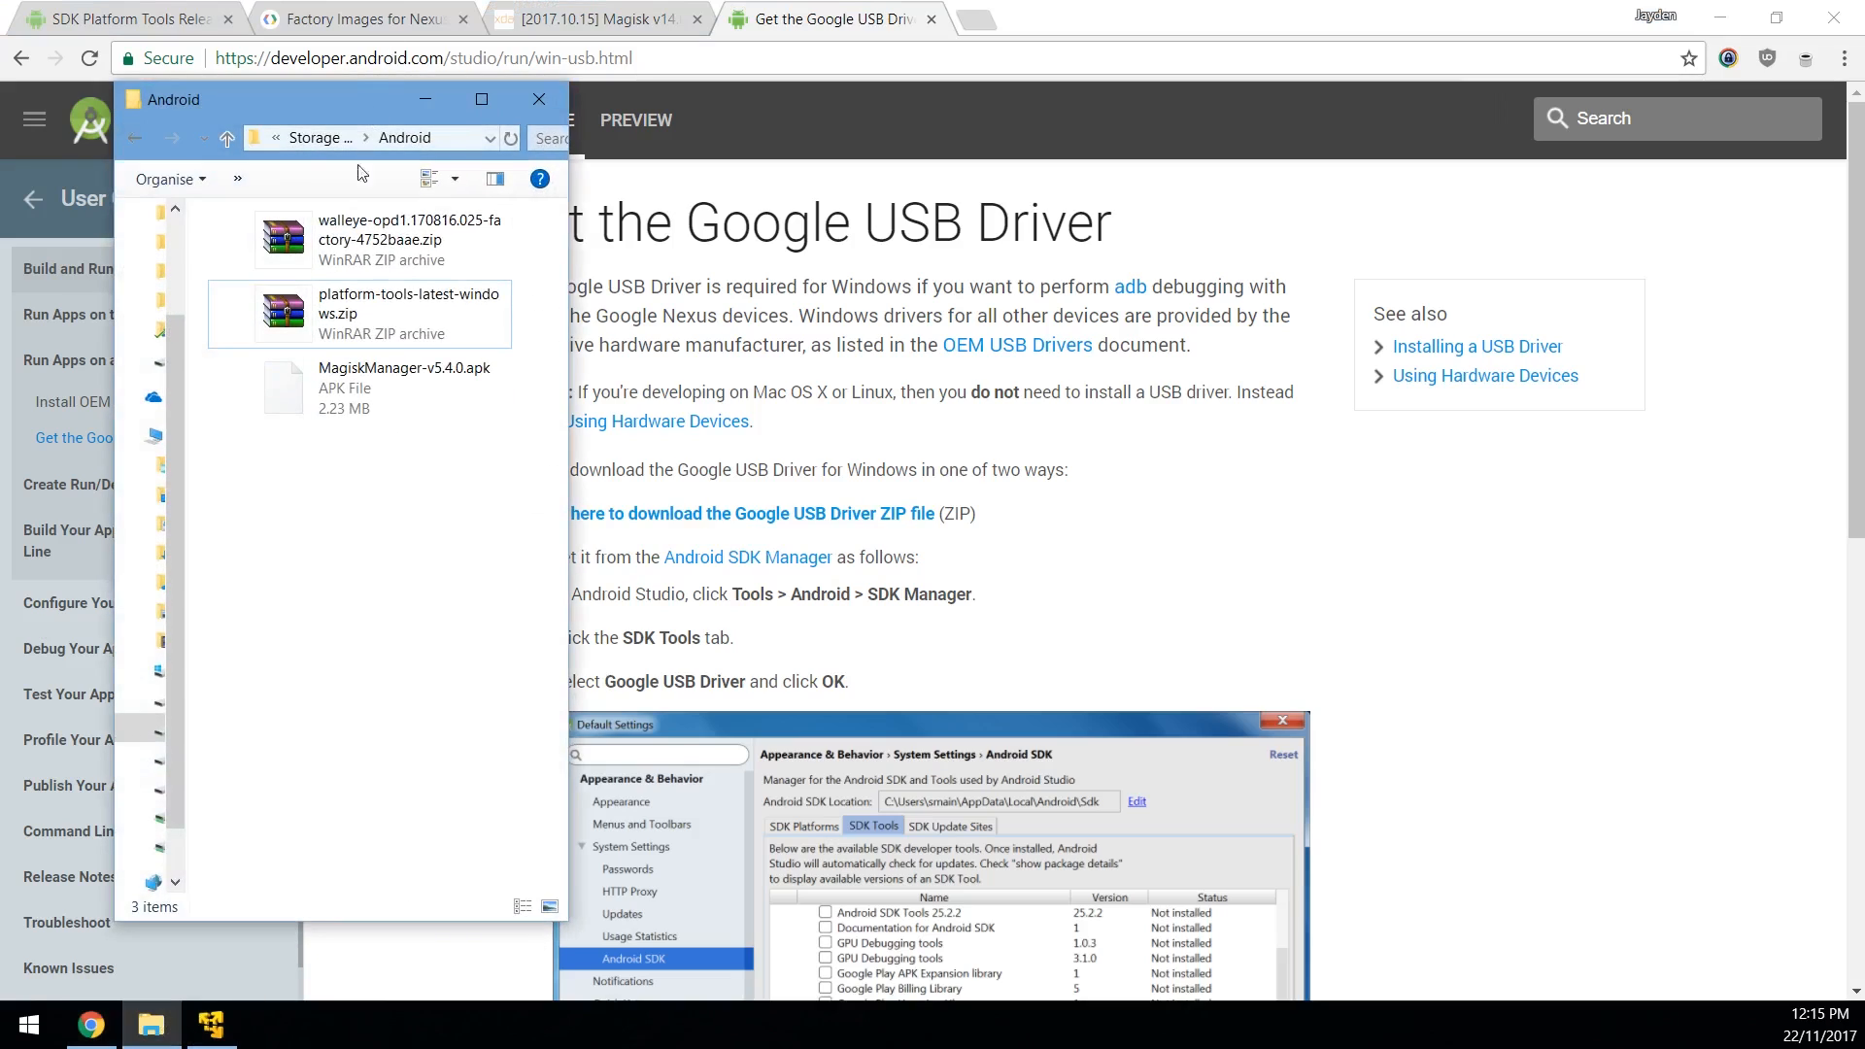
click(404, 386)
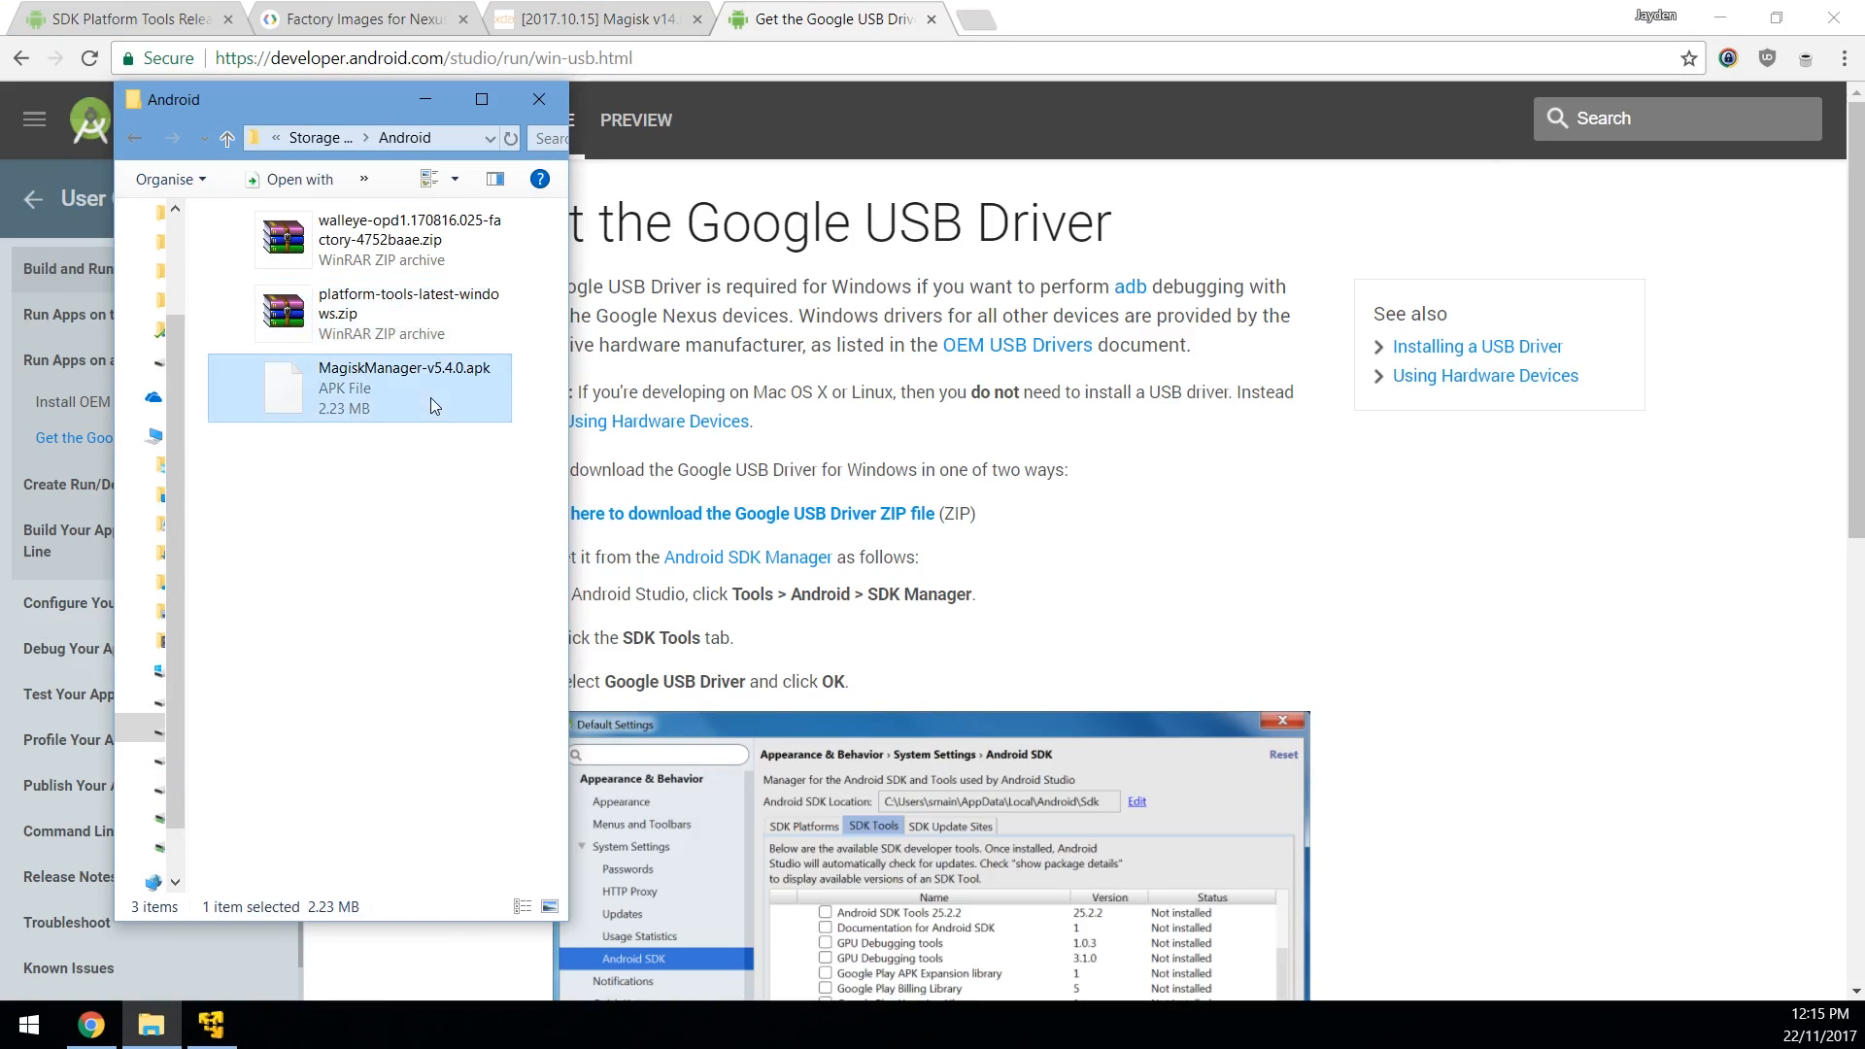
click(410, 239)
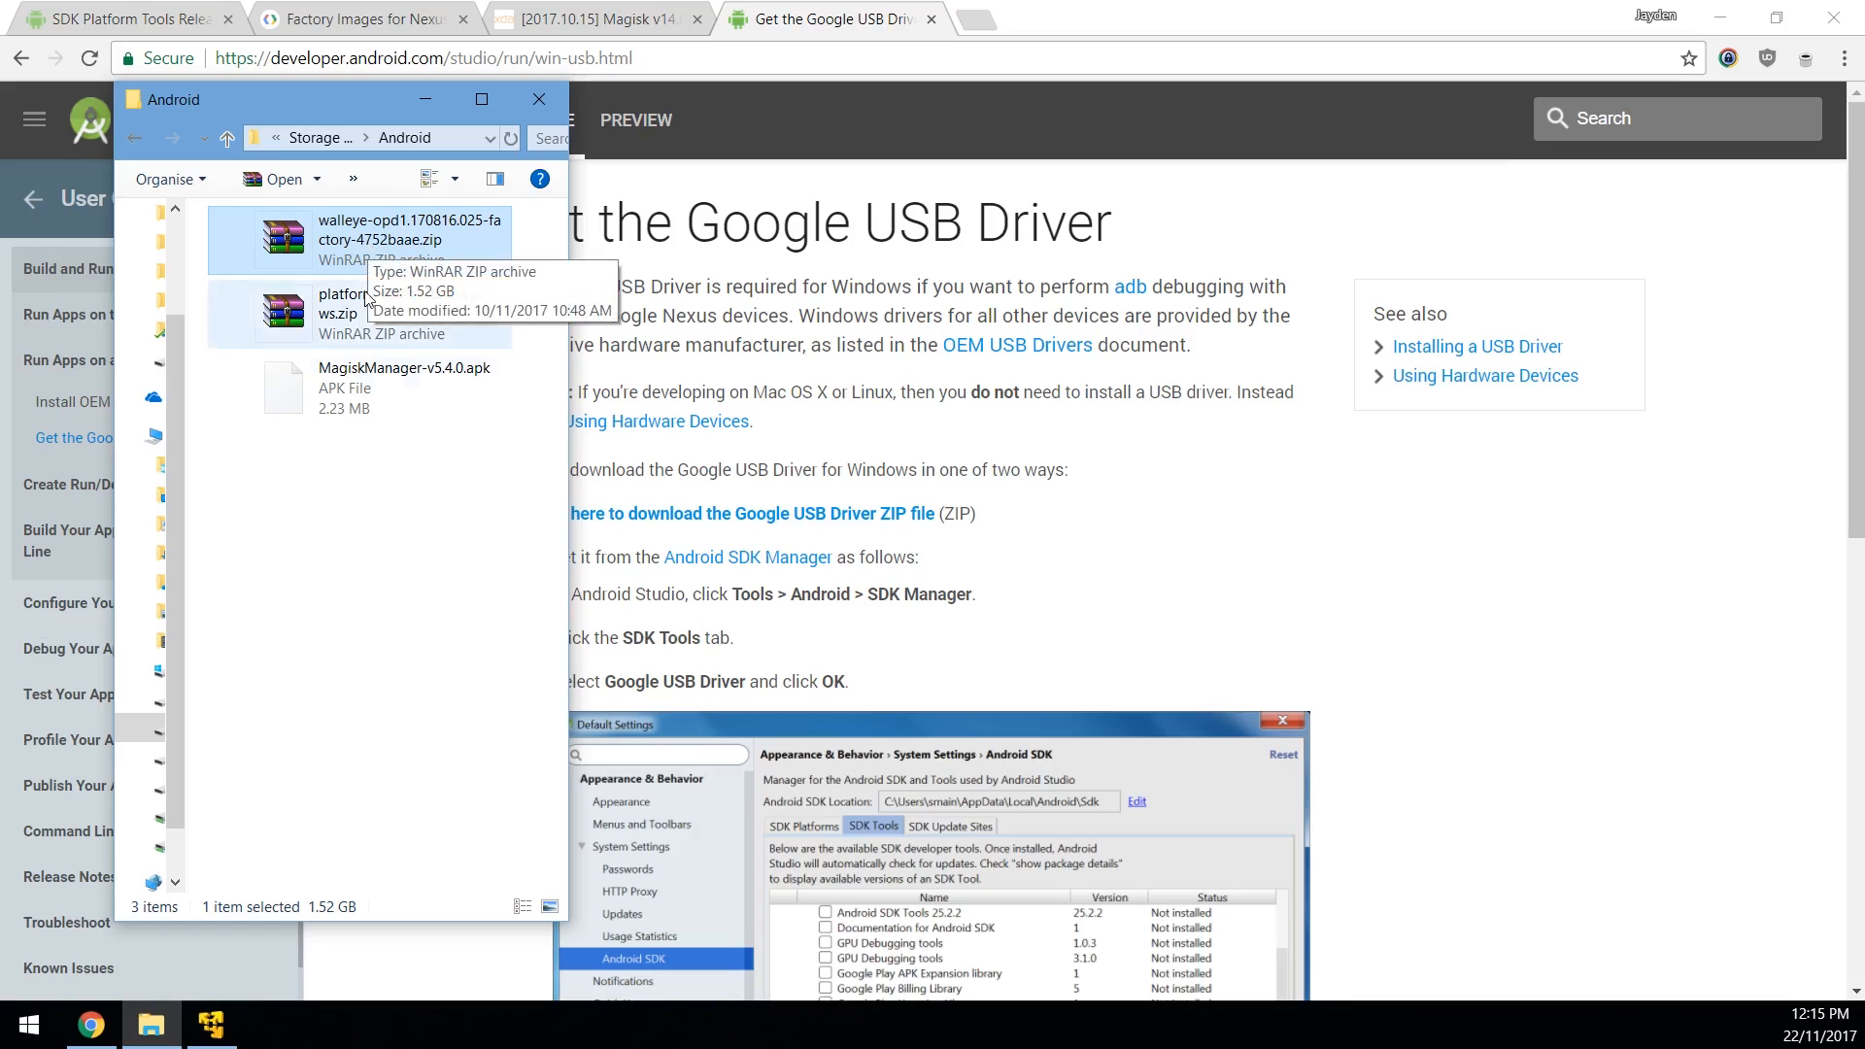
click(410, 594)
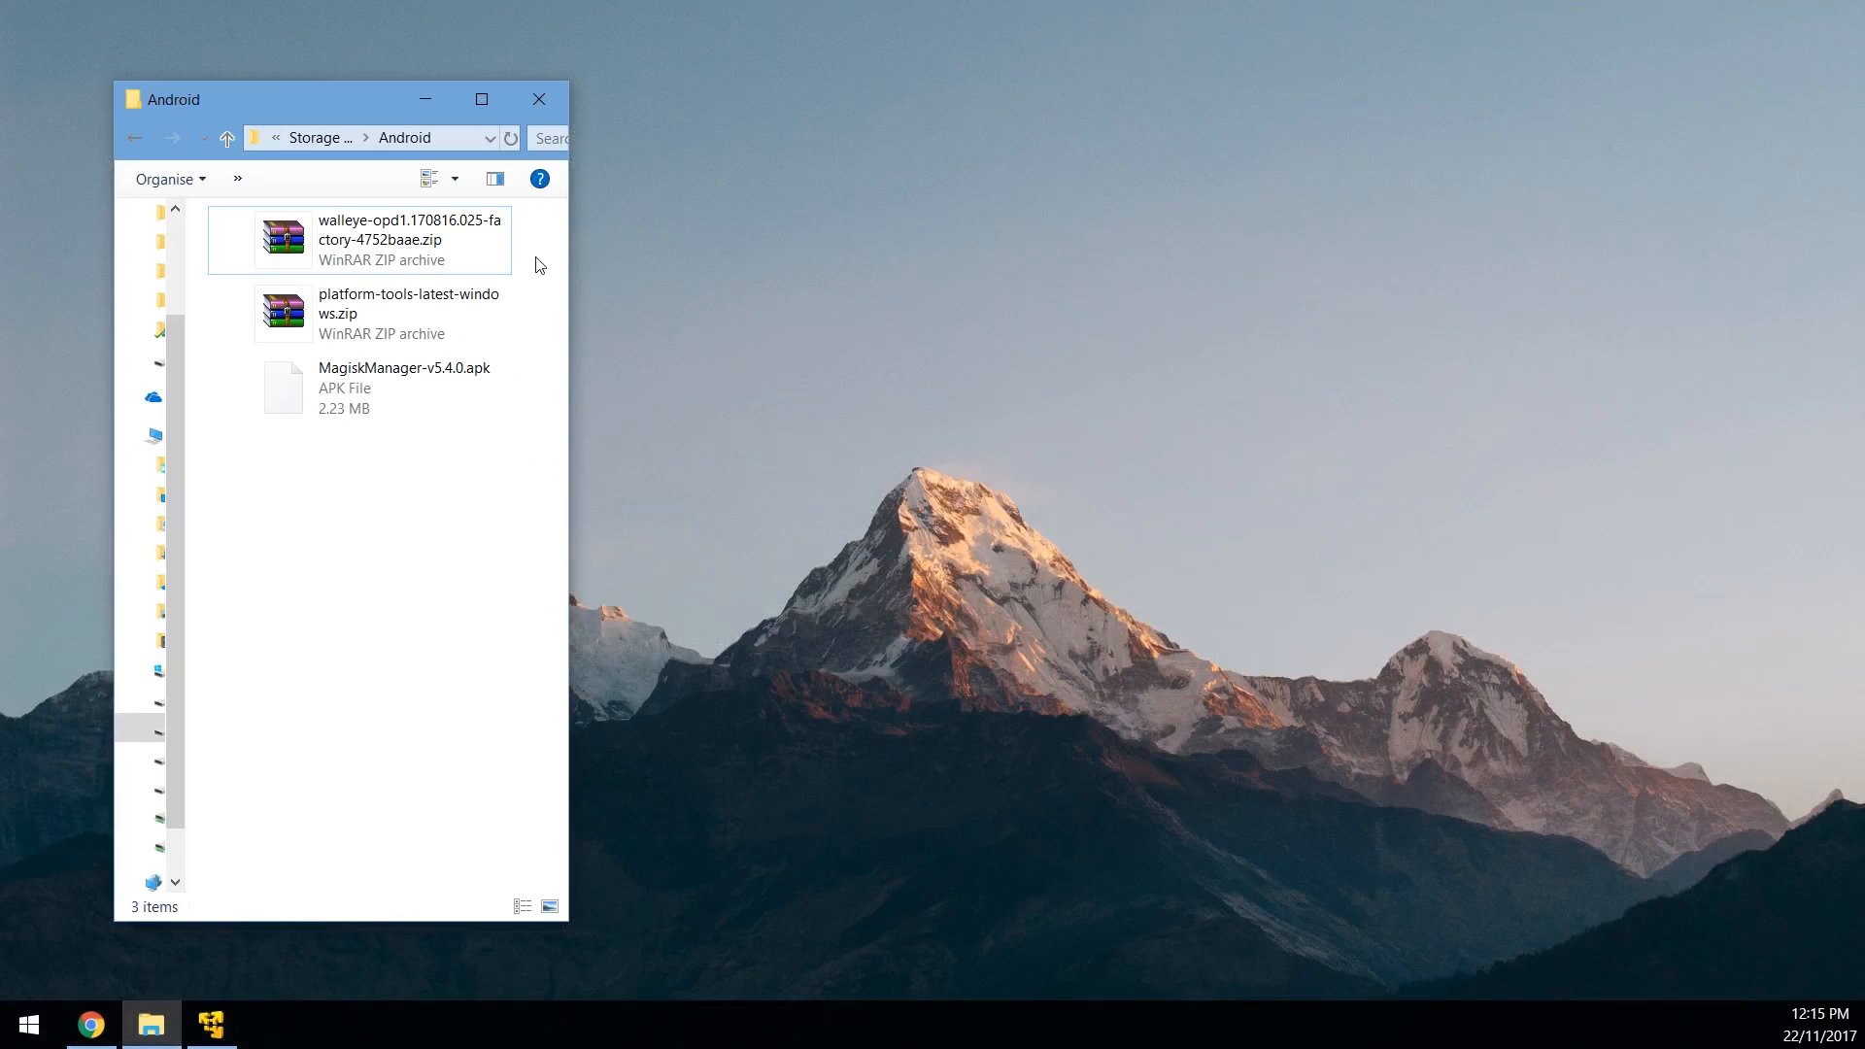
click(404, 312)
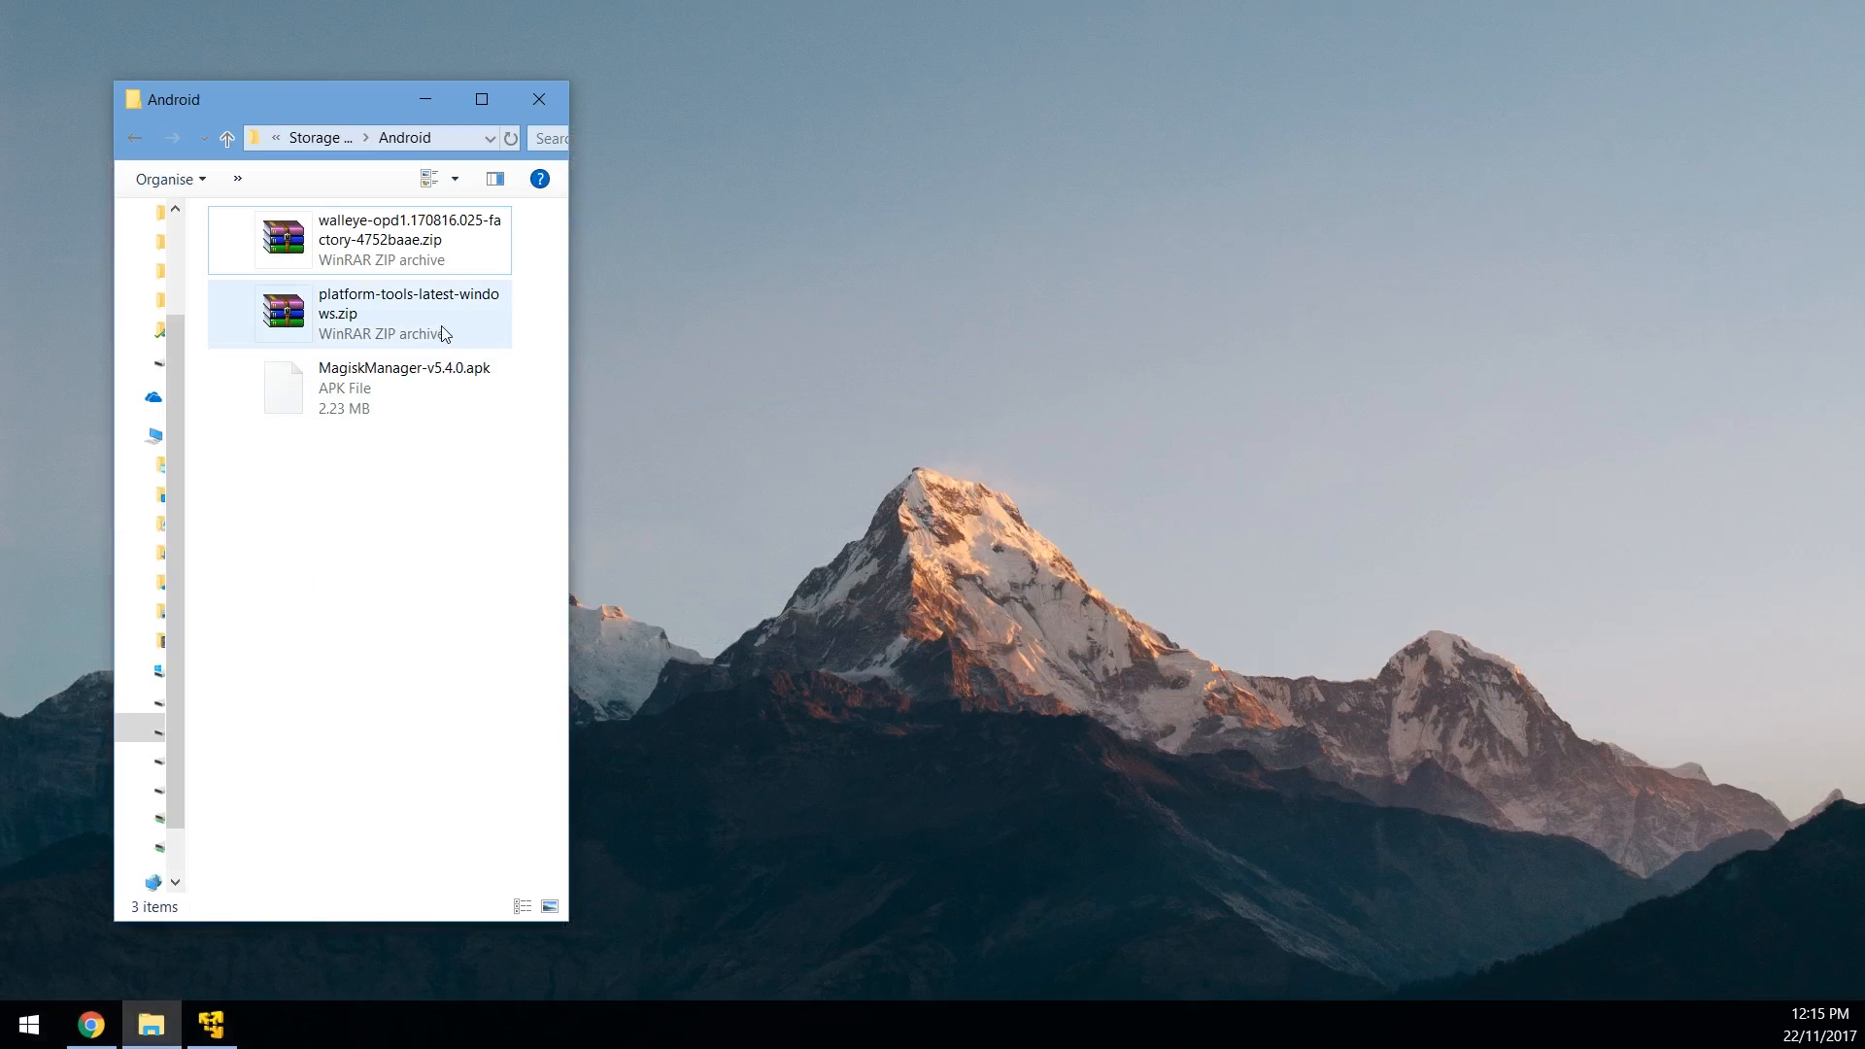
Step: Inside the platform-tools archive, select adb.exe, fastboot.exe, AdbWinApi.dll and AdbWinUsbApi.dll
double_click(408, 312)
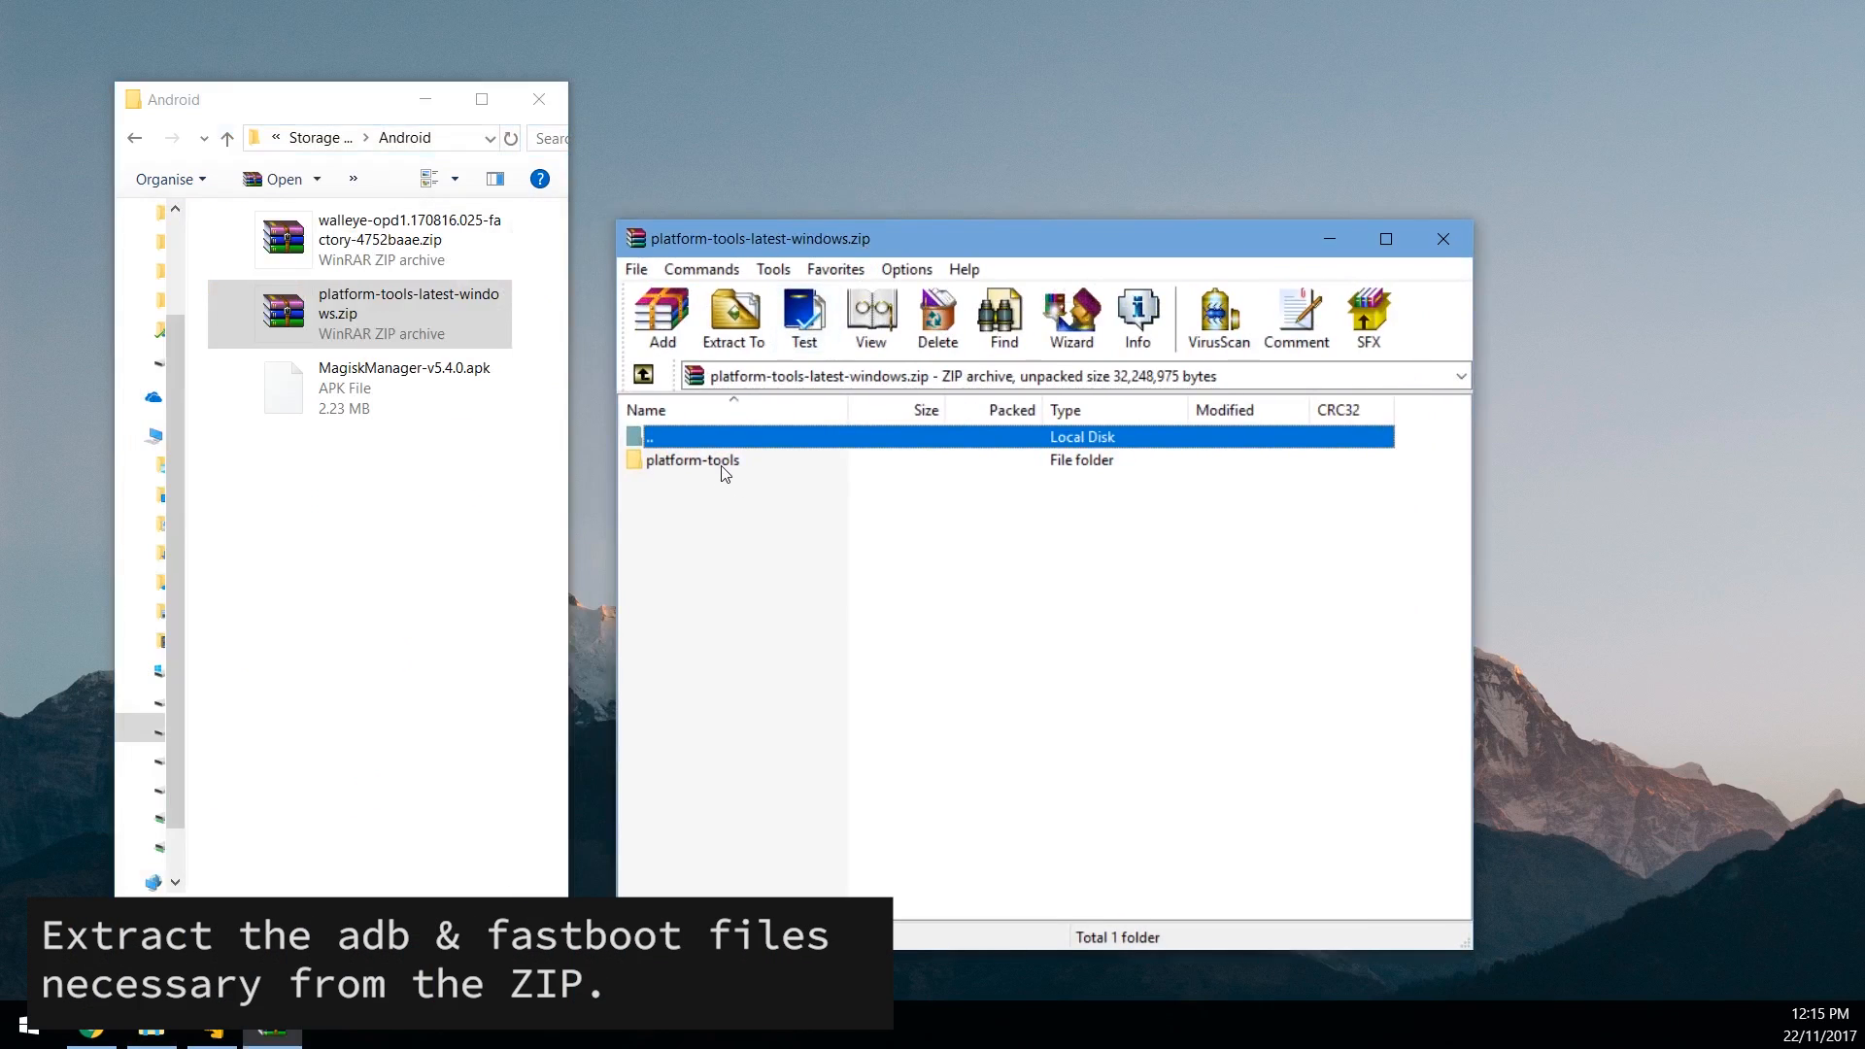
double_click(692, 460)
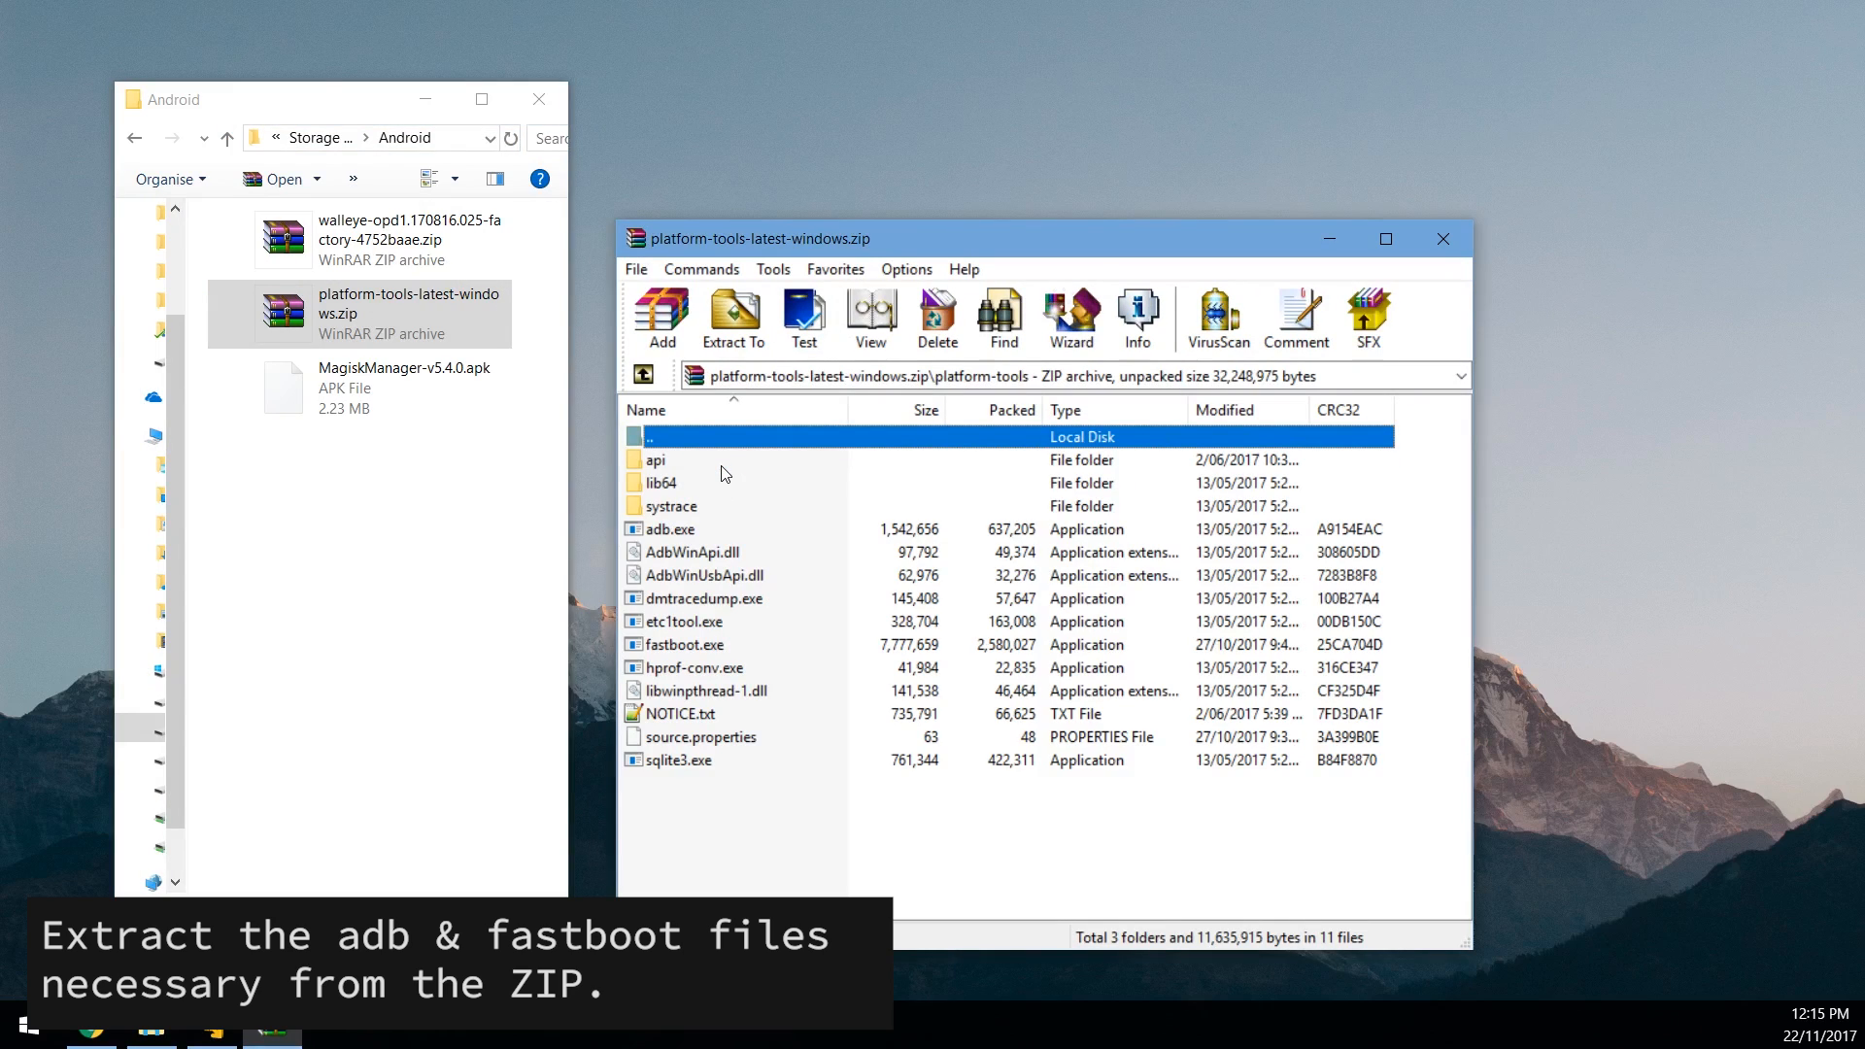
click(670, 528)
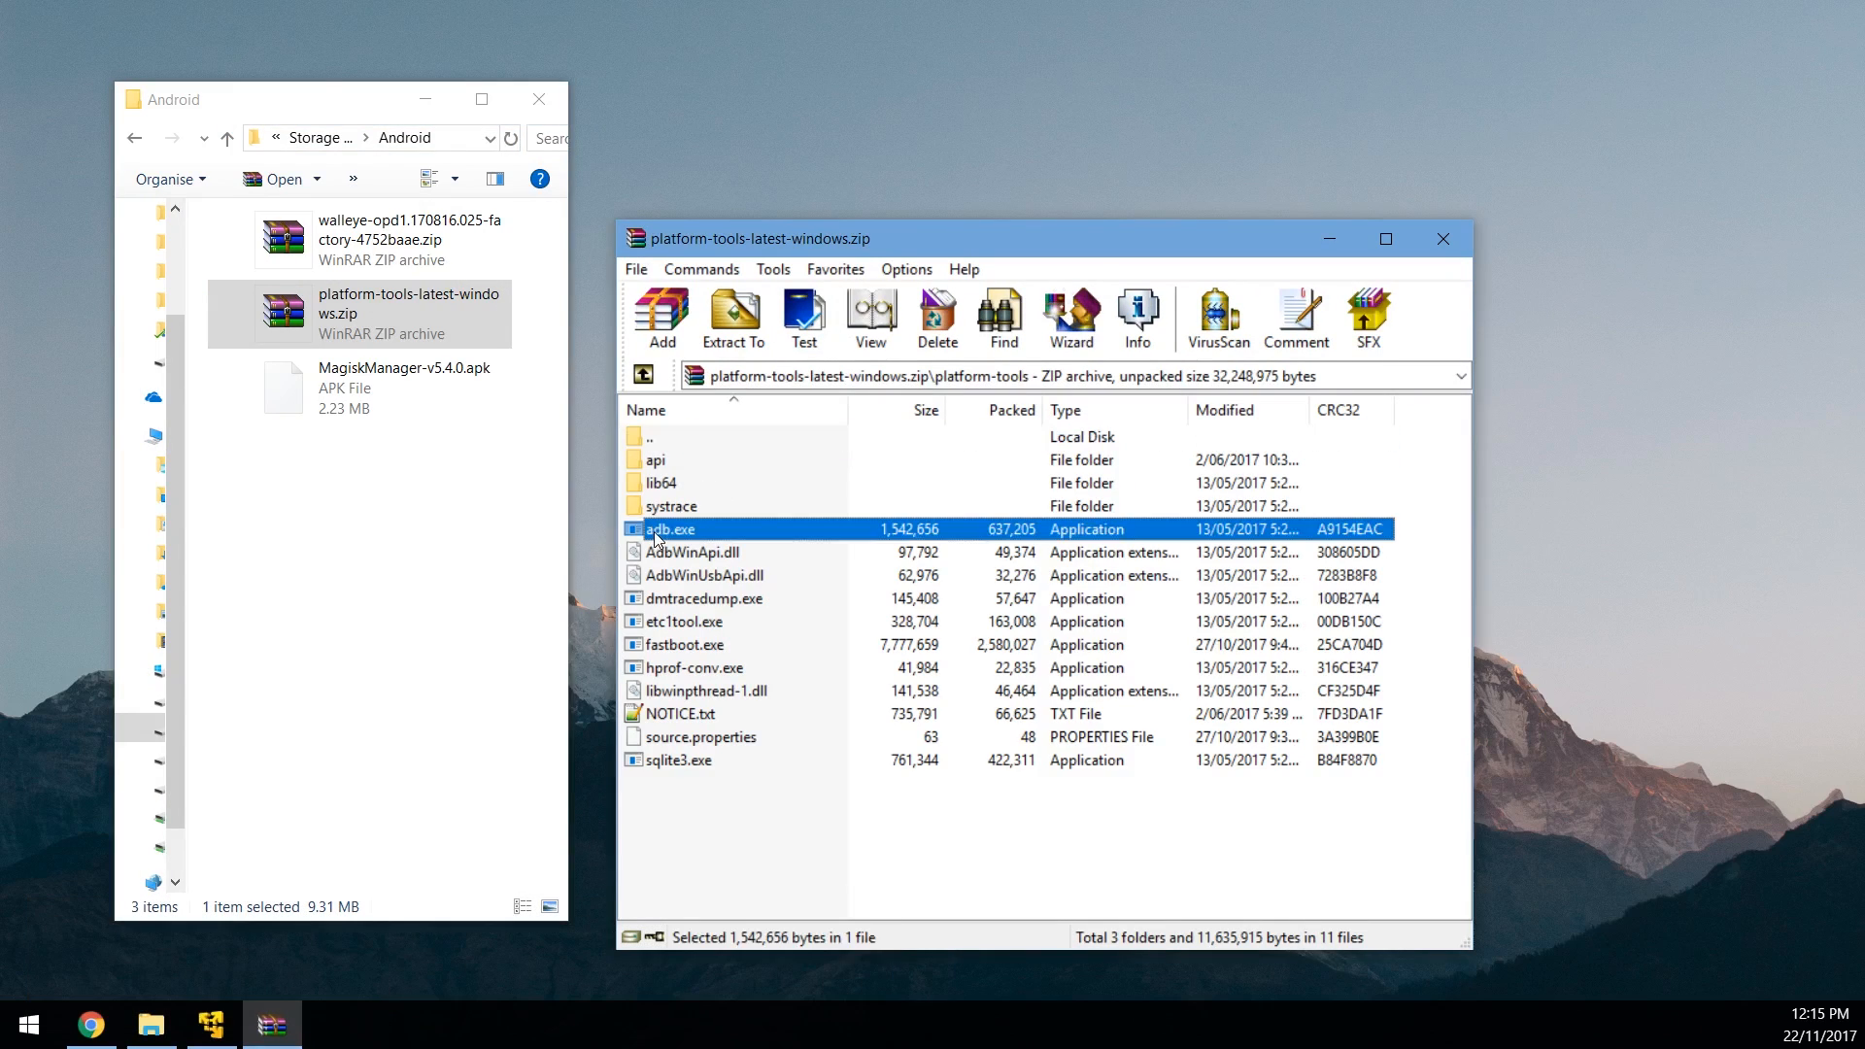
click(694, 575)
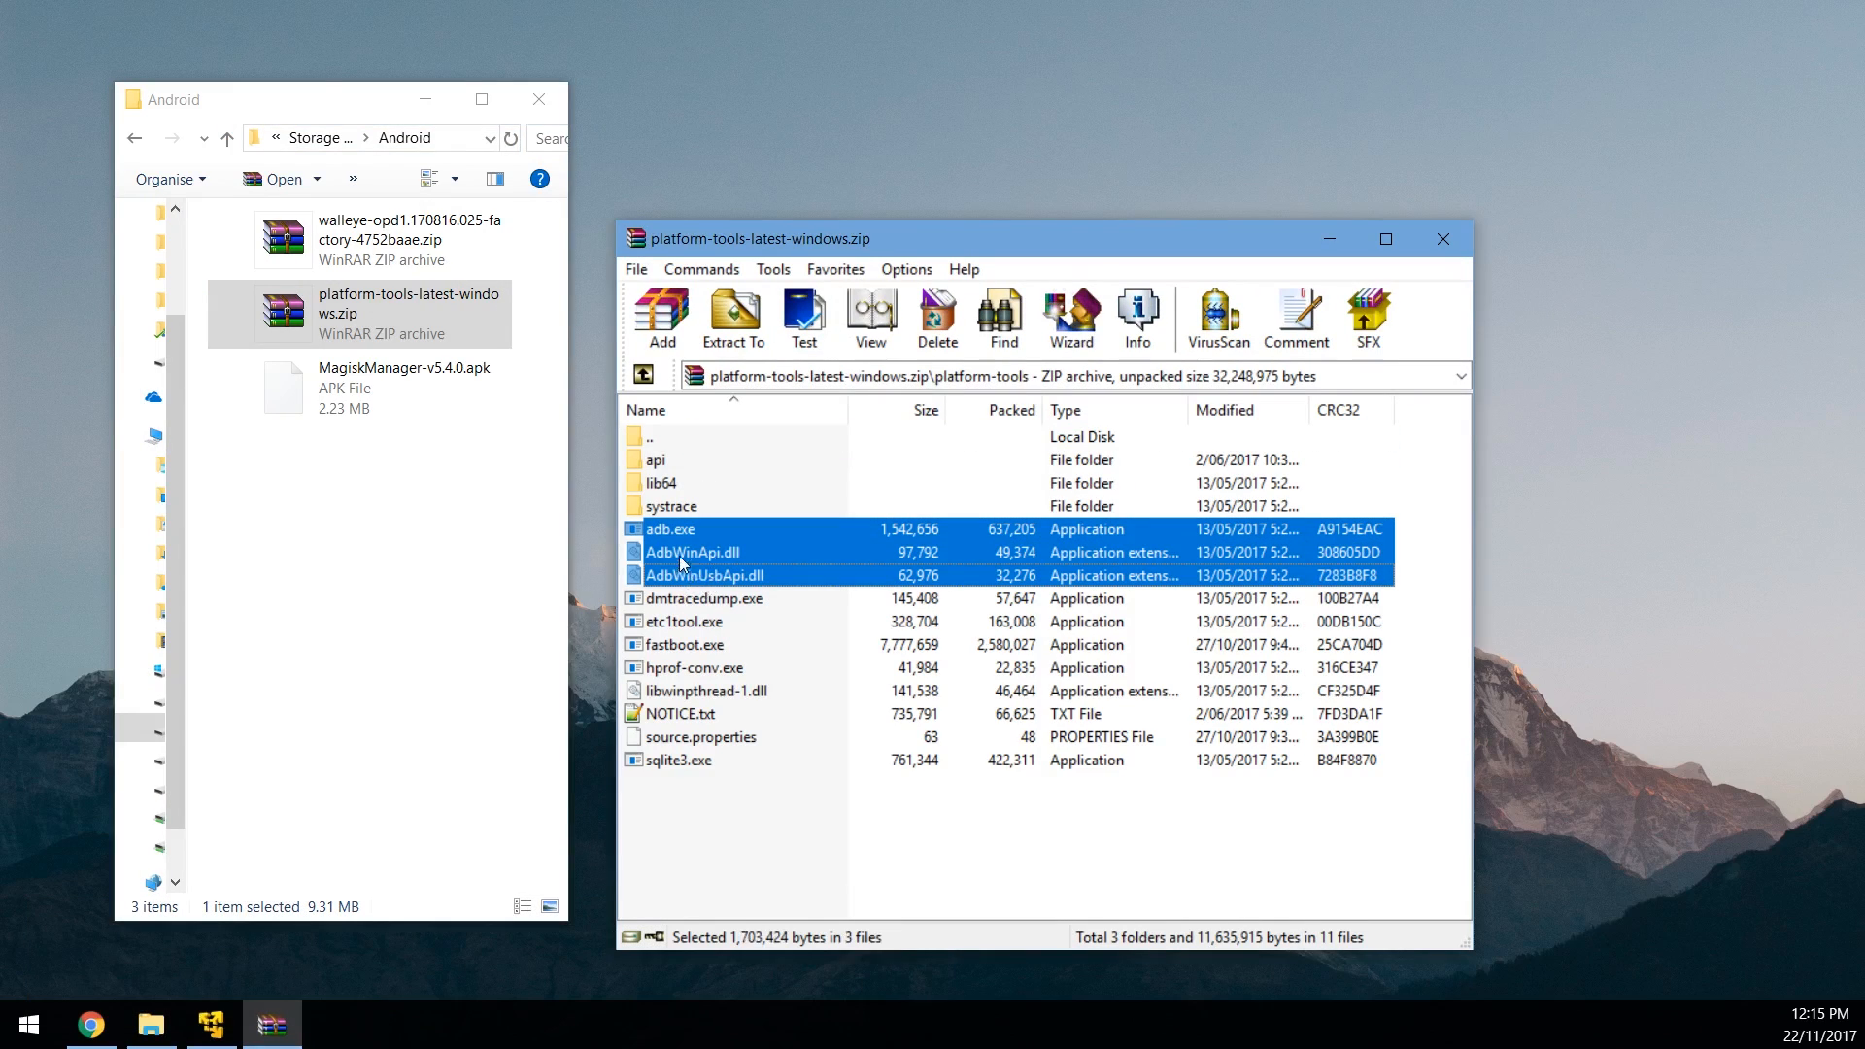
click(709, 692)
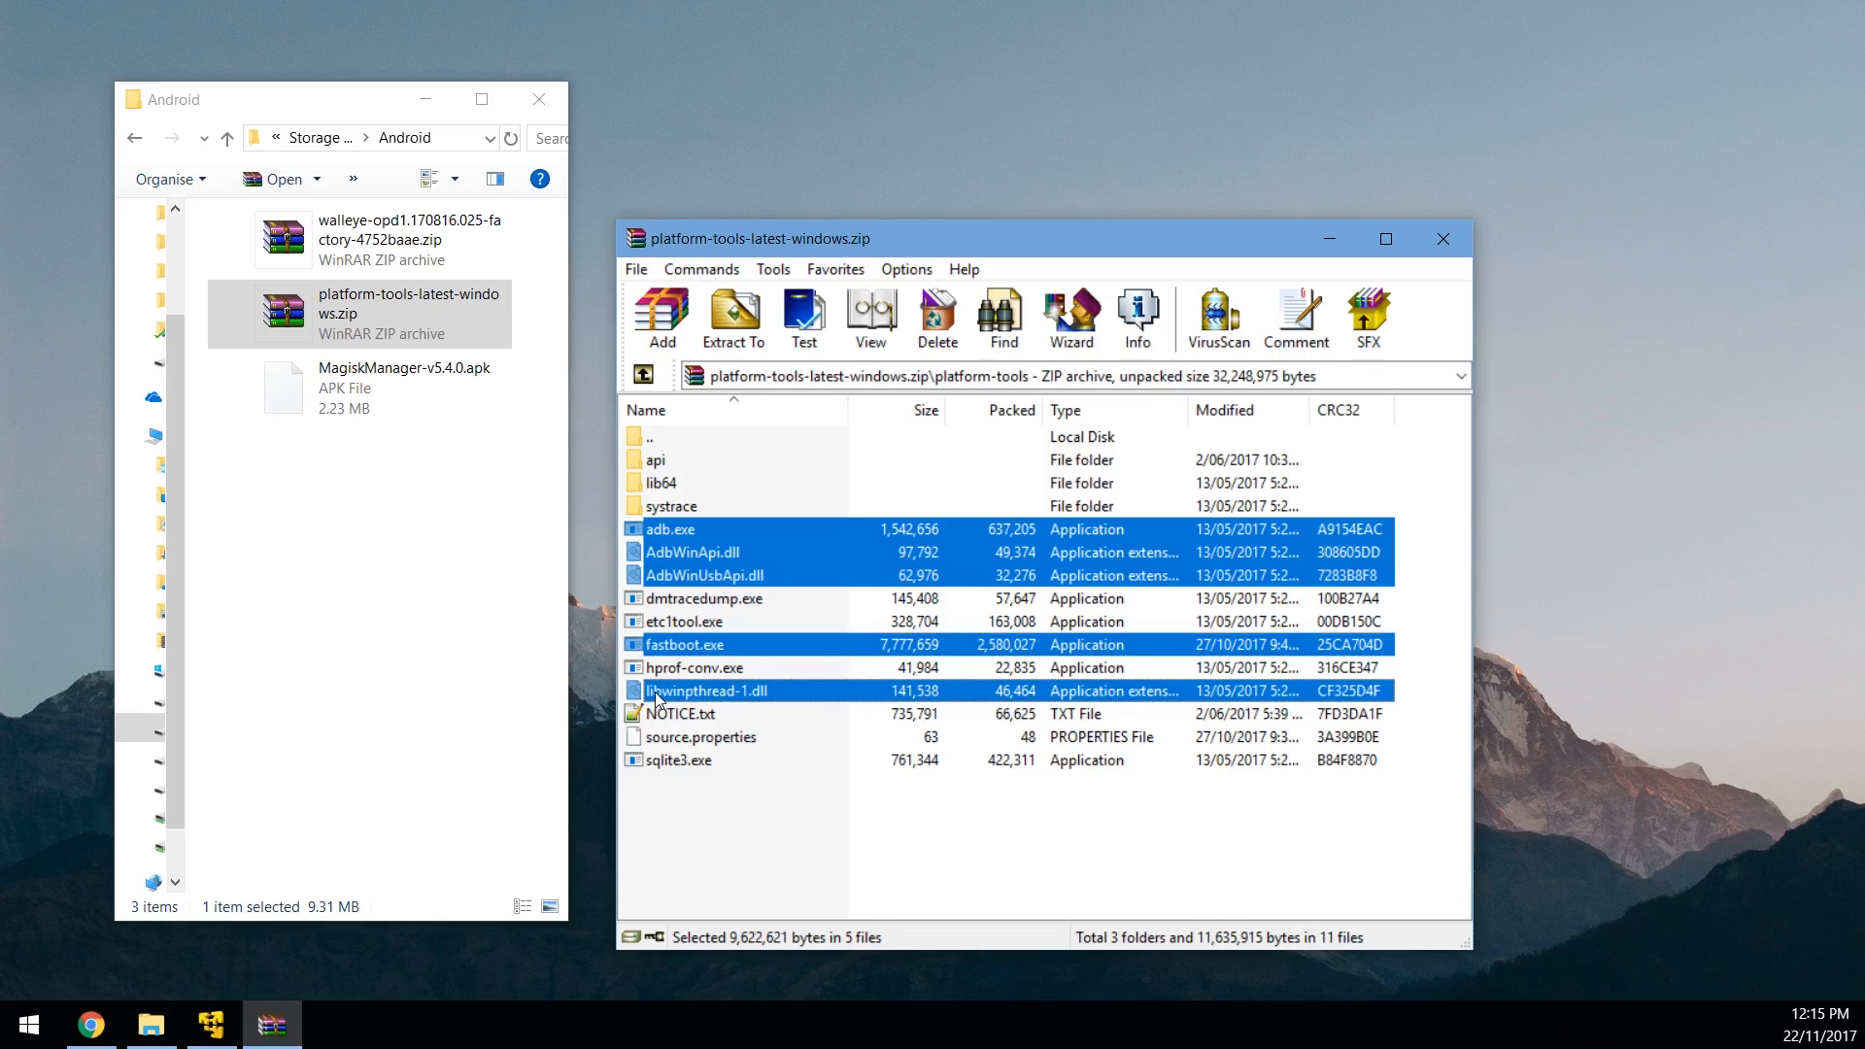
Step: Copy the selected files into the Android folder and close the archive
click(735, 317)
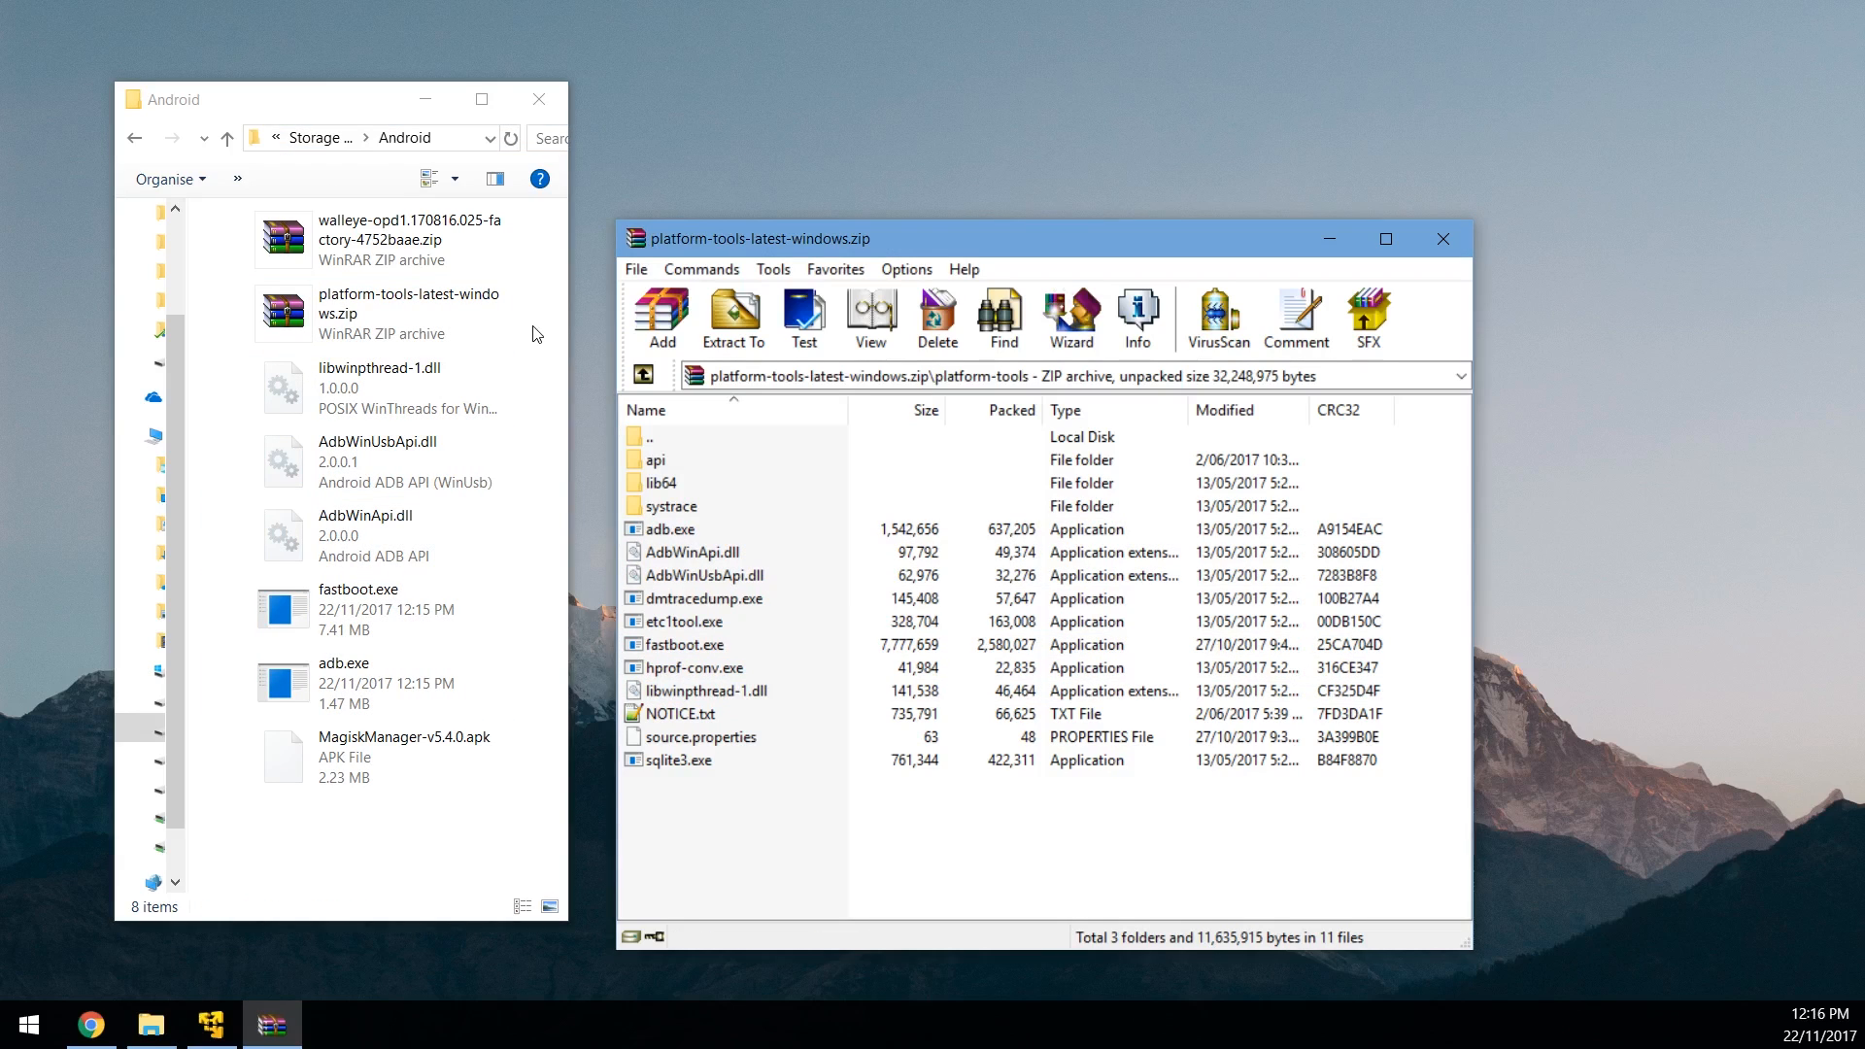
click(1443, 237)
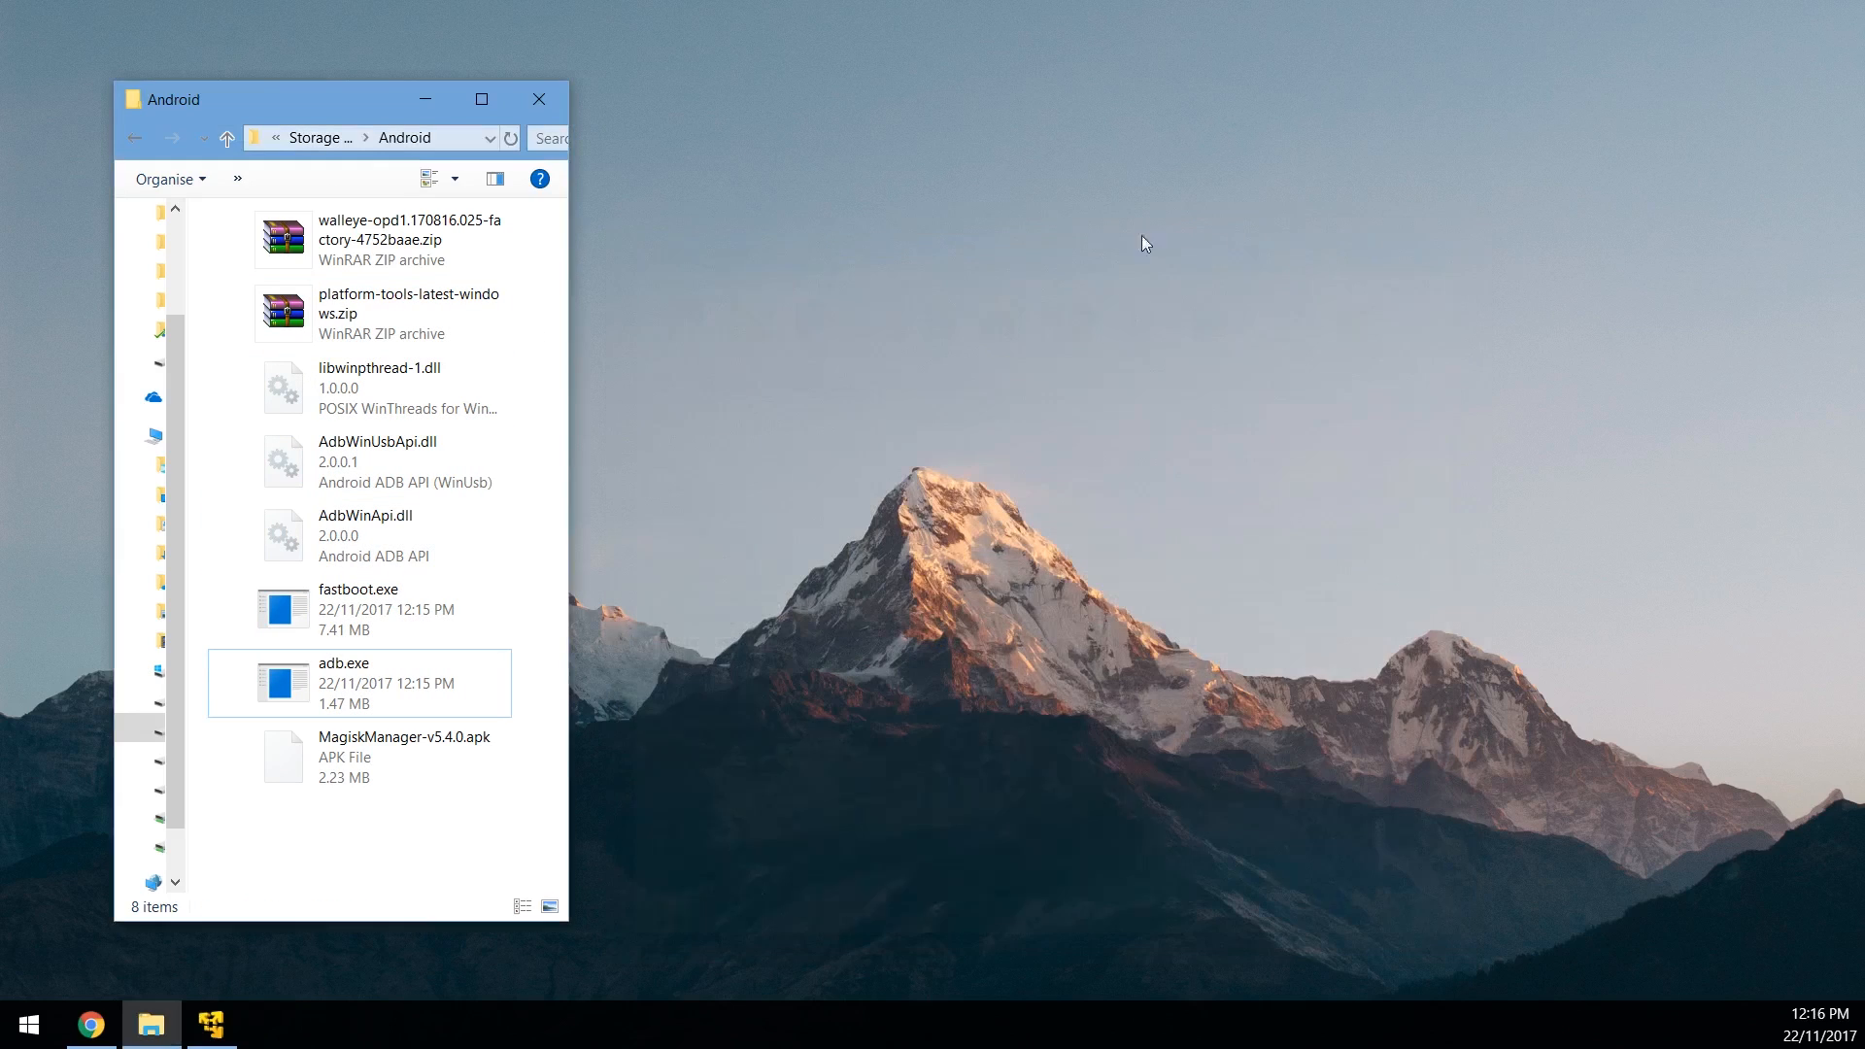
click(408, 239)
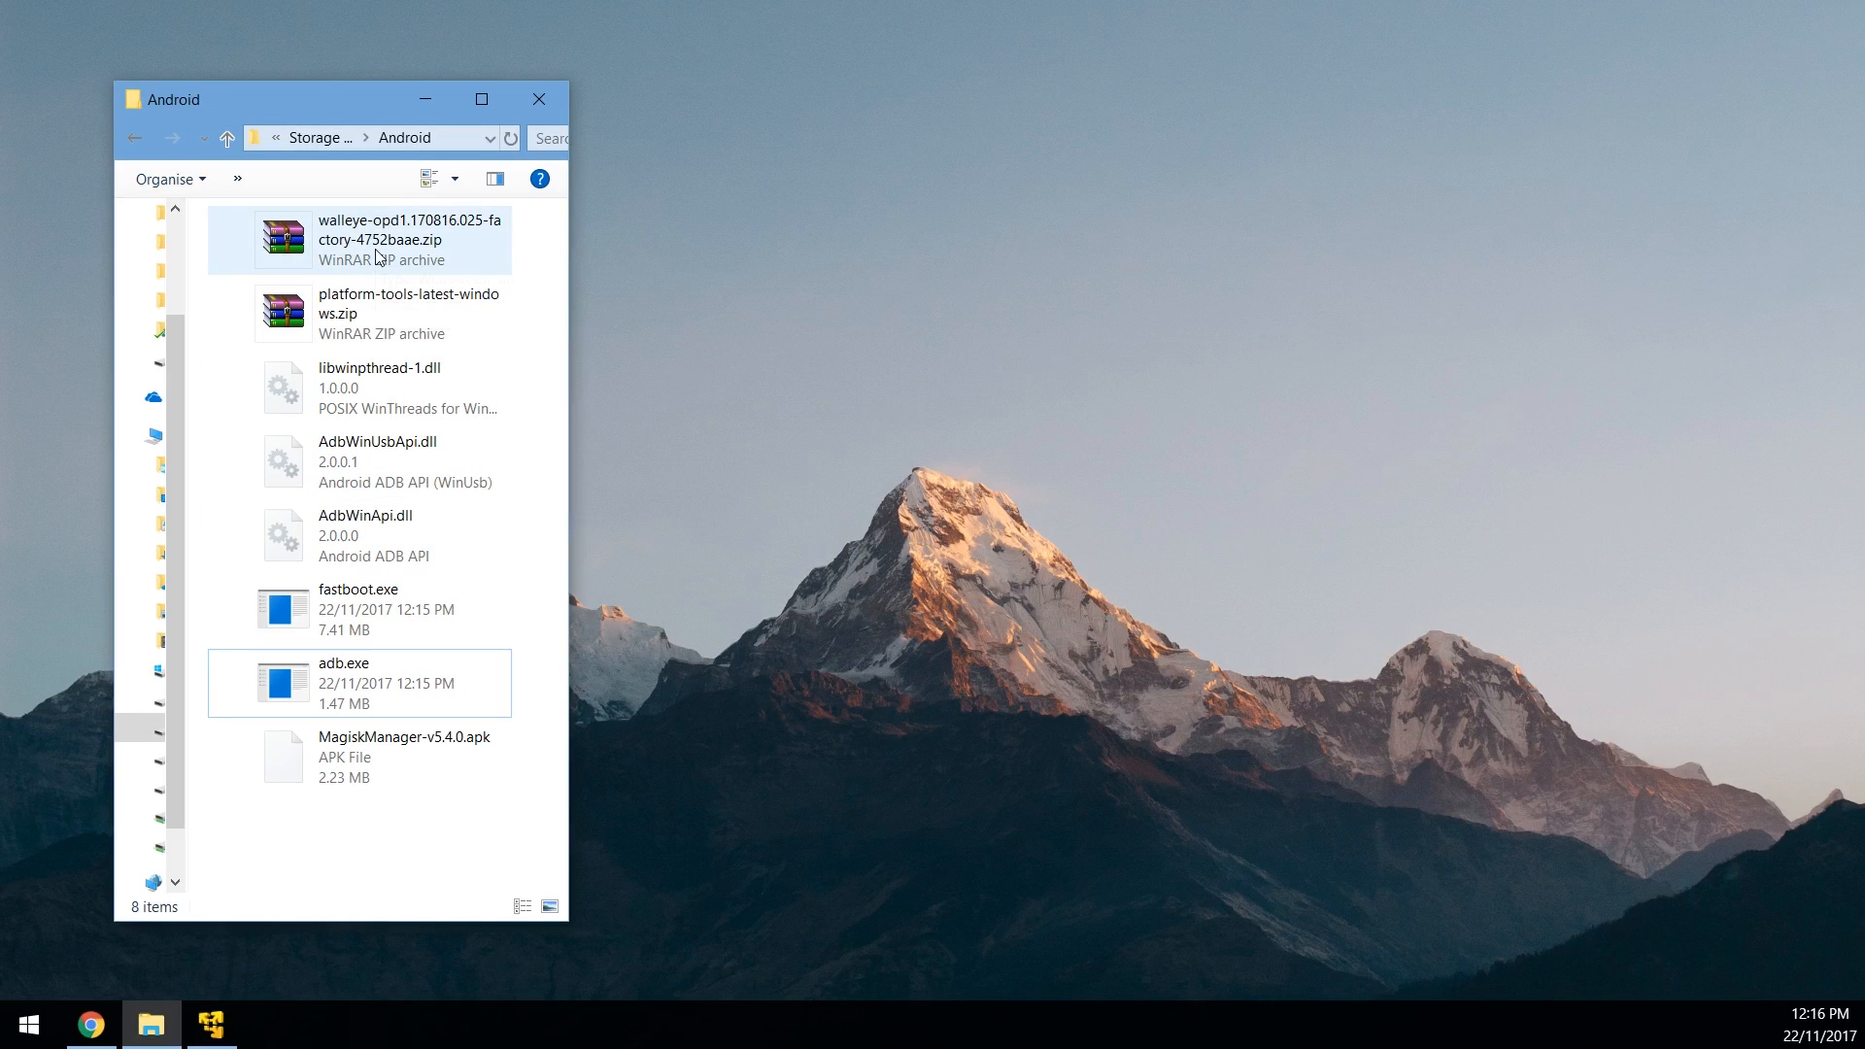
Step: Open the walleye-opd1.170816.025 factory zip and its inner image-walleye archive
double_click(407, 237)
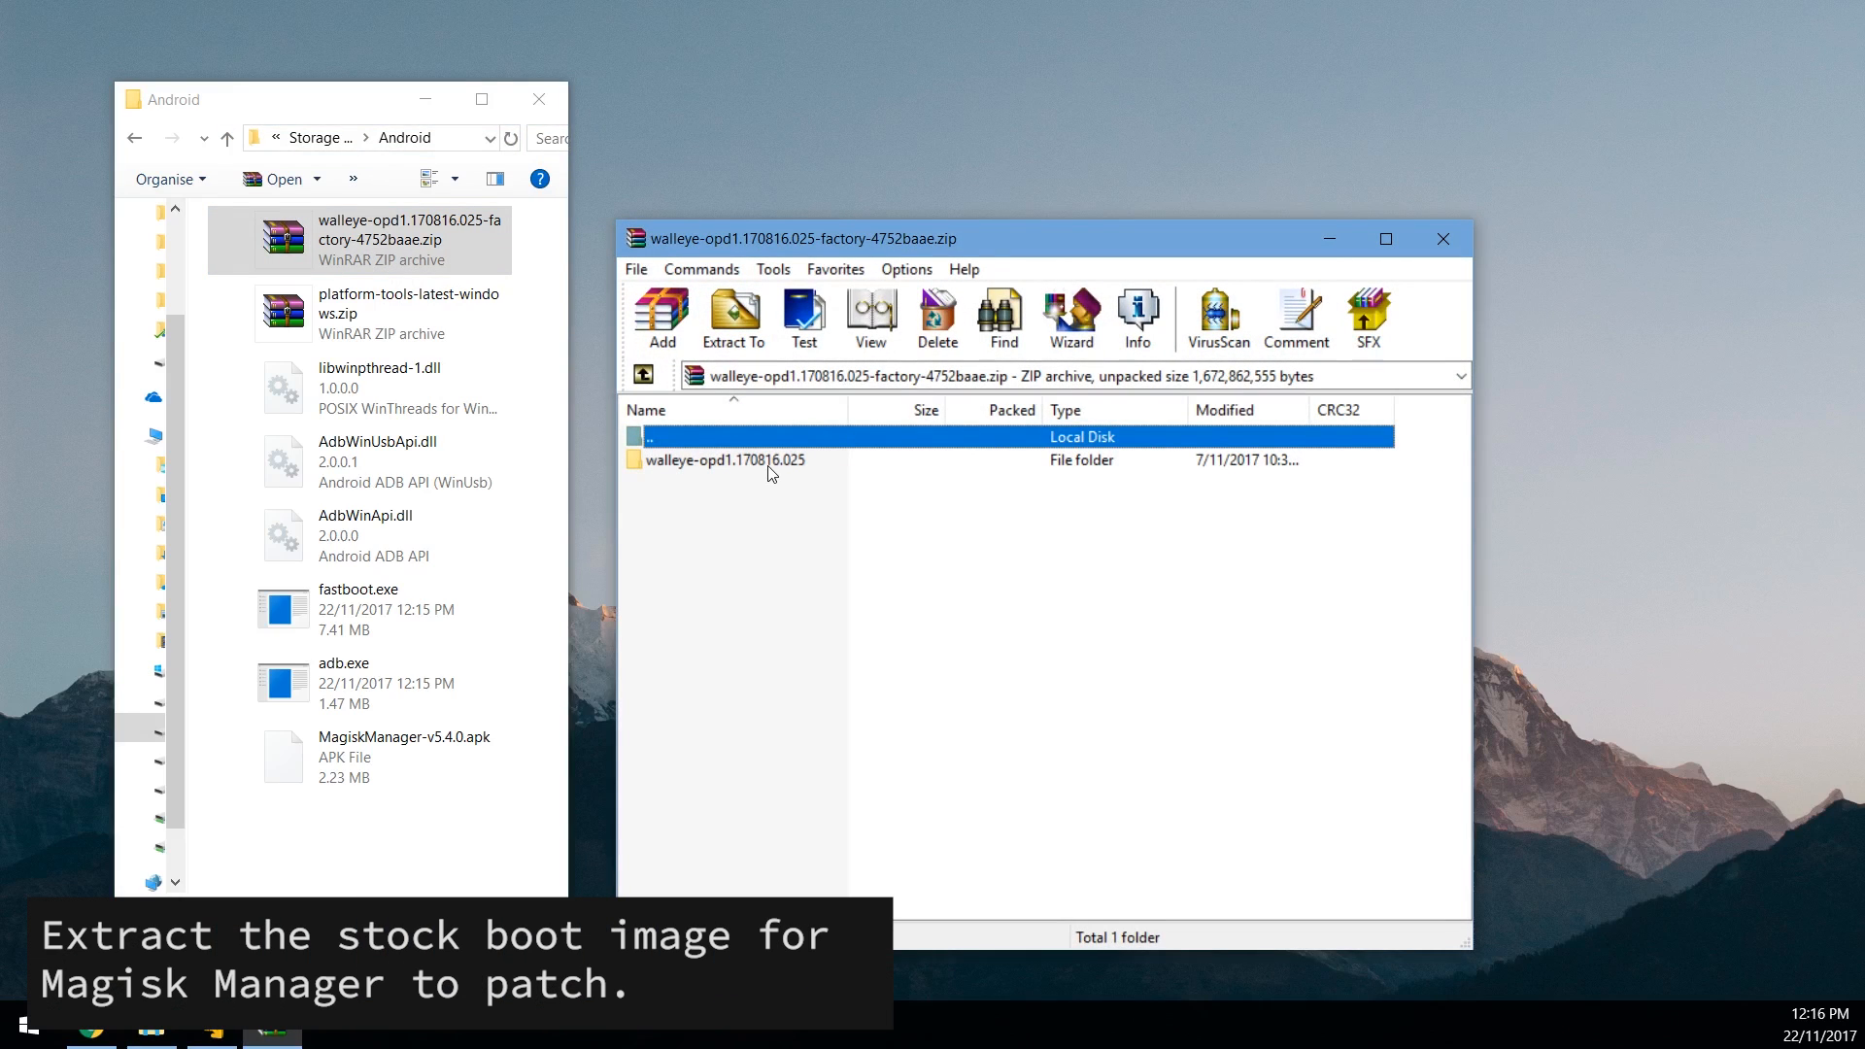
double_click(725, 460)
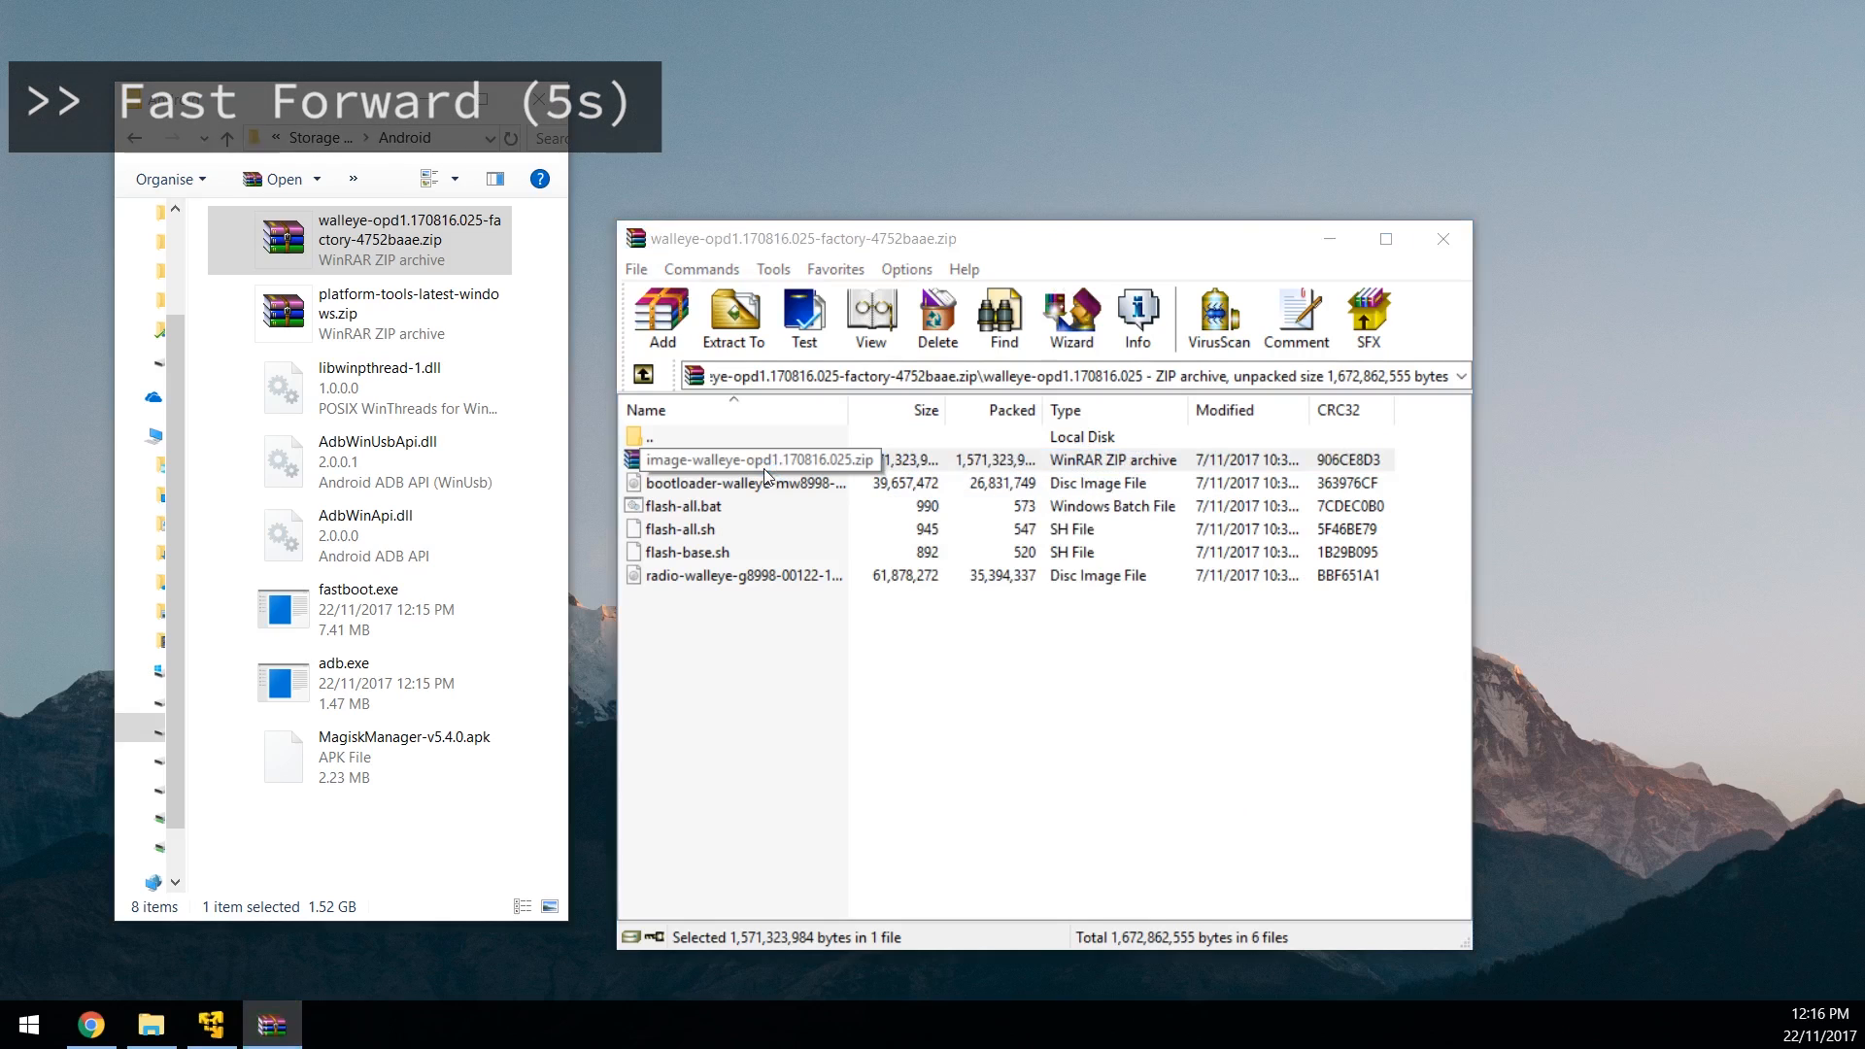
double_click(757, 460)
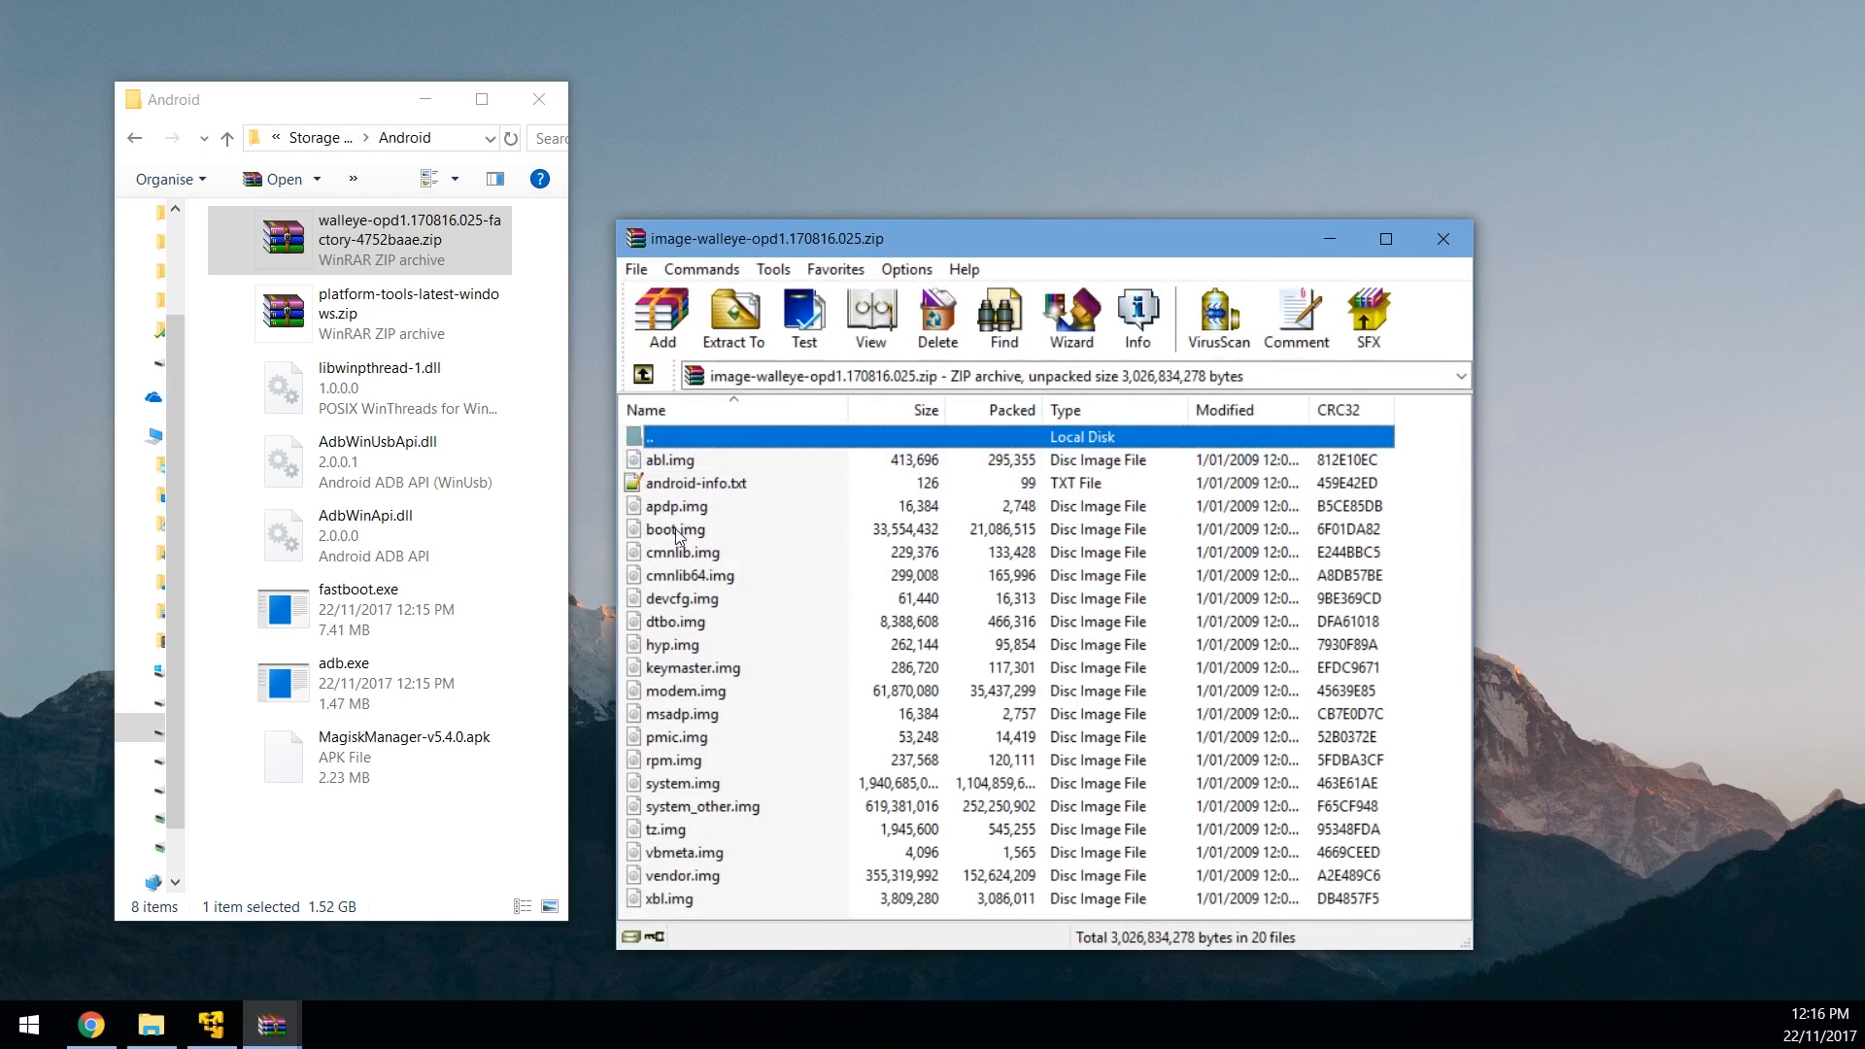
Step: Extract boot.img into the Android folder and close the archive
click(676, 528)
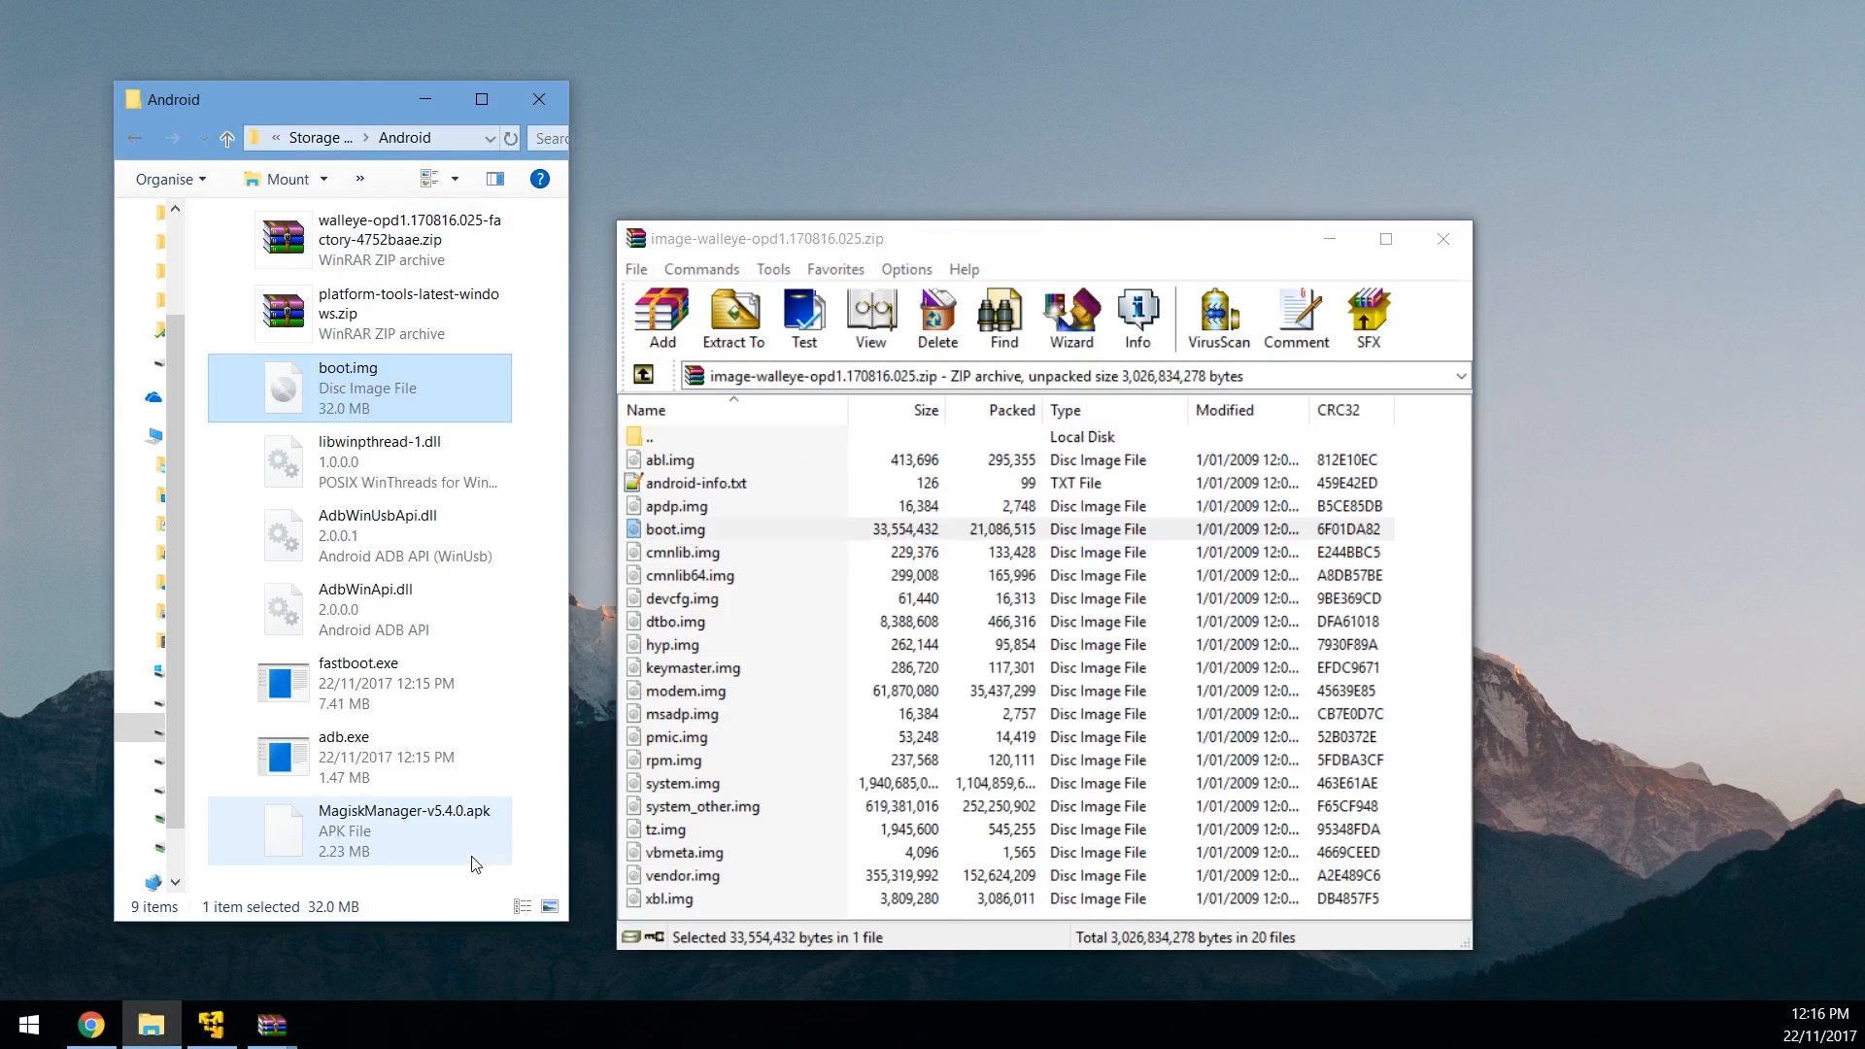
click(1459, 237)
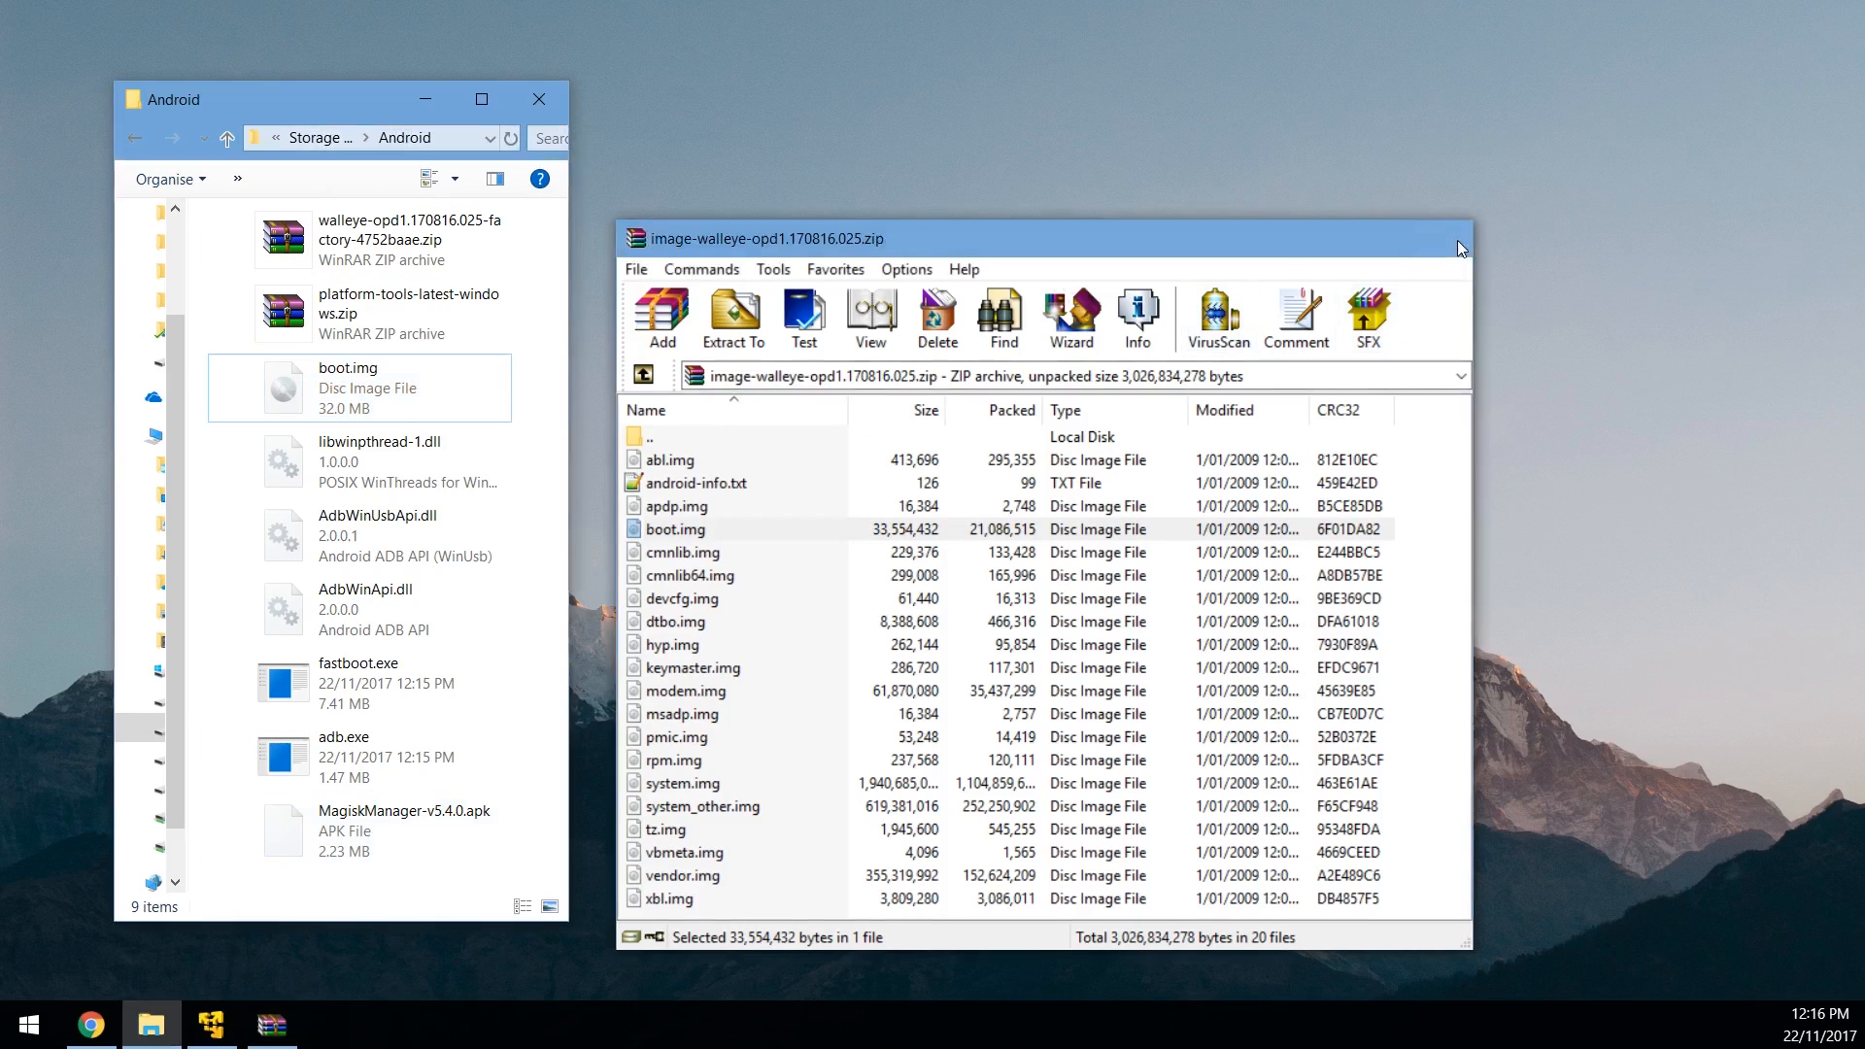
click(1461, 237)
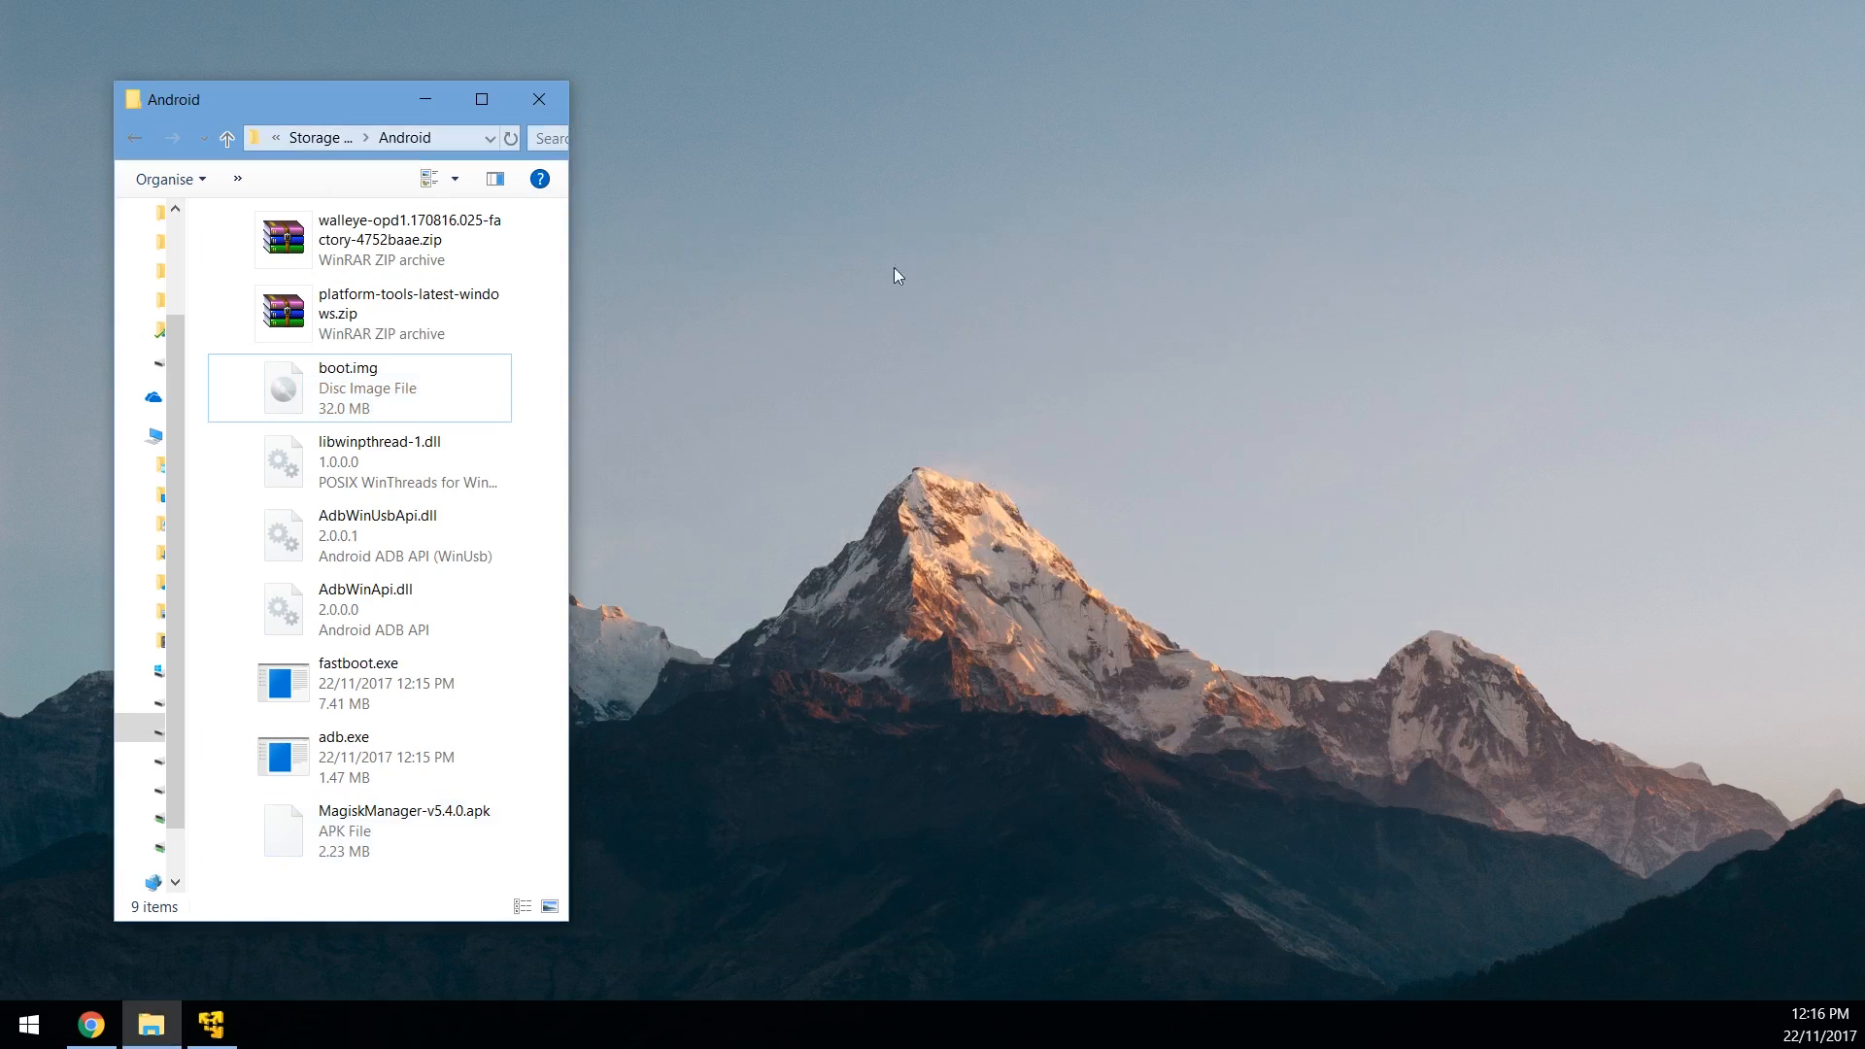
mouse_move(550, 332)
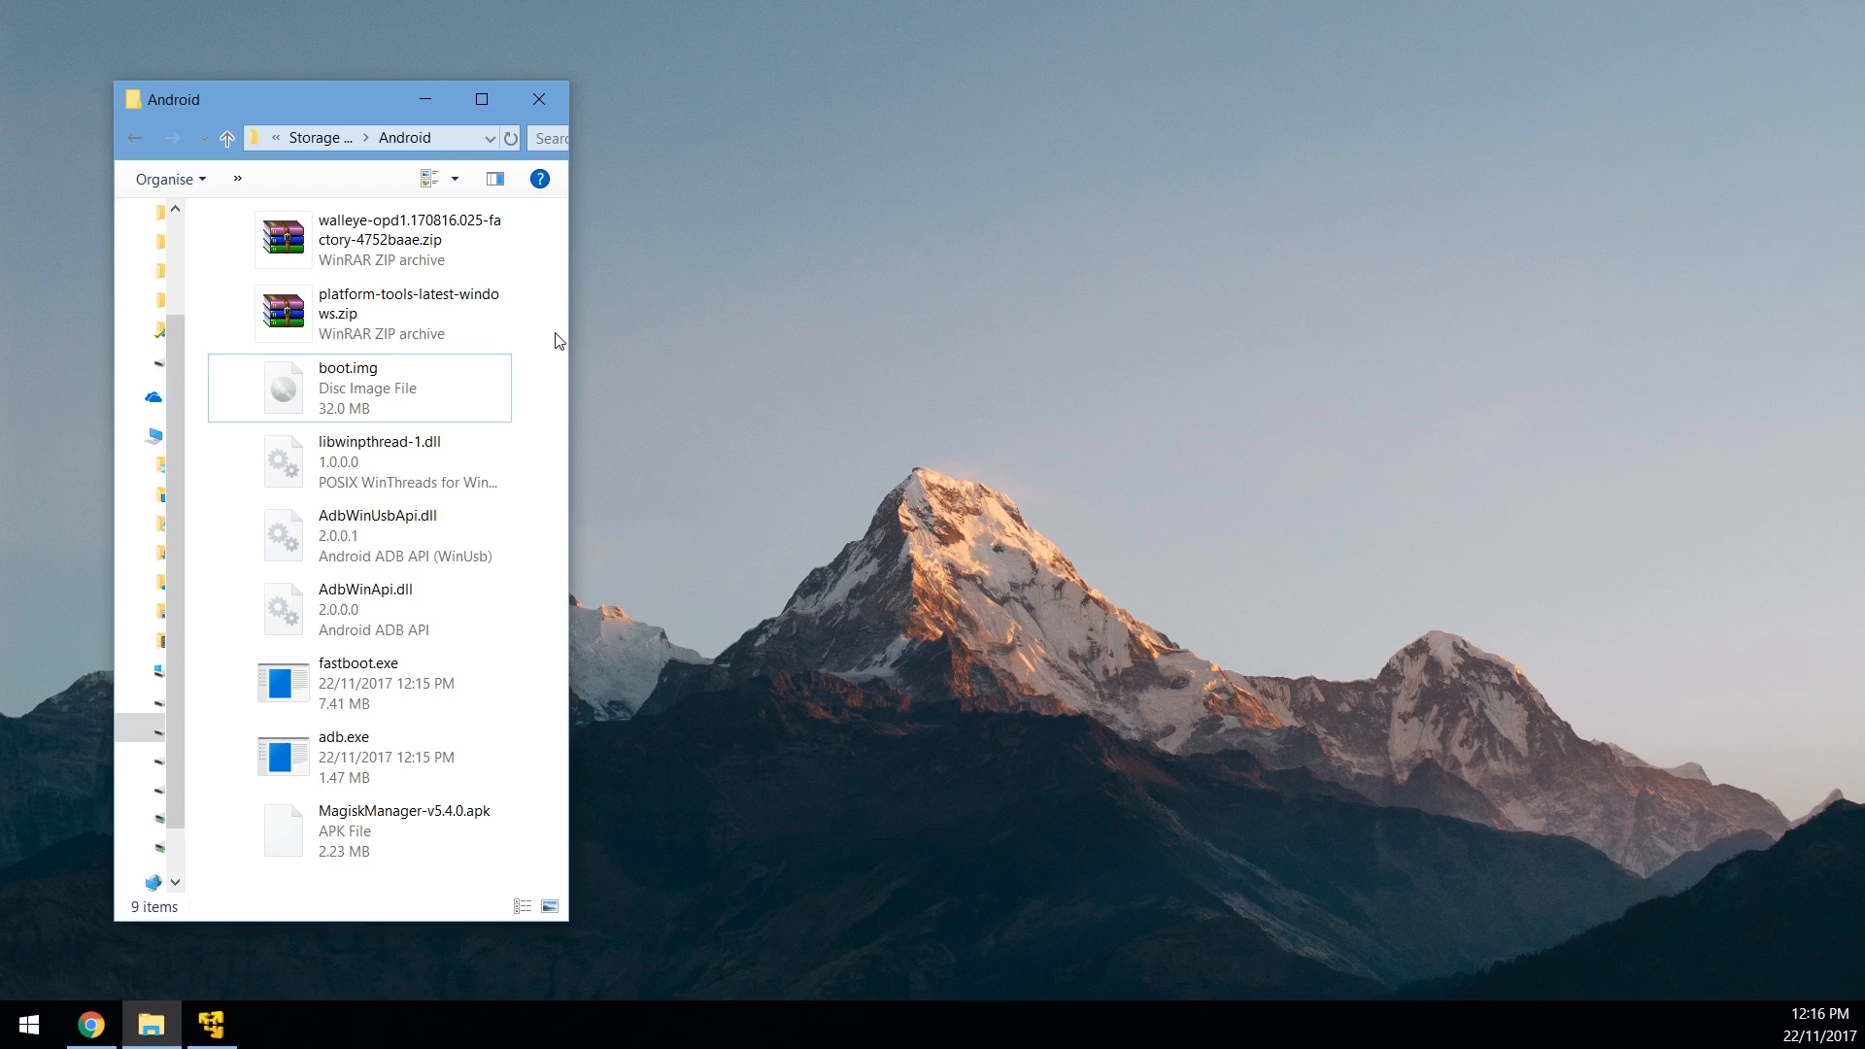
mouse_move(1383, 553)
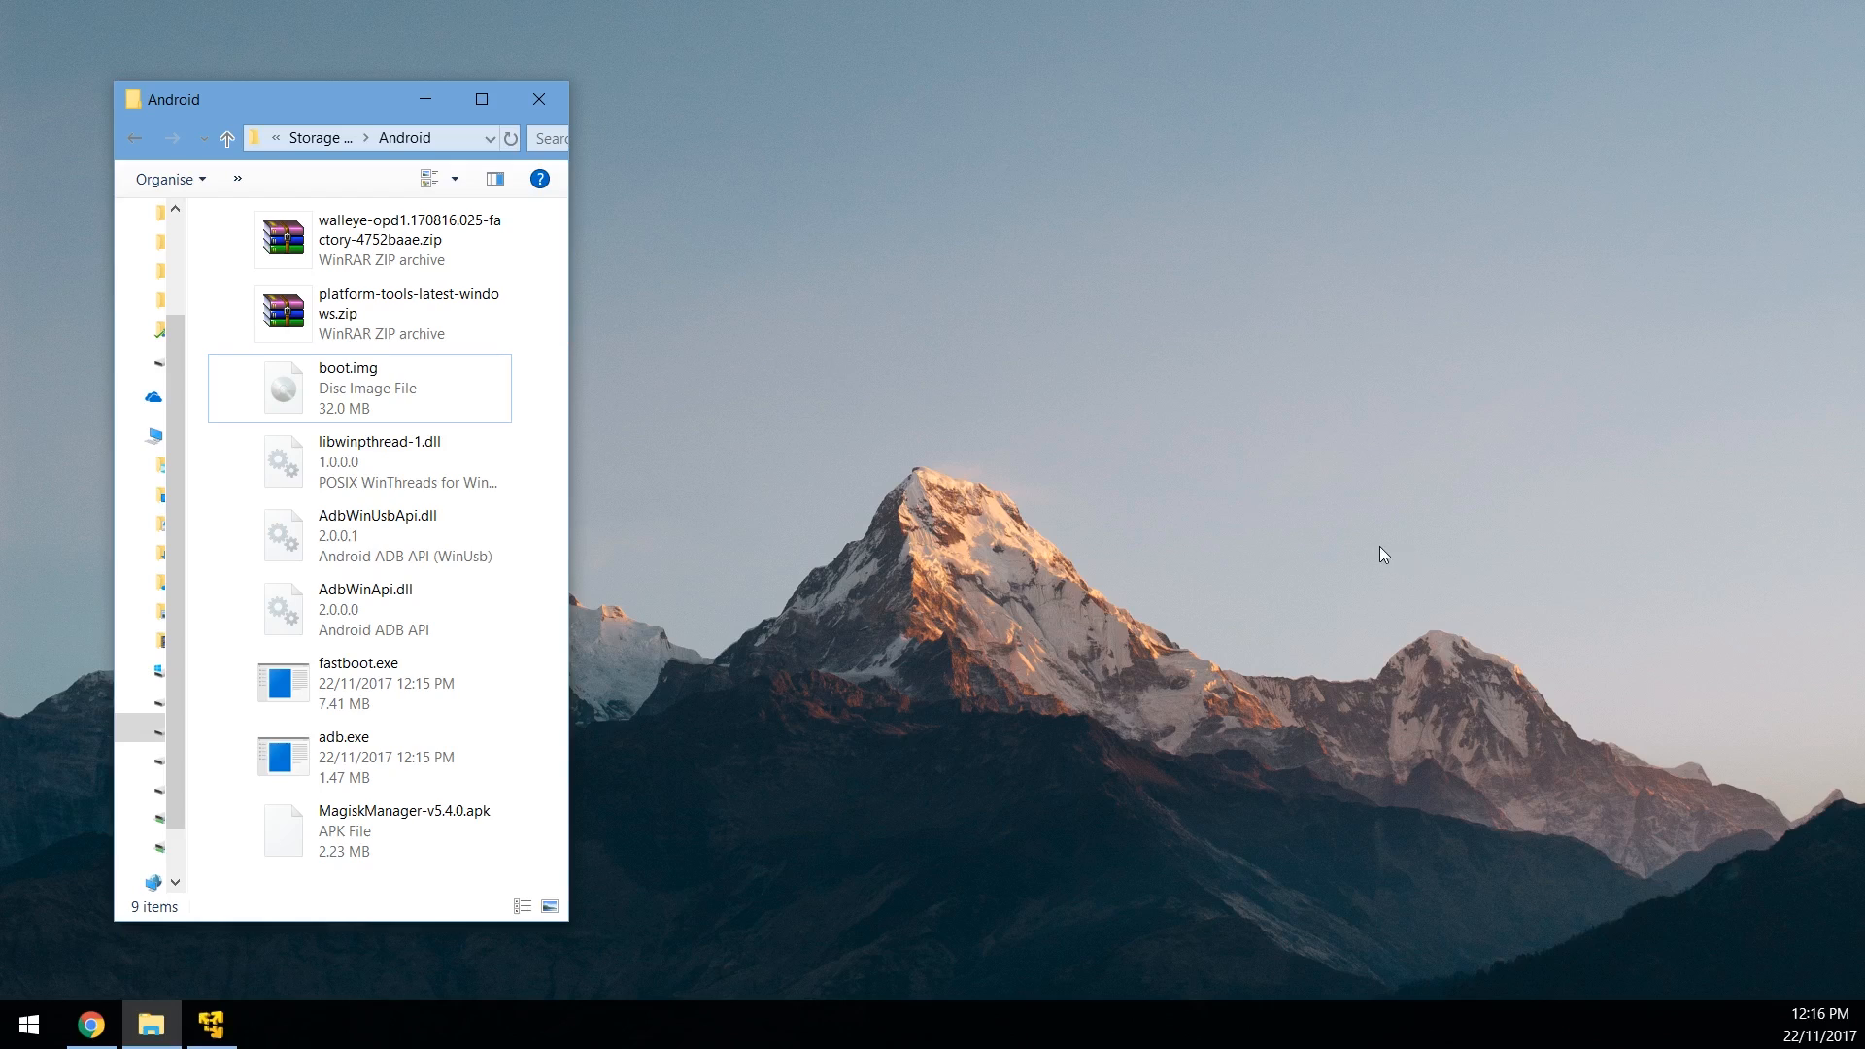
mouse_move(1377, 552)
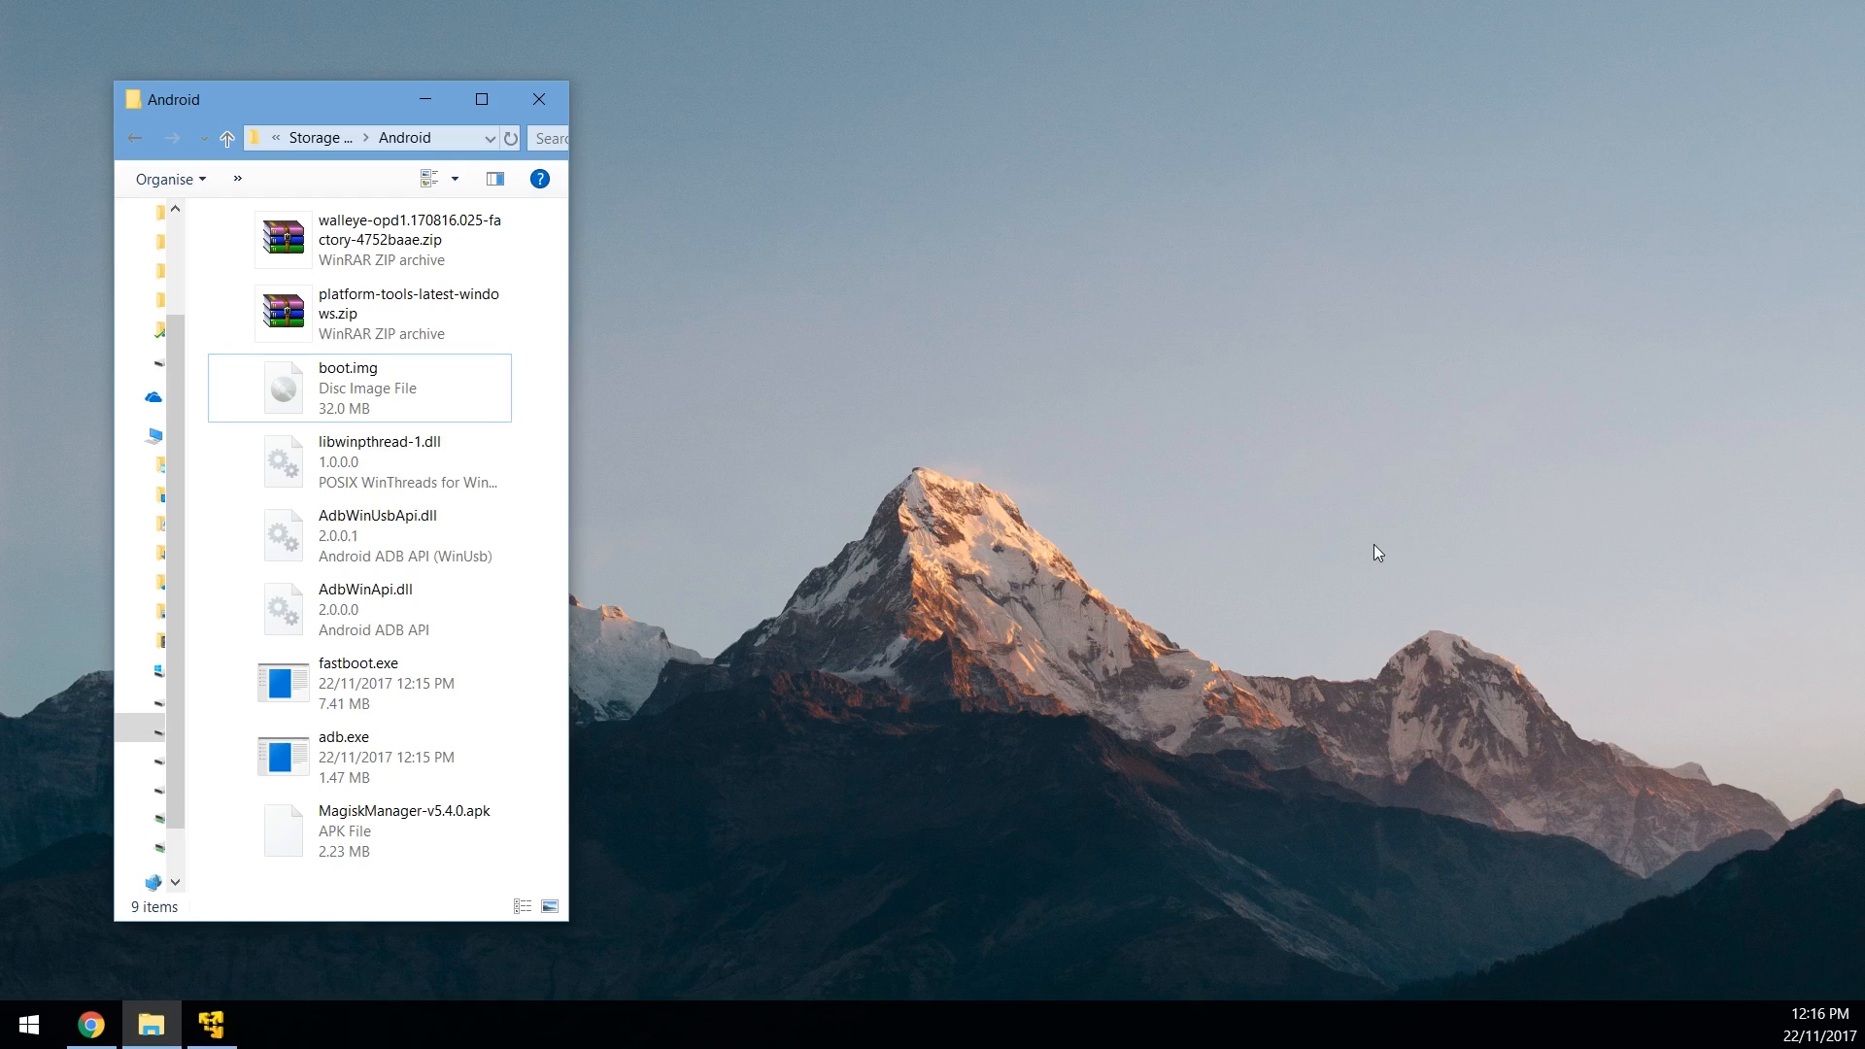